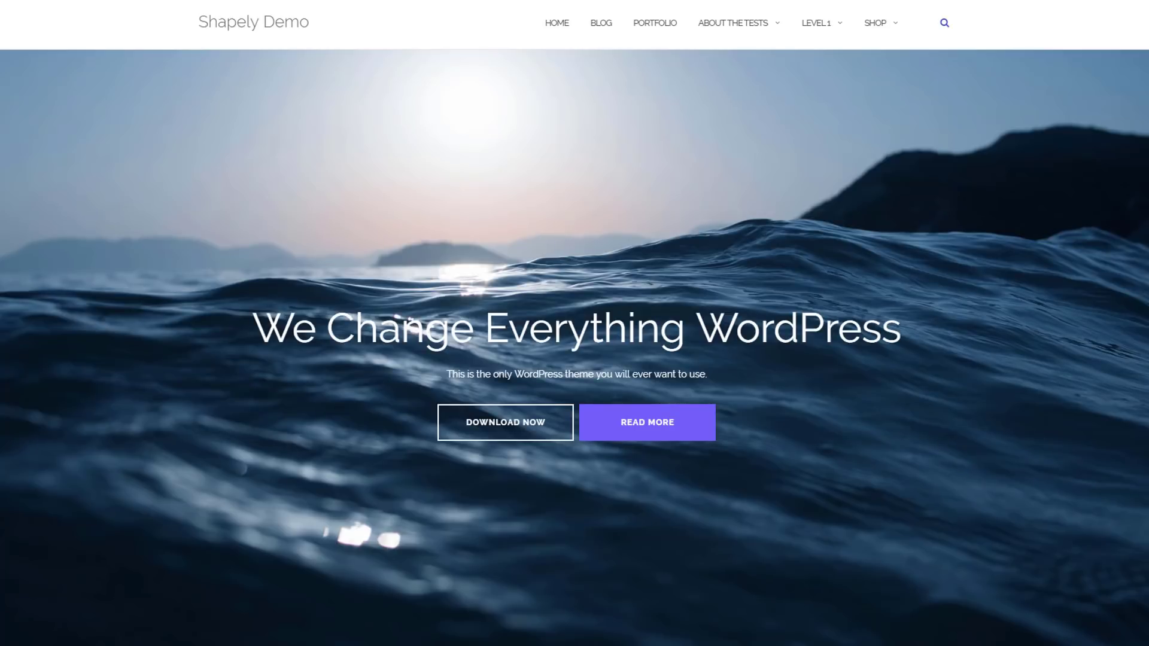
Step: Scroll the Shapely demo from the hero banner past features, portfolio and projects to 'What Our Customers Say'
scroll(down, 3)
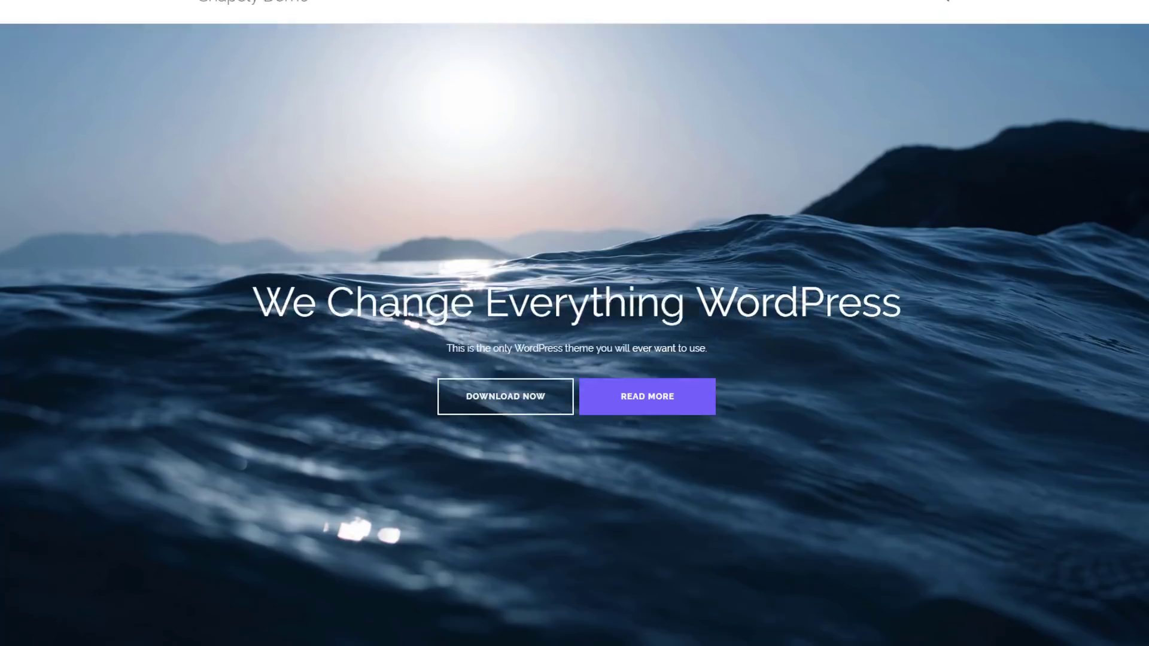
scroll(down, 3)
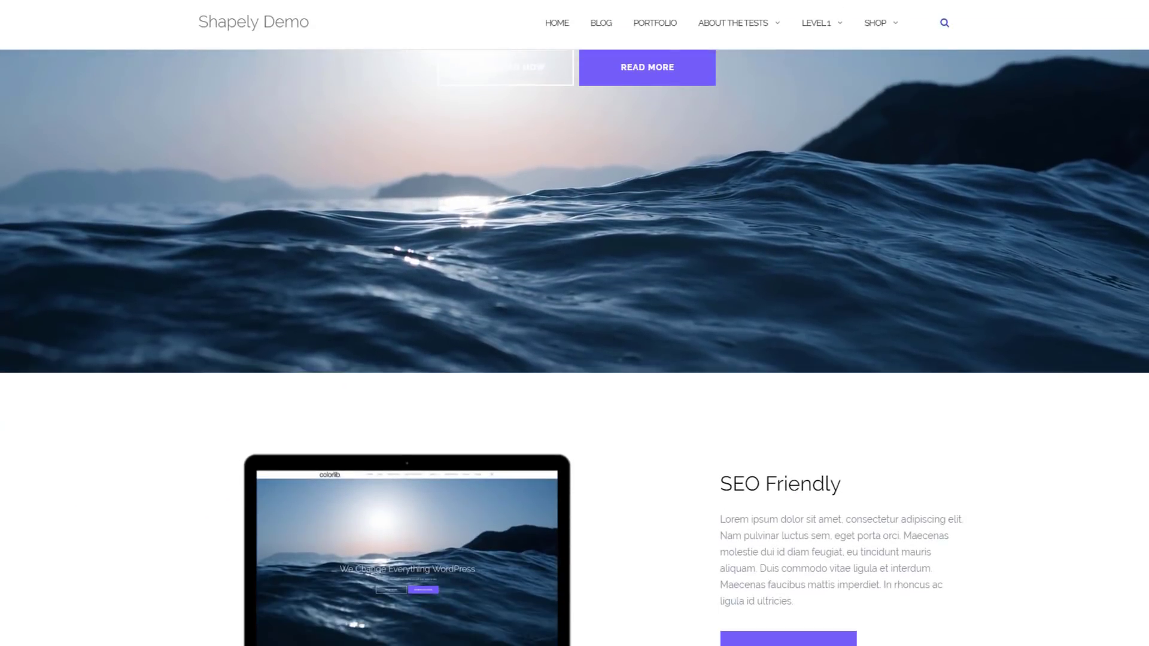
scroll(down, 3)
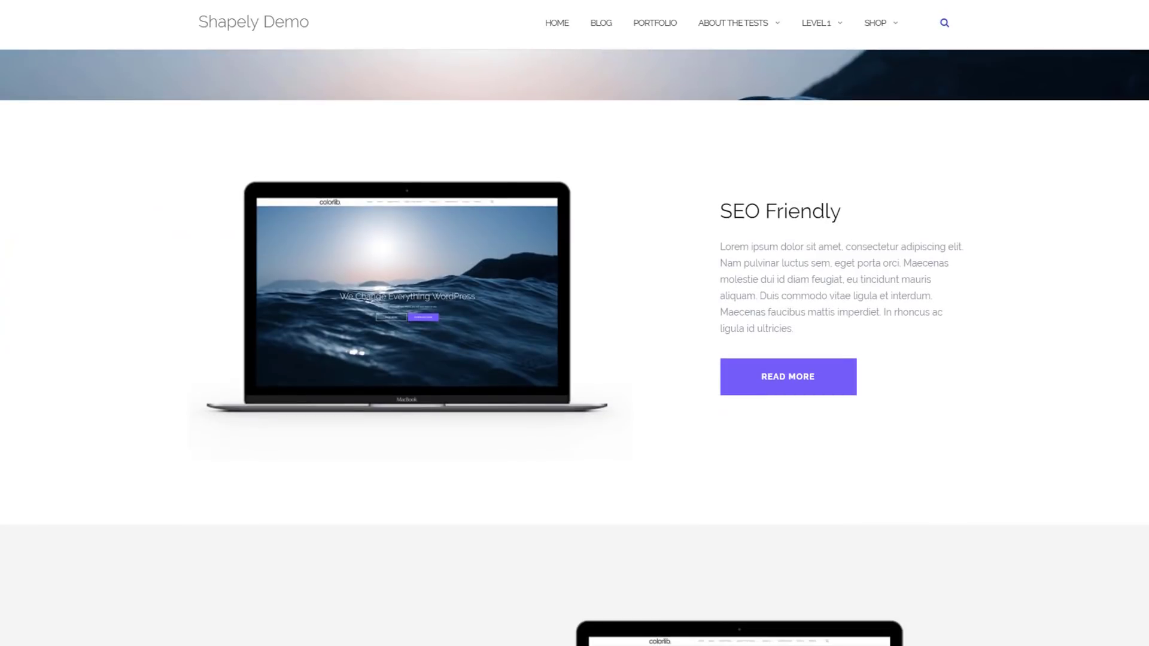
scroll(down, 3)
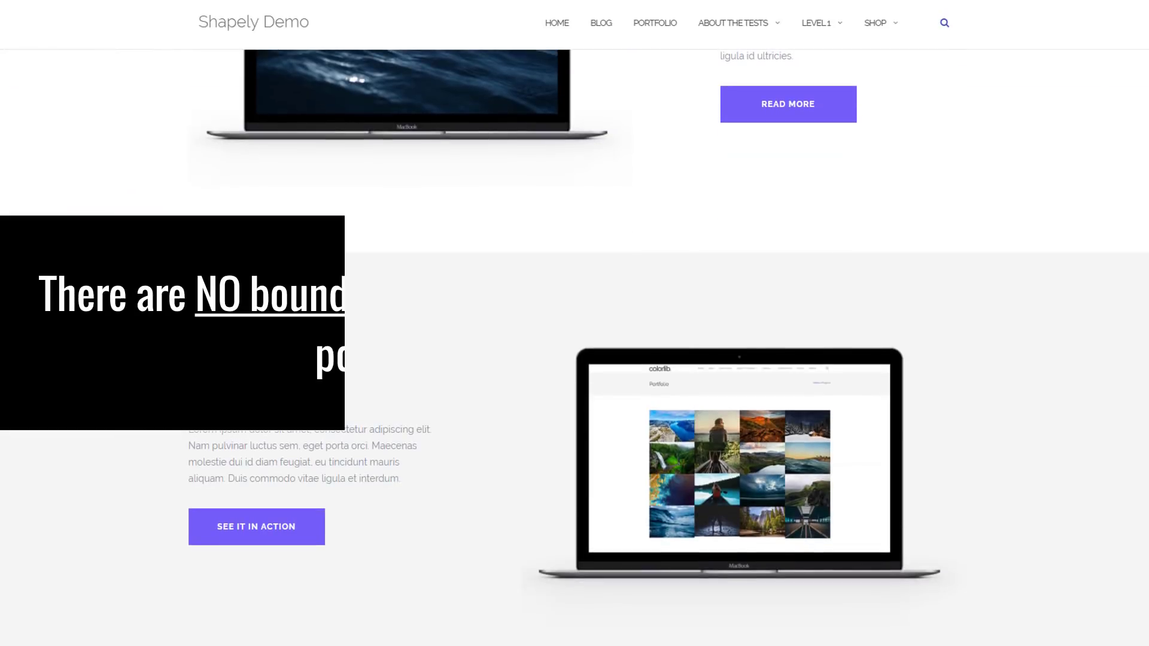
scroll(down, 3)
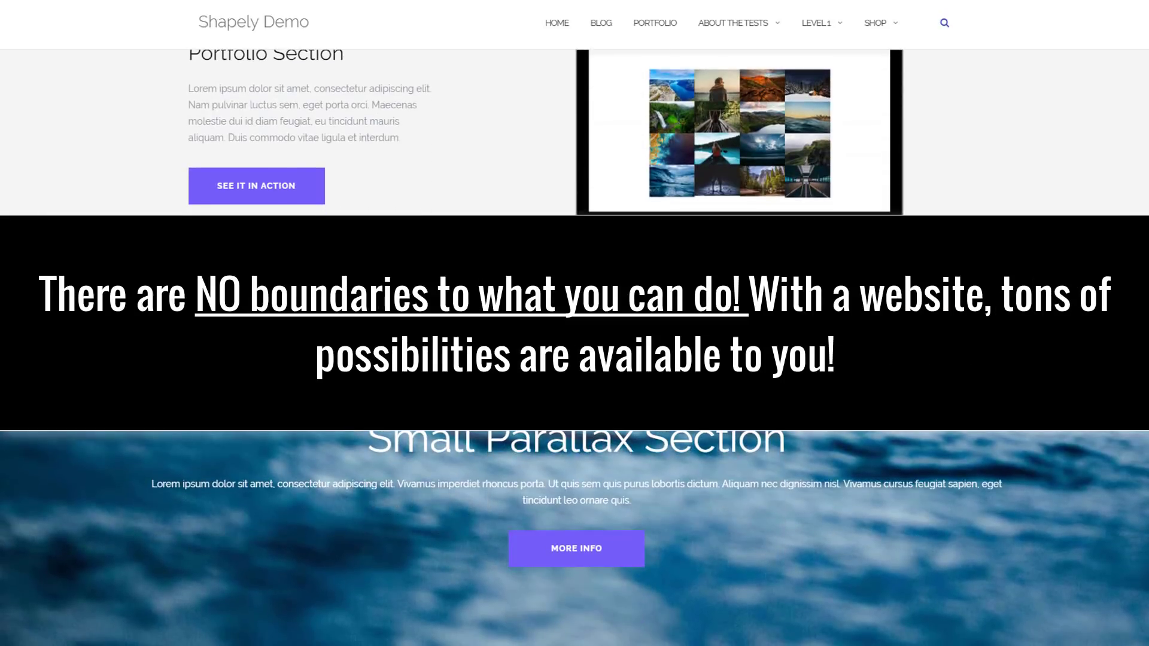
scroll(down, 3)
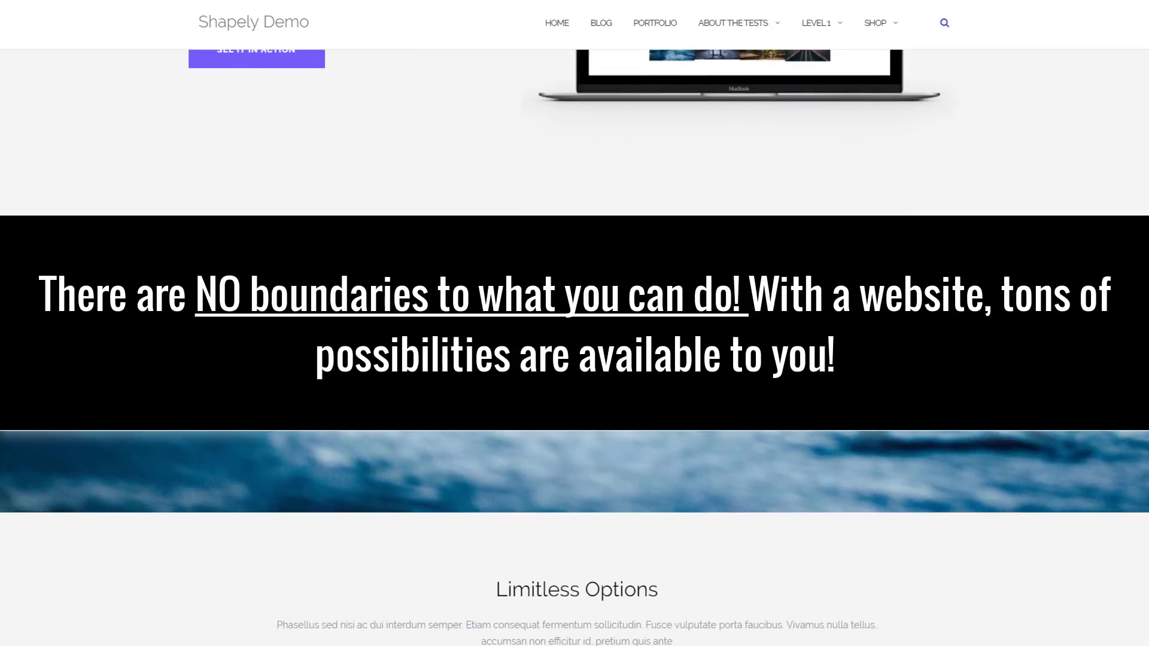
scroll(down, 3)
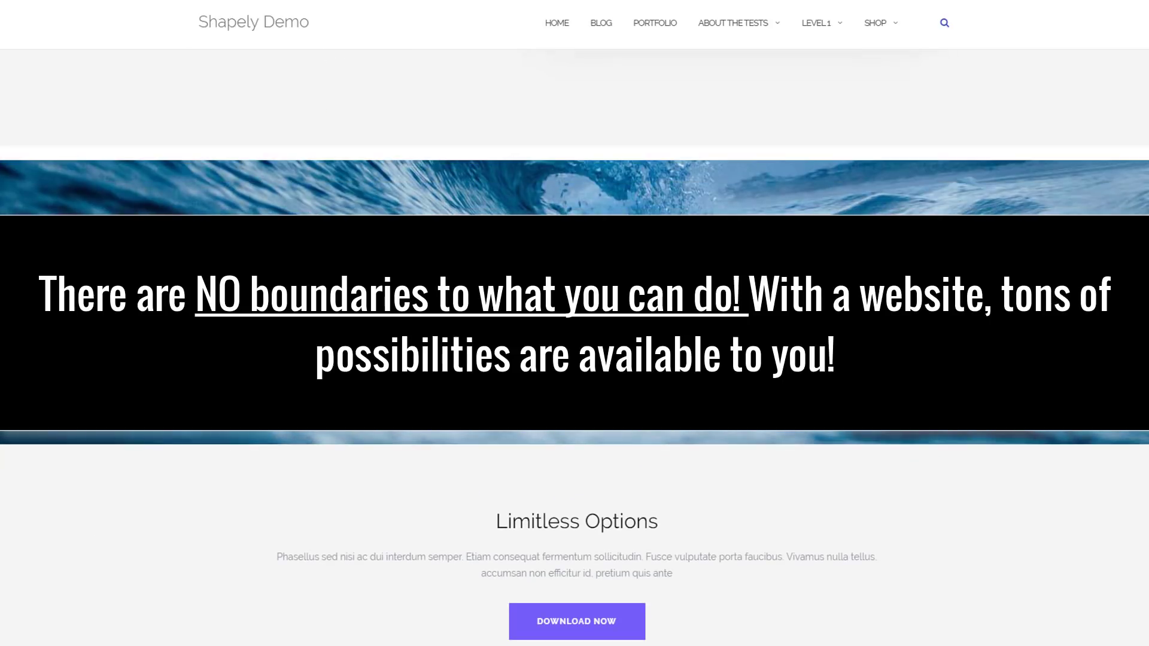
scroll(down, 3)
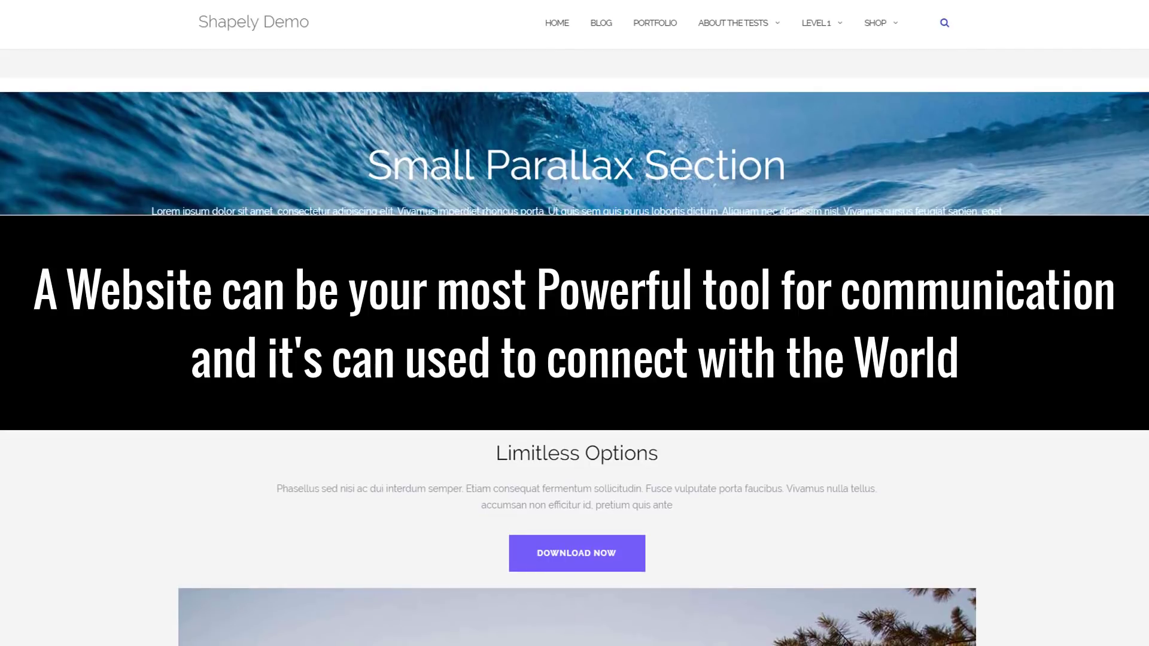
scroll(down, 3)
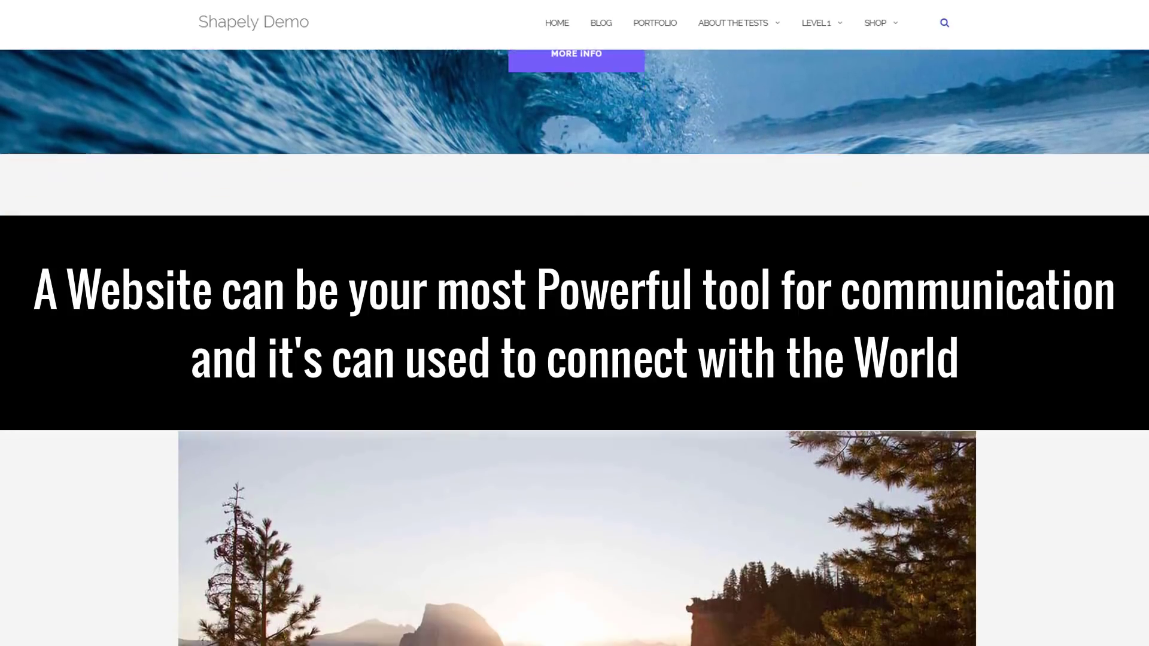
scroll(down, 3)
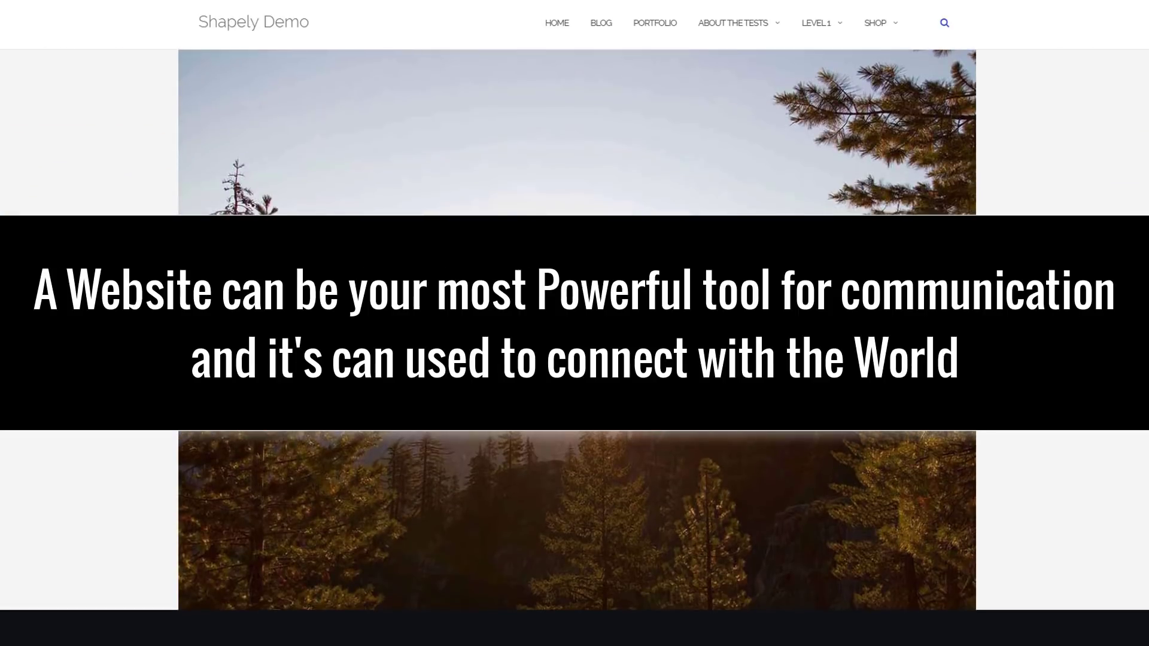
scroll(down, 3)
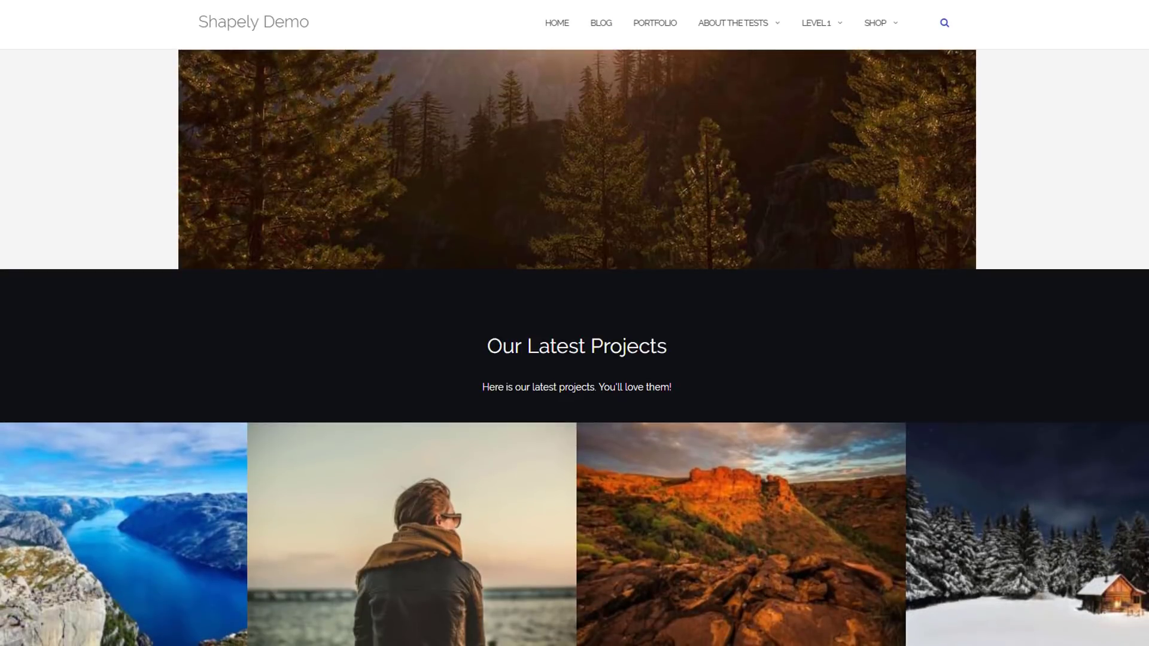
scroll(down, 3)
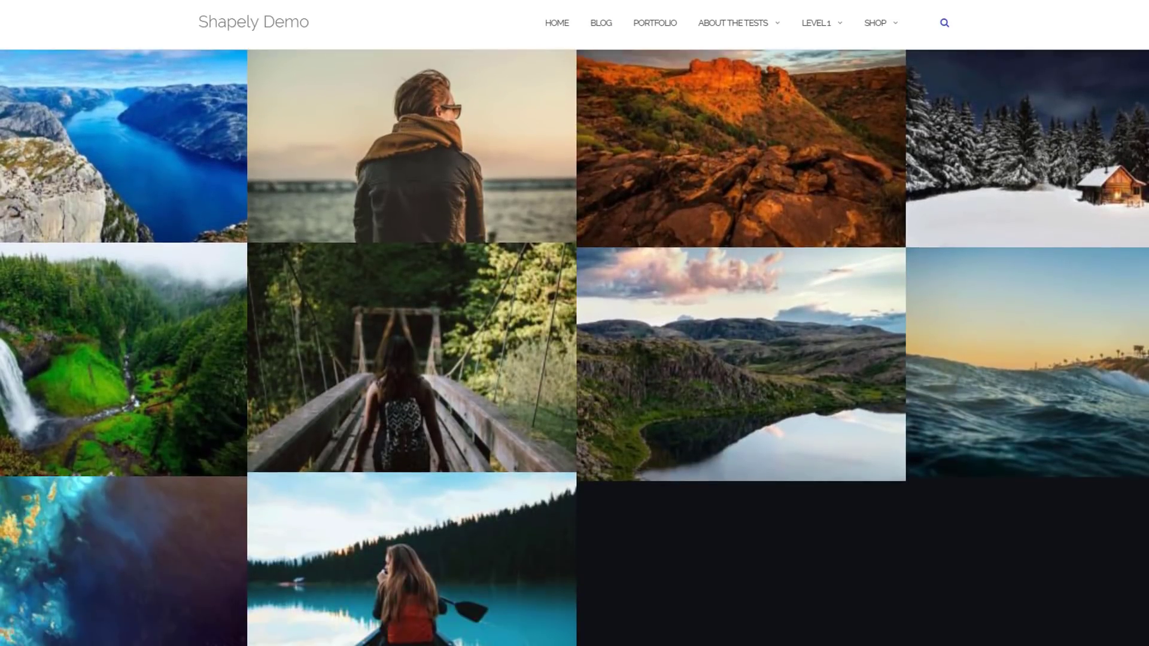
scroll(down, 3)
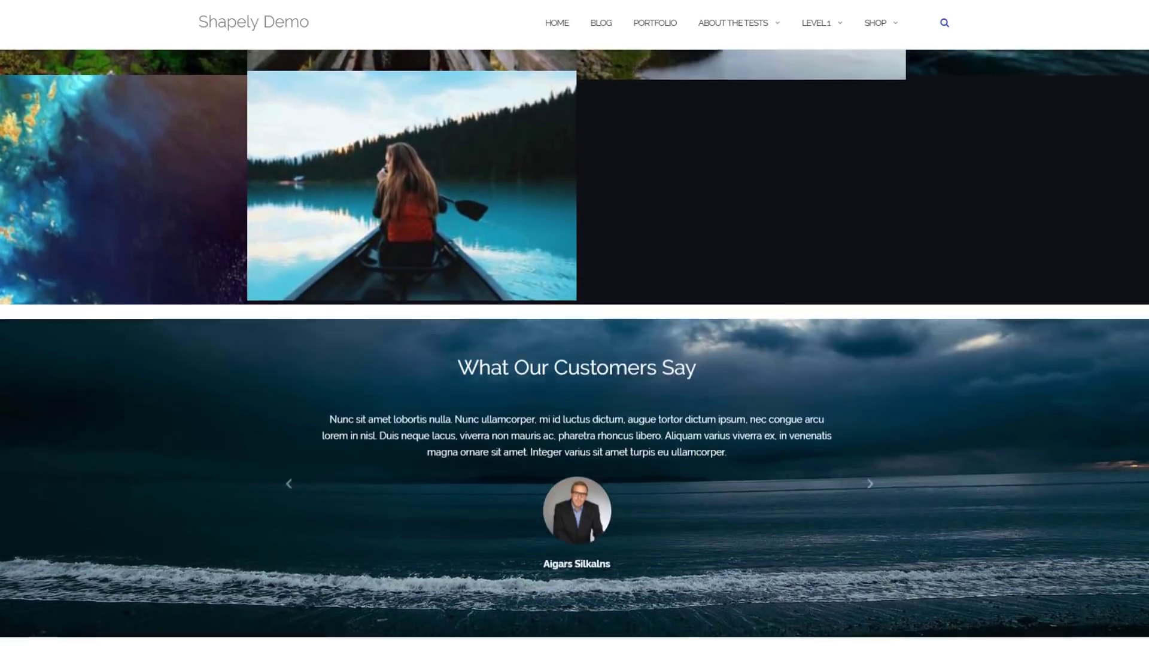
scroll(down, 3)
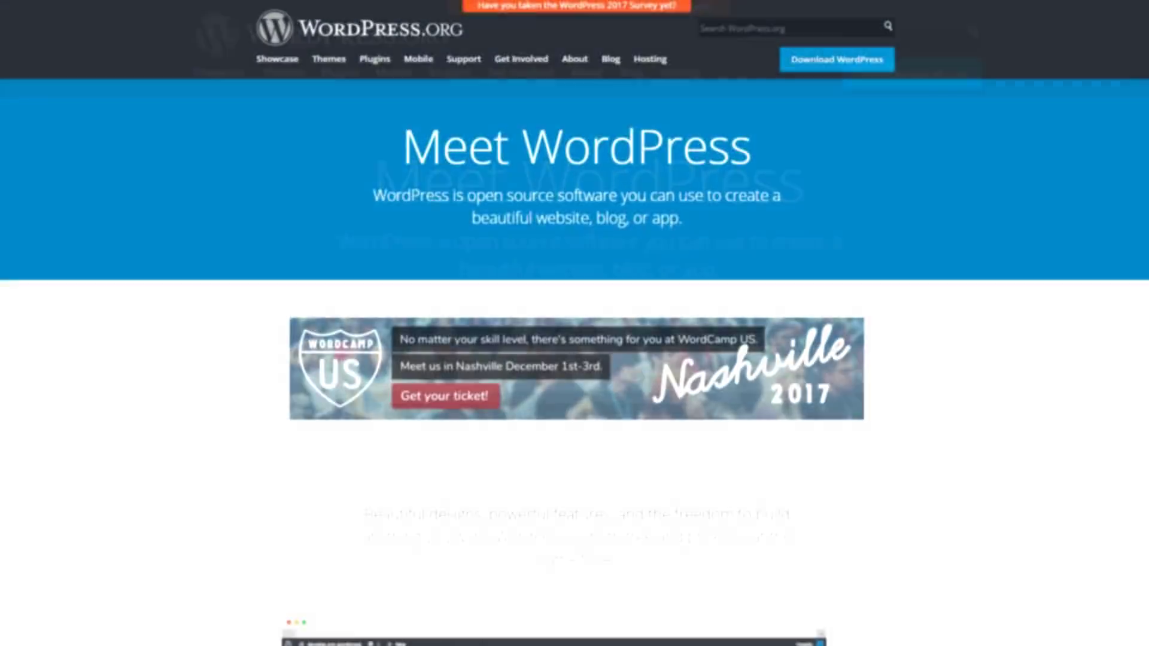
Step: Scroll the WordPress.org homepage past 'Trusted by the Best' to the Powerful Features grid and plugin count
scroll(down, 3)
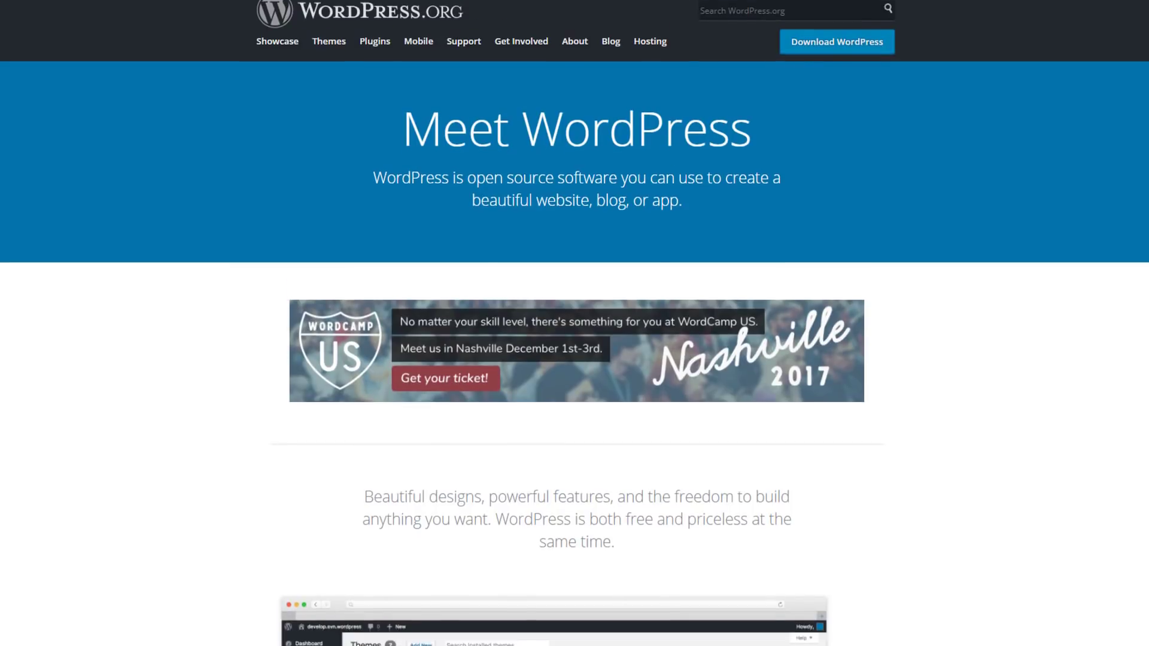
scroll(down, 3)
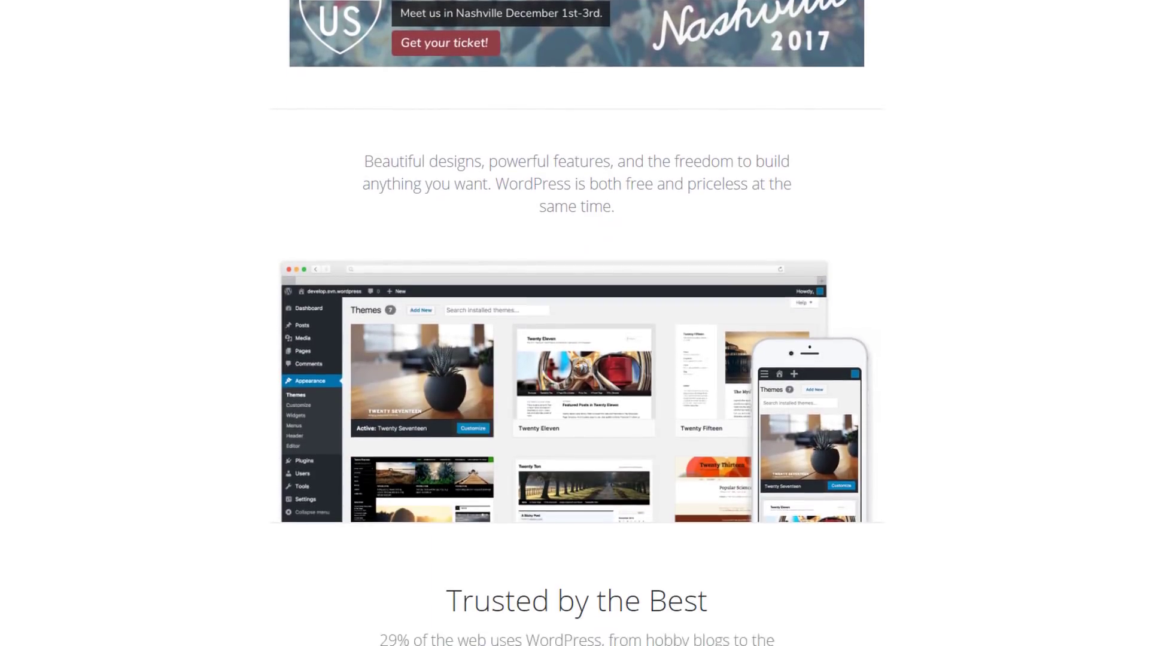
scroll(down, 3)
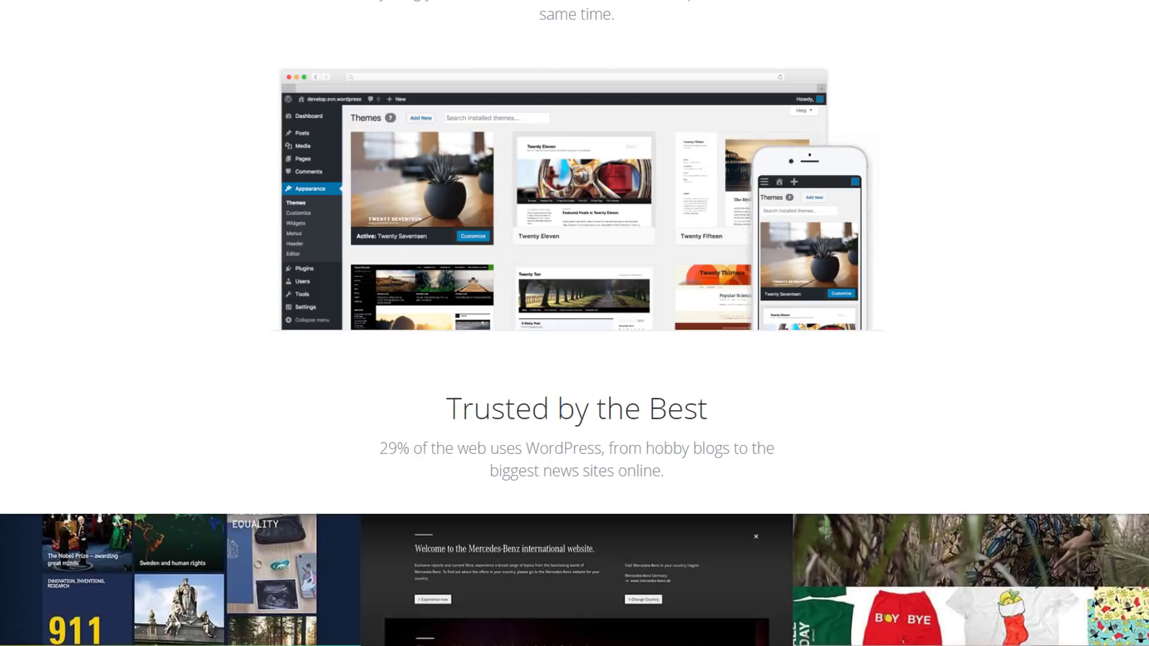
scroll(down, 3)
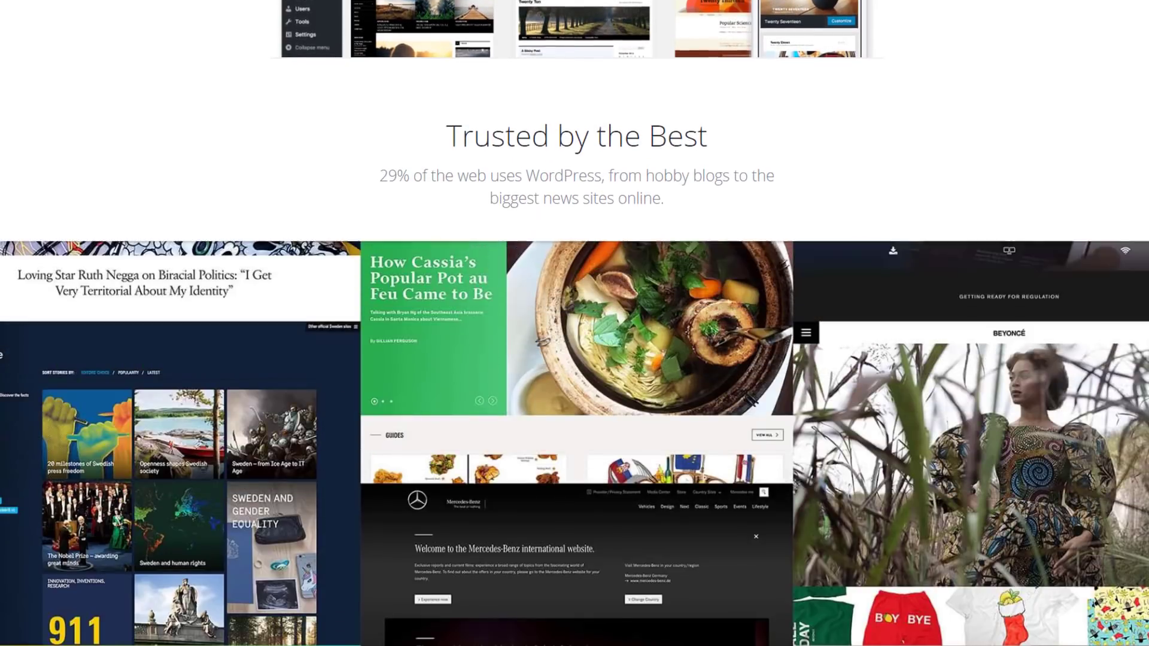
scroll(down, 3)
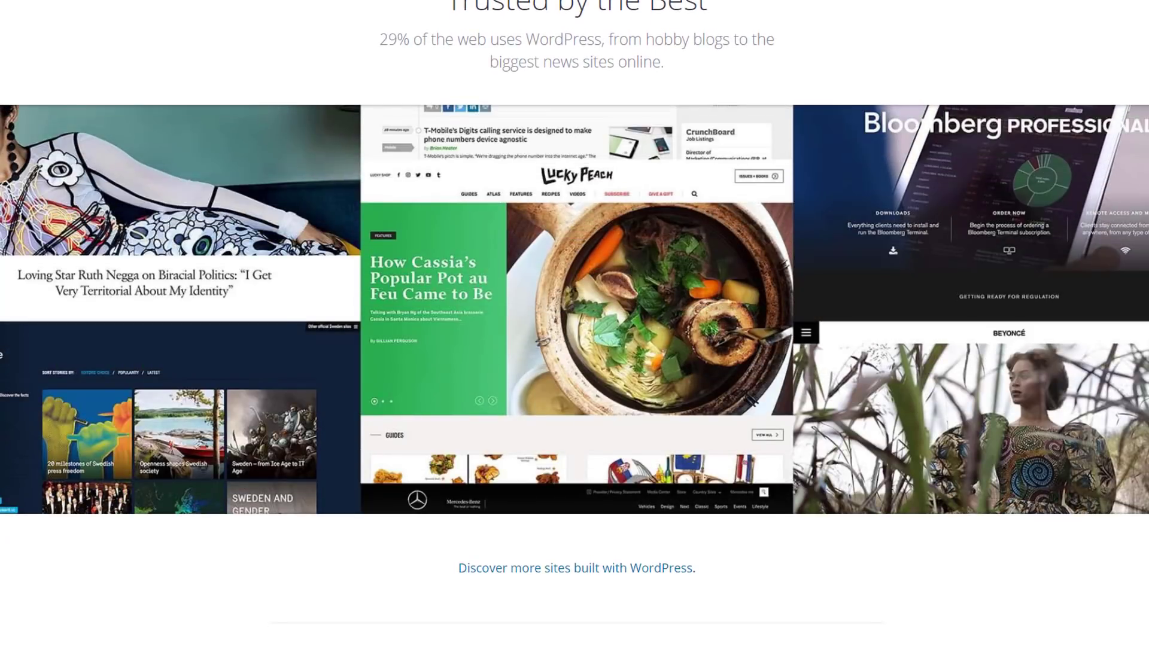
scroll(down, 3)
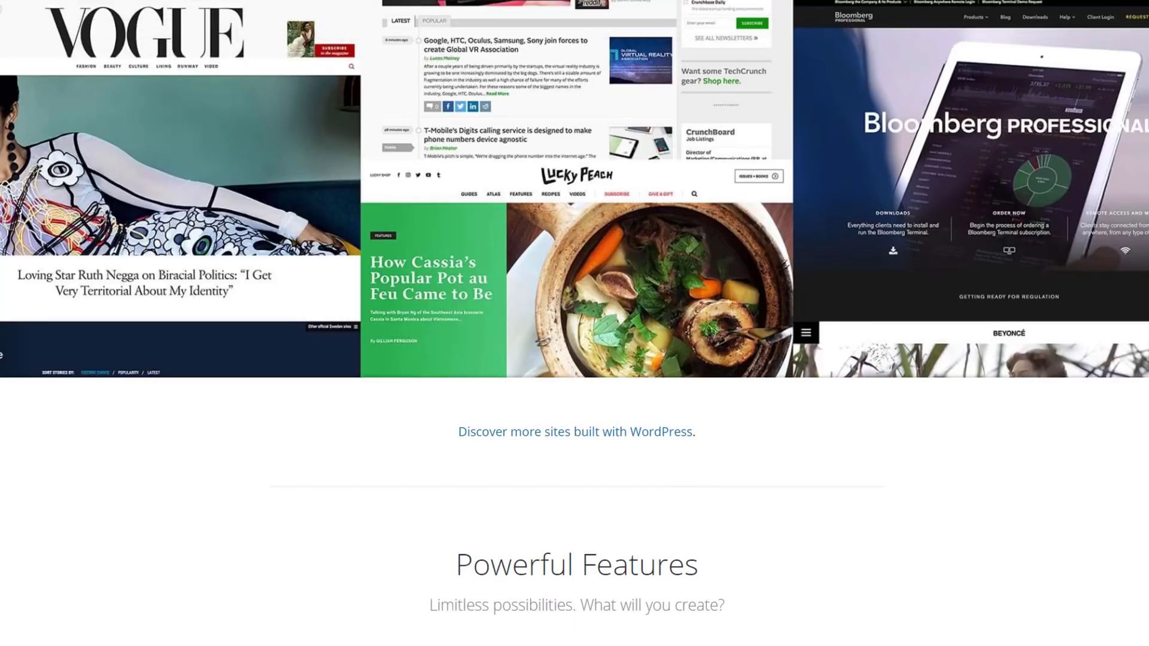
scroll(down, 3)
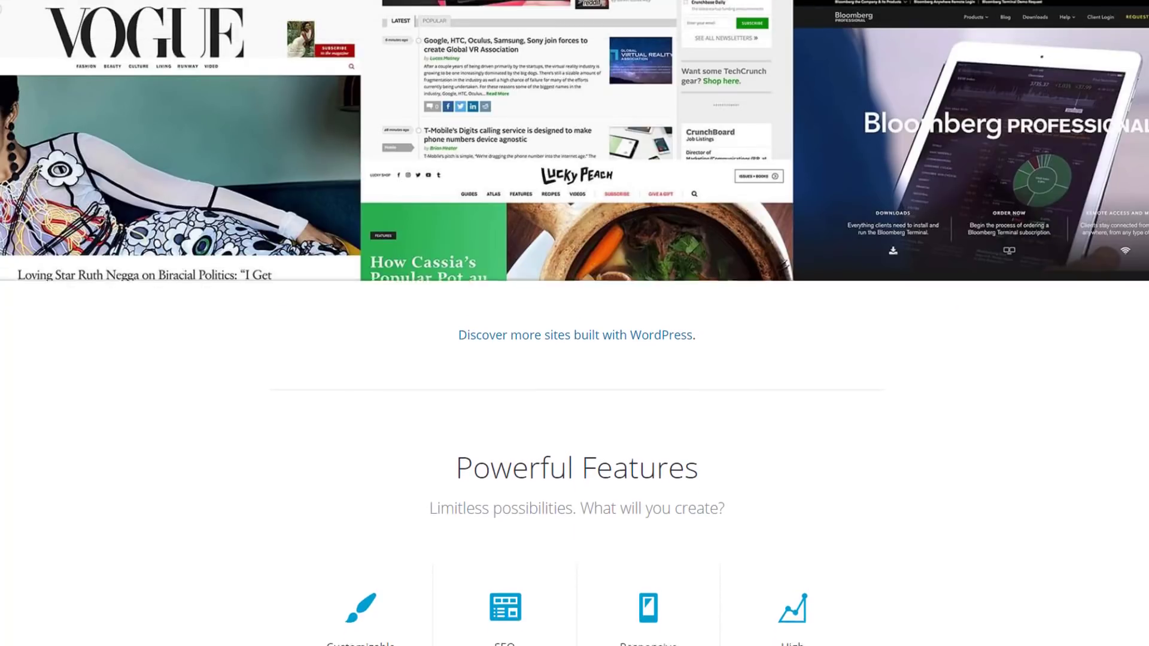
scroll(down, 3)
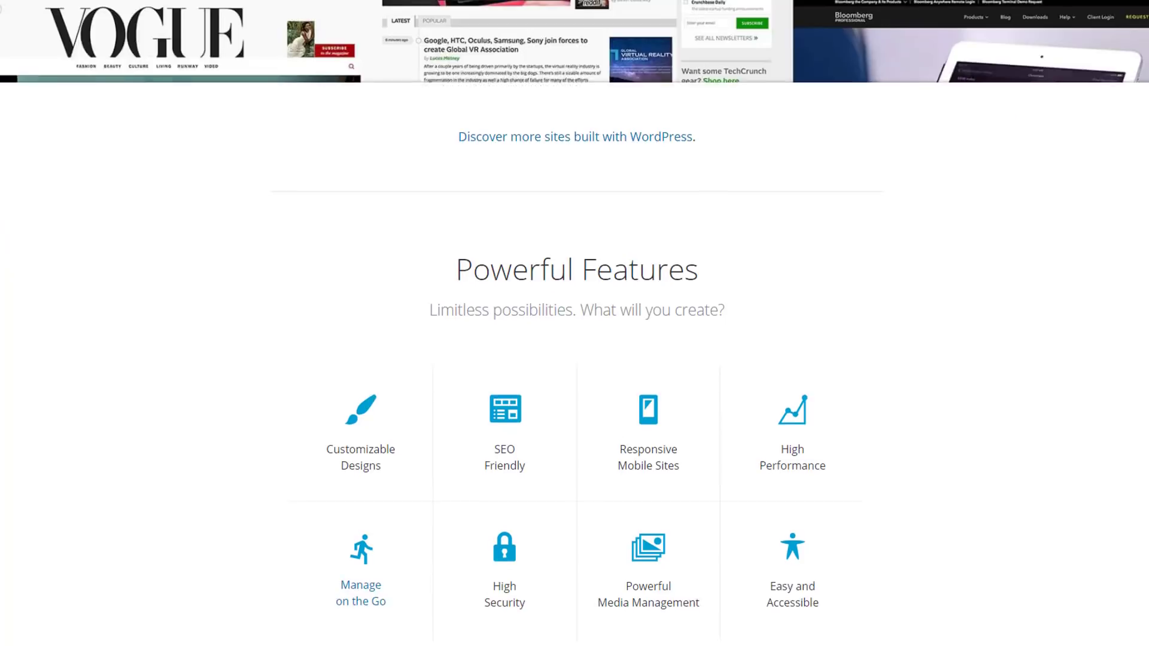
scroll(down, 3)
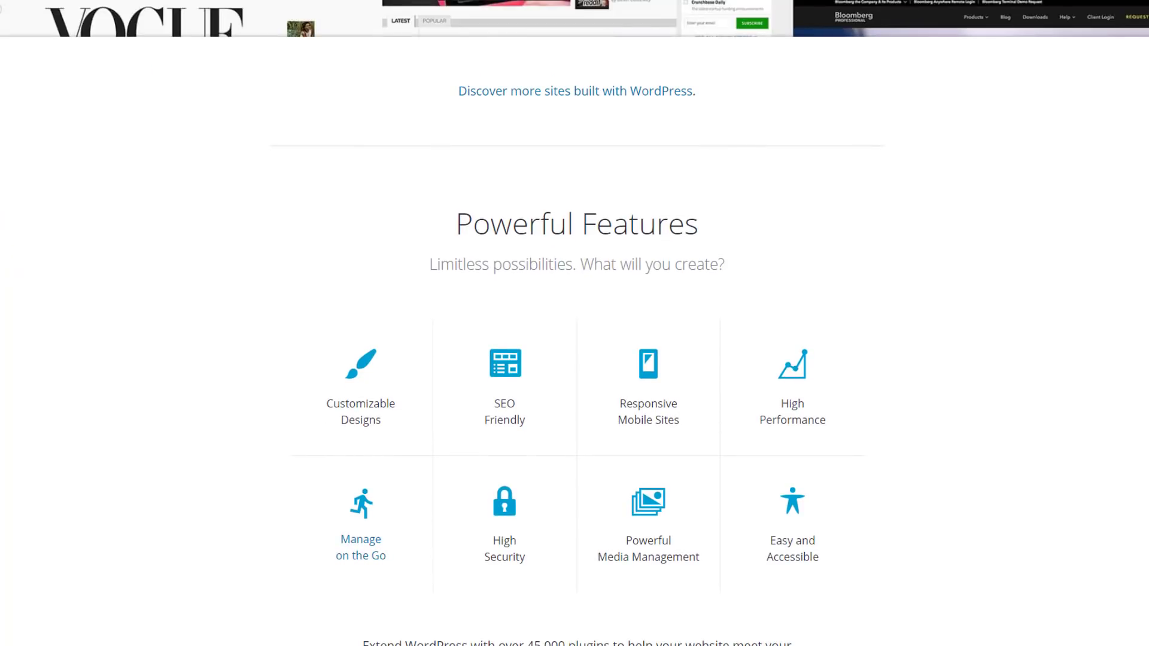
scroll(down, 3)
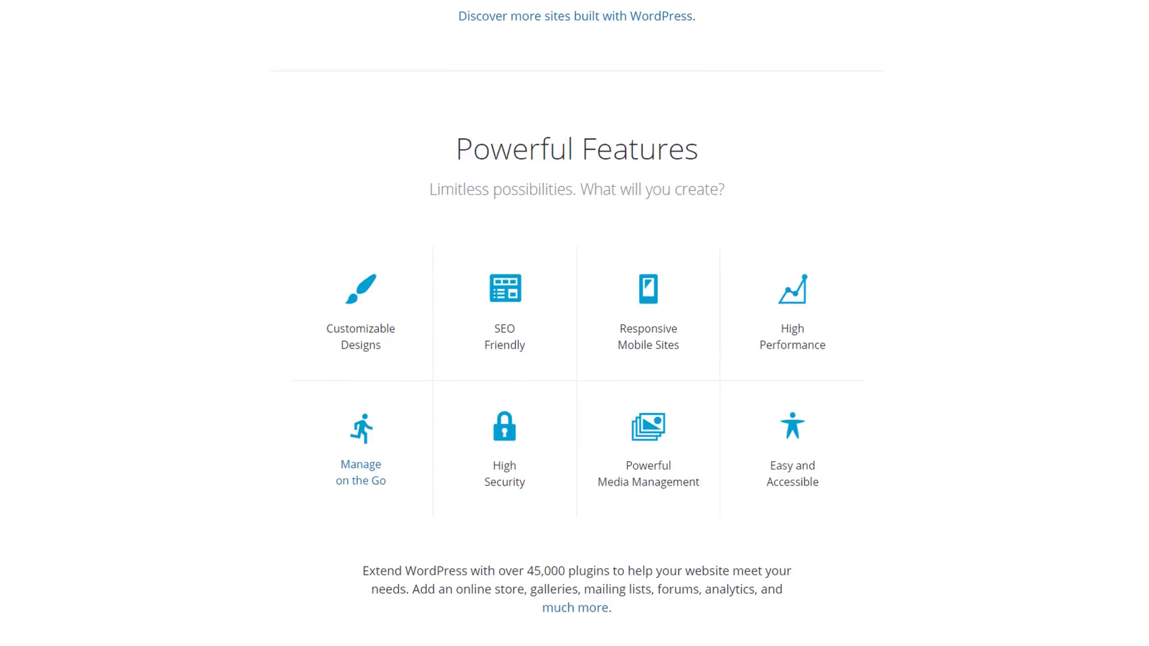
scroll(down, 3)
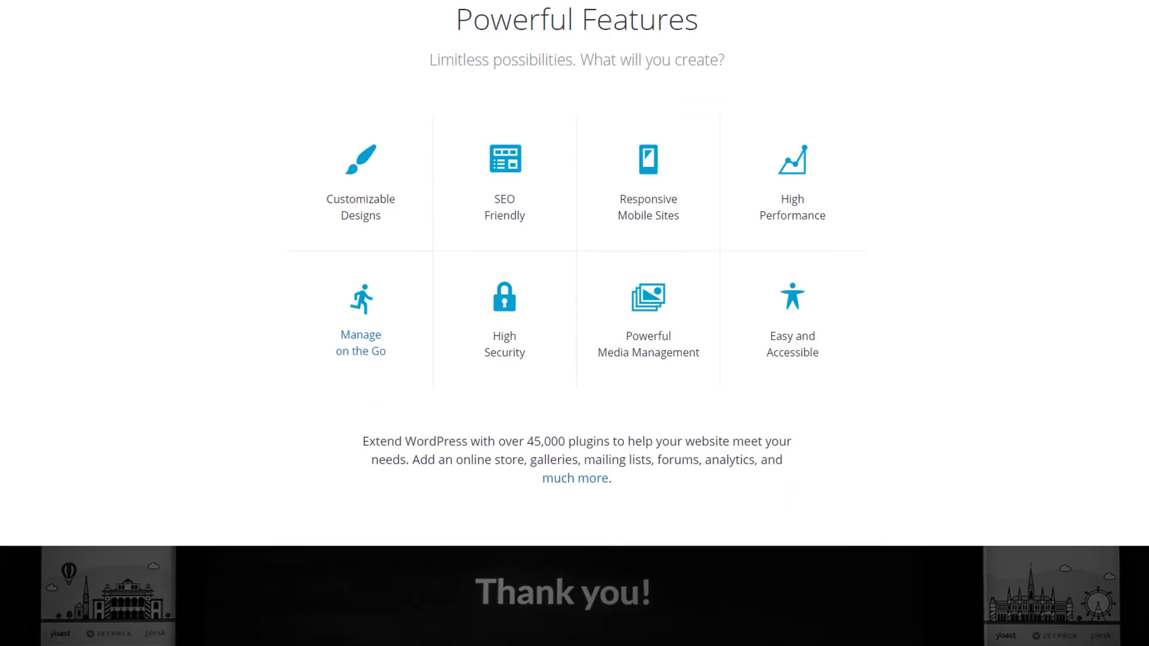
scroll(down, 3)
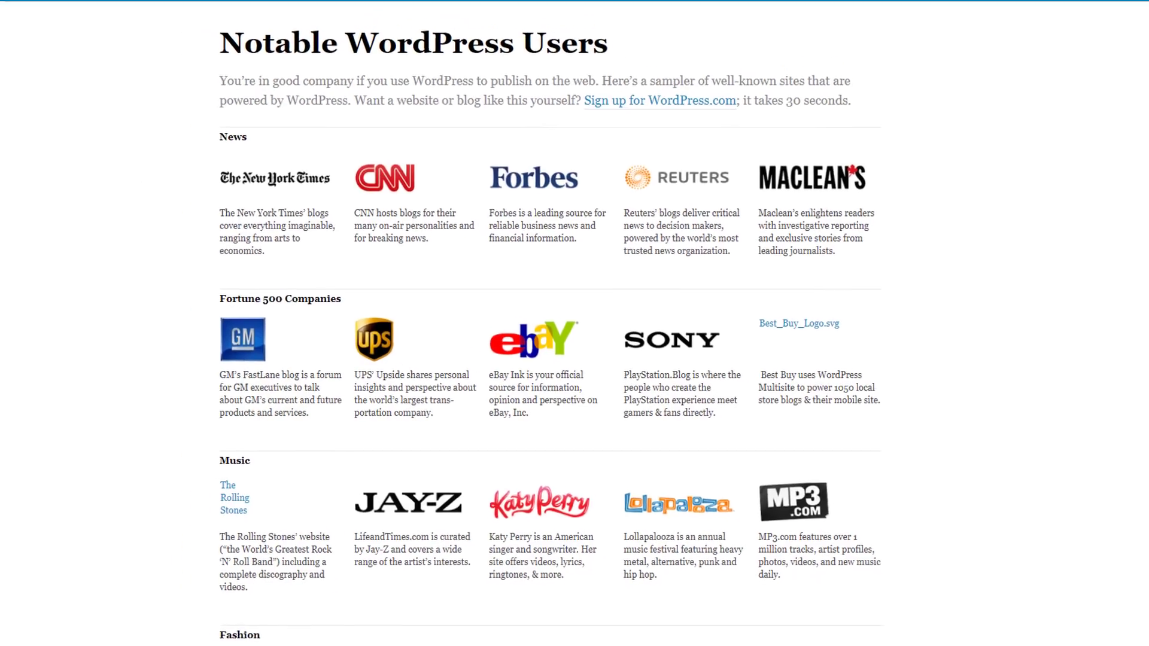
Step: Open the UPS Longitudes blog from the Notable WordPress Users list as a WordPress example
click(799, 323)
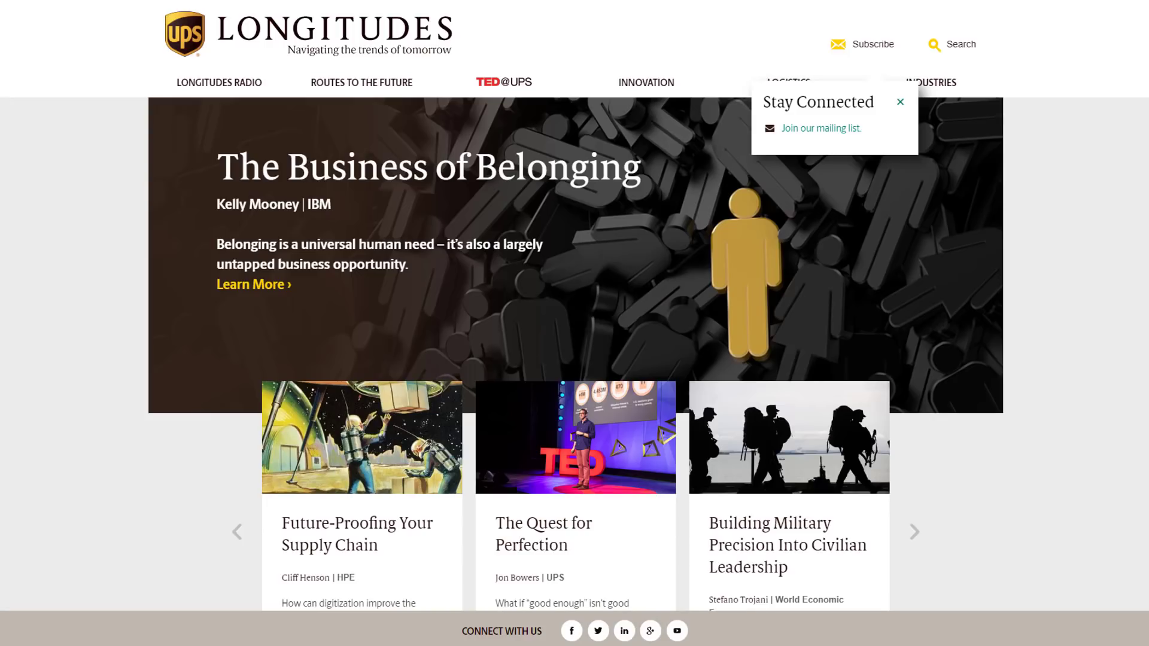
click(914, 531)
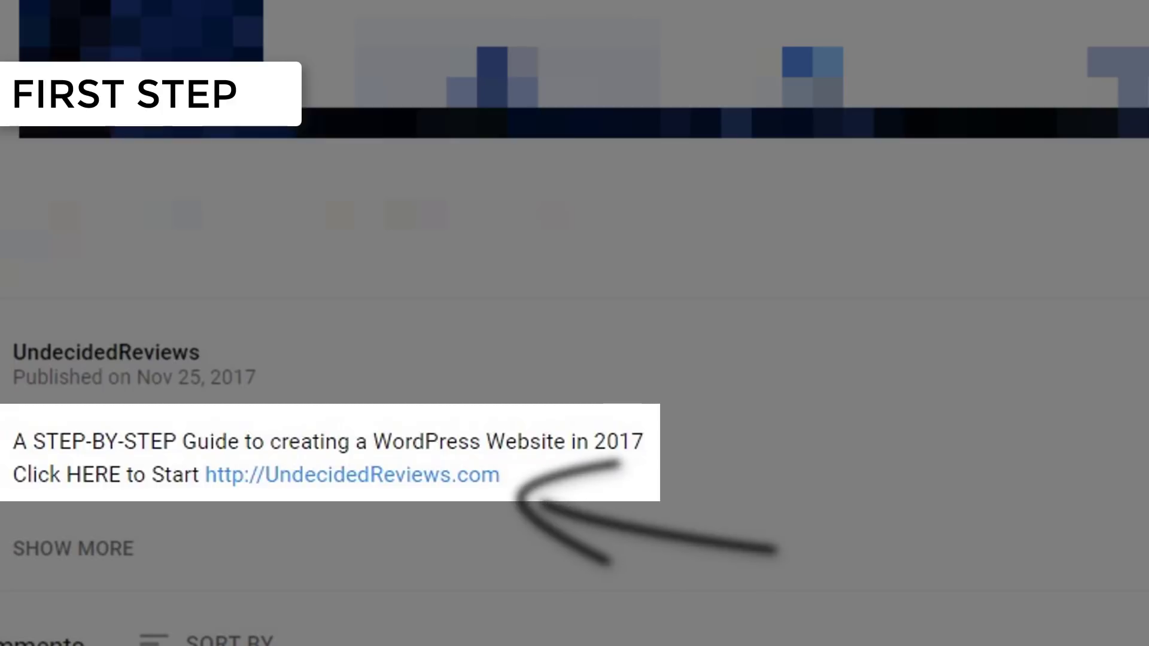
click(352, 476)
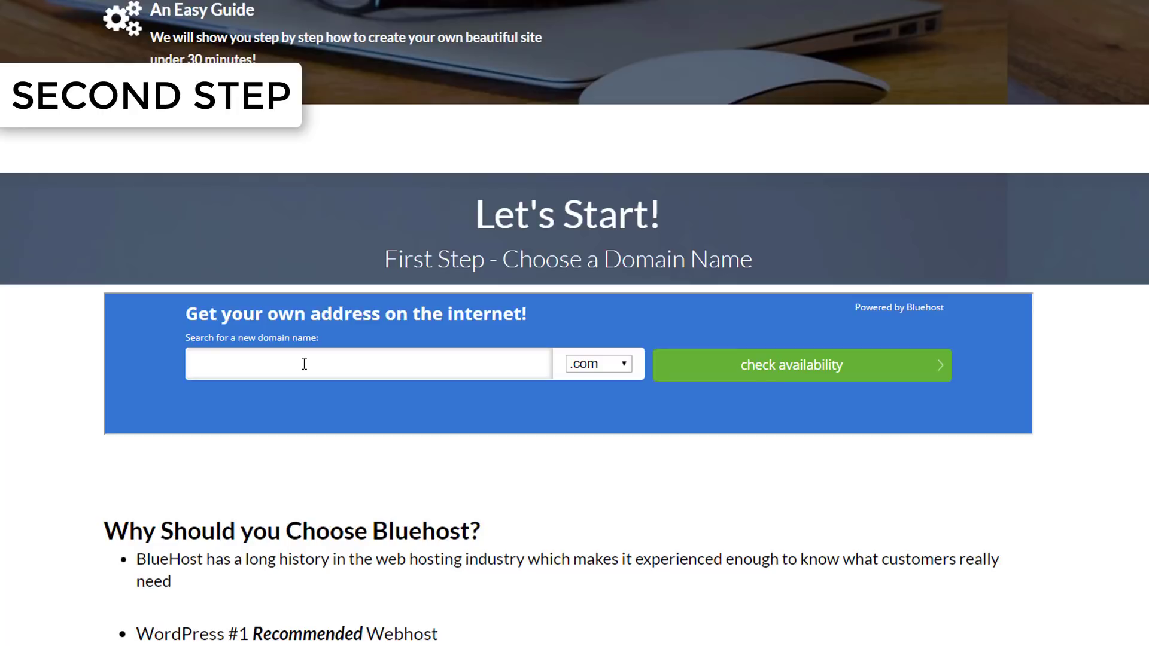
Step: Enter stepbystepsetup as the Bluehost domain name and show the extension choices
text(stepbystepsetup)
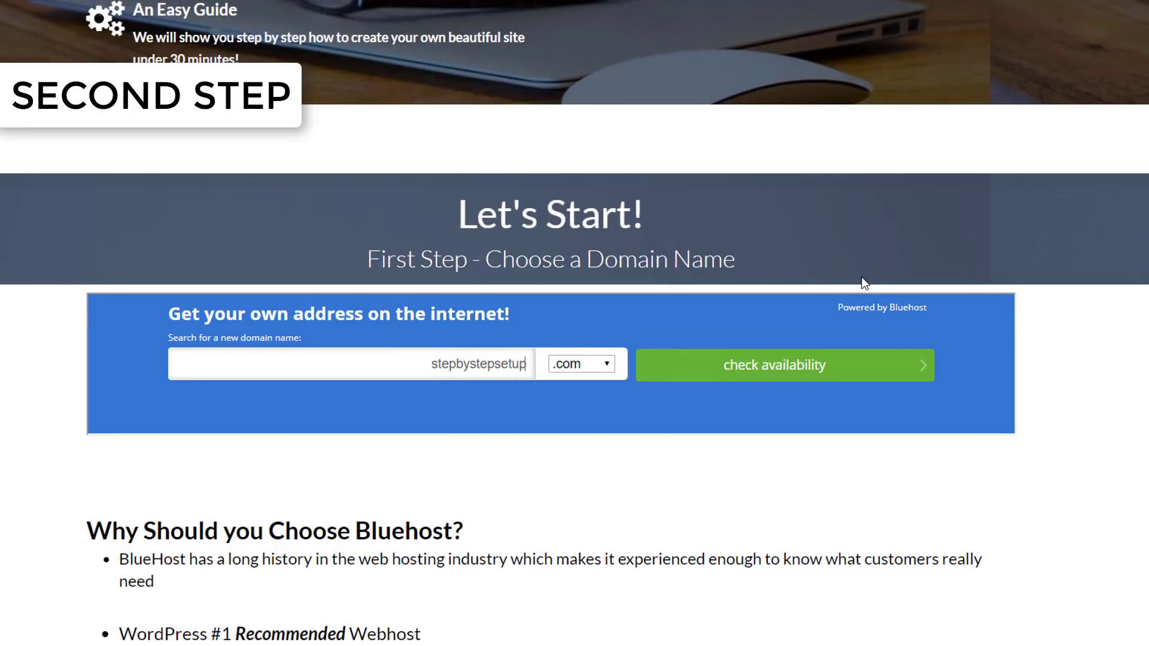
click(580, 364)
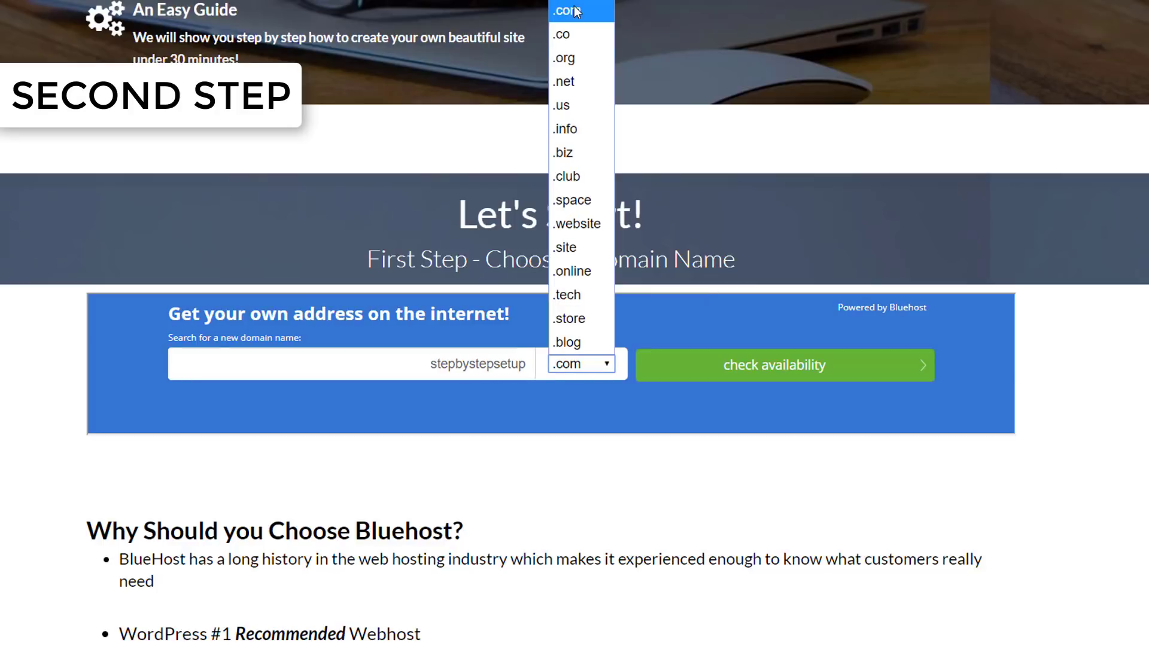
mouse_move(579, 176)
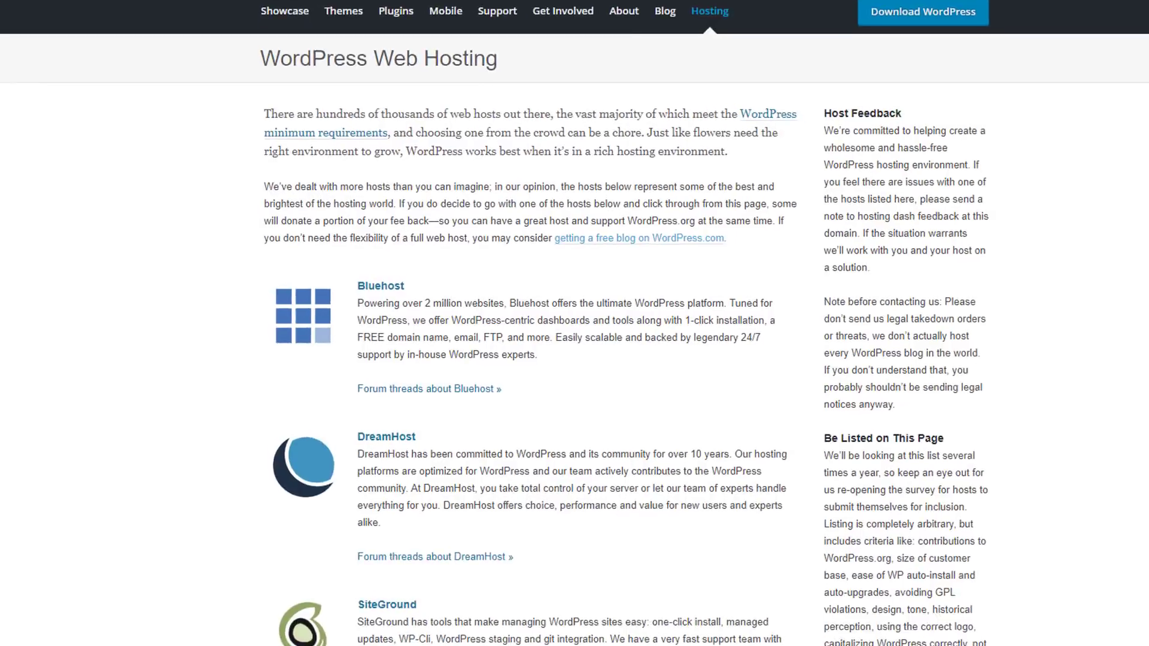
Step: Scroll the WordPress.org Hosting page through the recommended hosts, Bluehost first
scroll(down, 3)
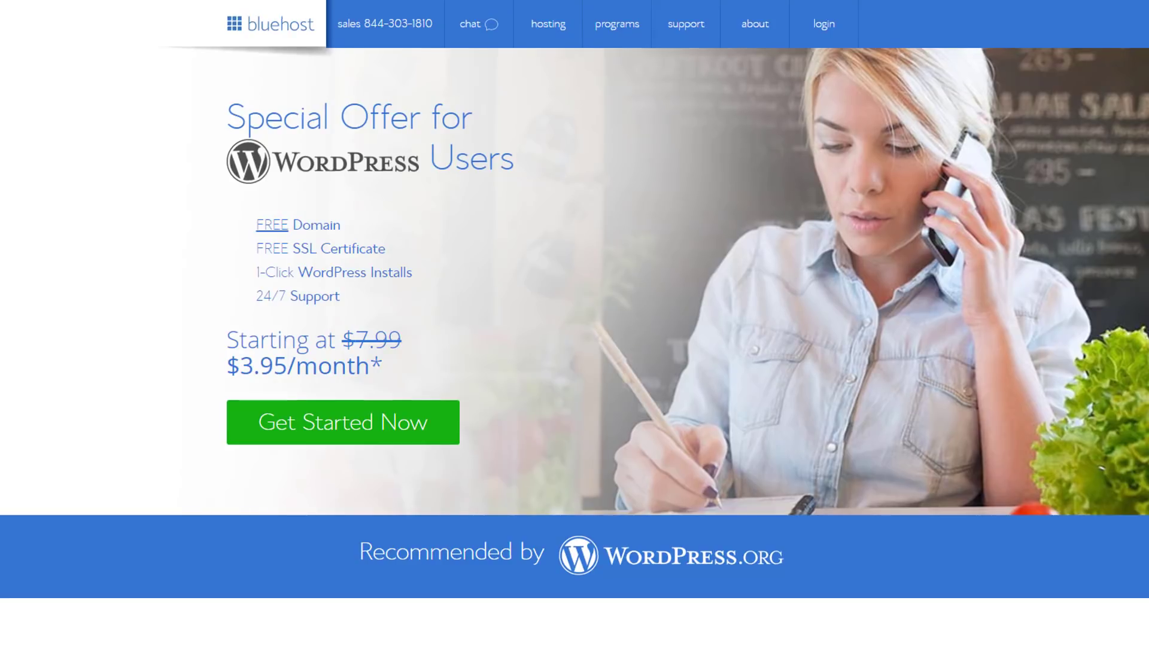
Step: Start signing up for Bluehost's WordPress hosting offer via Get Started Now
scroll(down, 3)
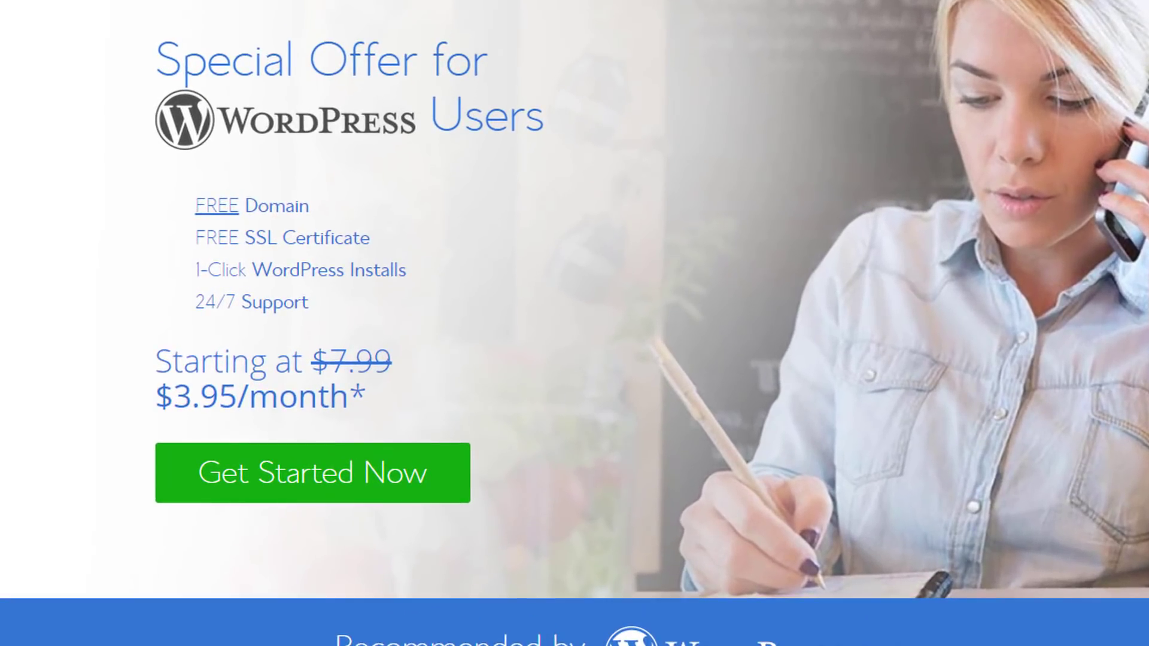
click(311, 473)
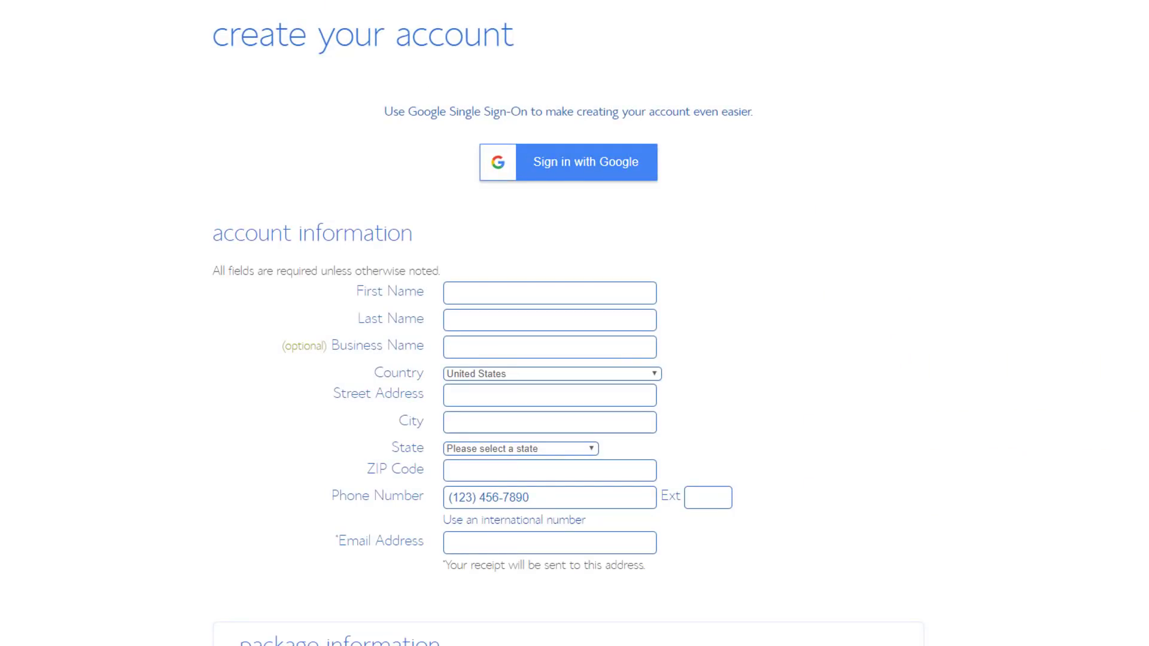
Step: Keep the Basic 36 Month account plan and bring up the Domain Privacy Protection explanation
scroll(down, 3)
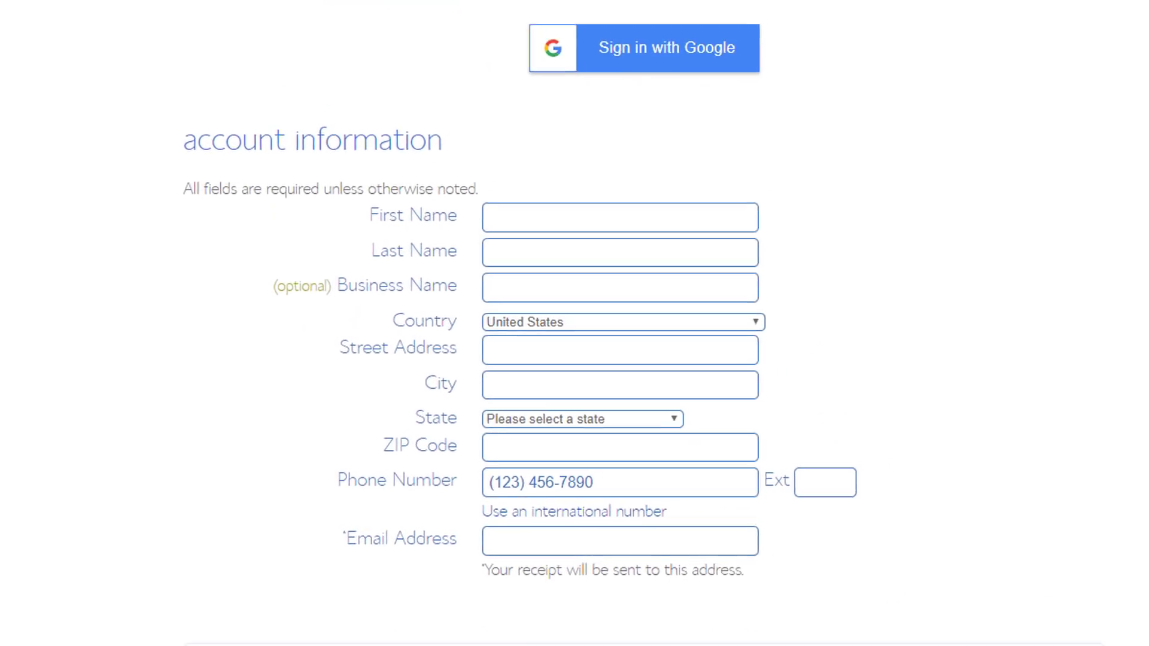
scroll(down, 3)
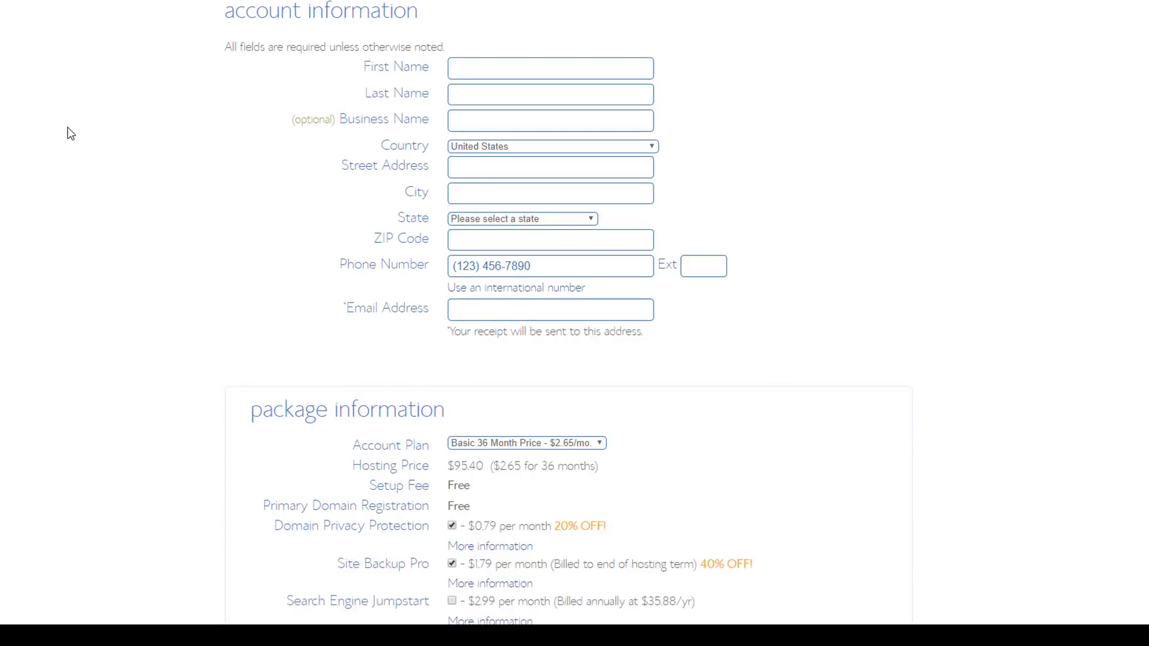
scroll(down, 3)
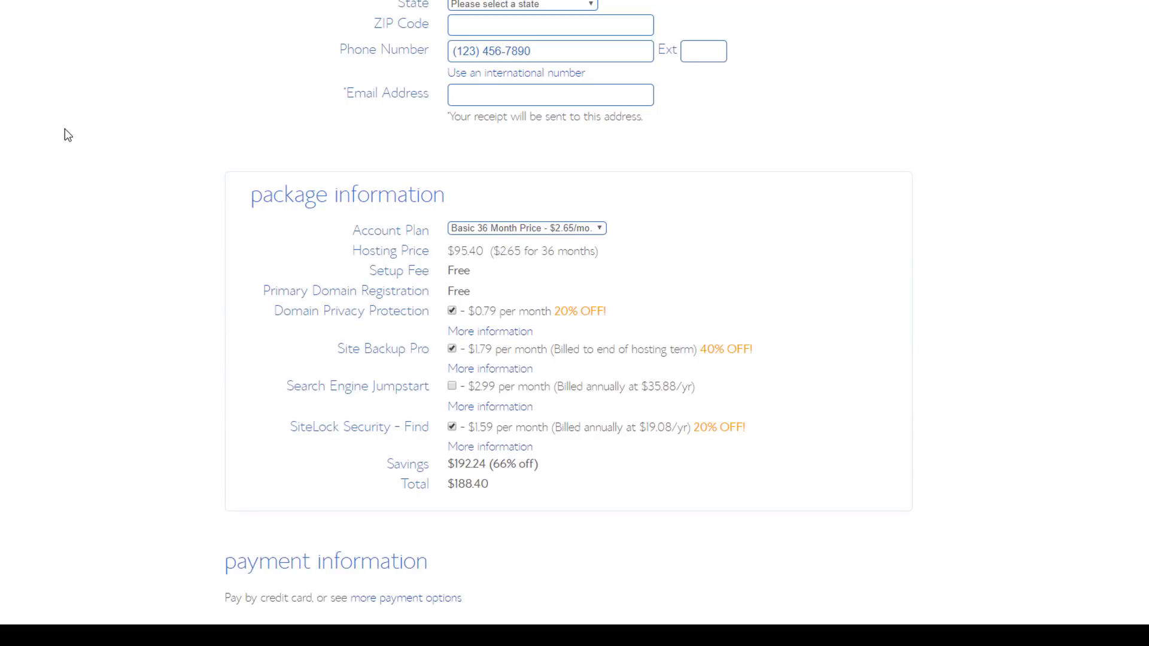
scroll(down, 3)
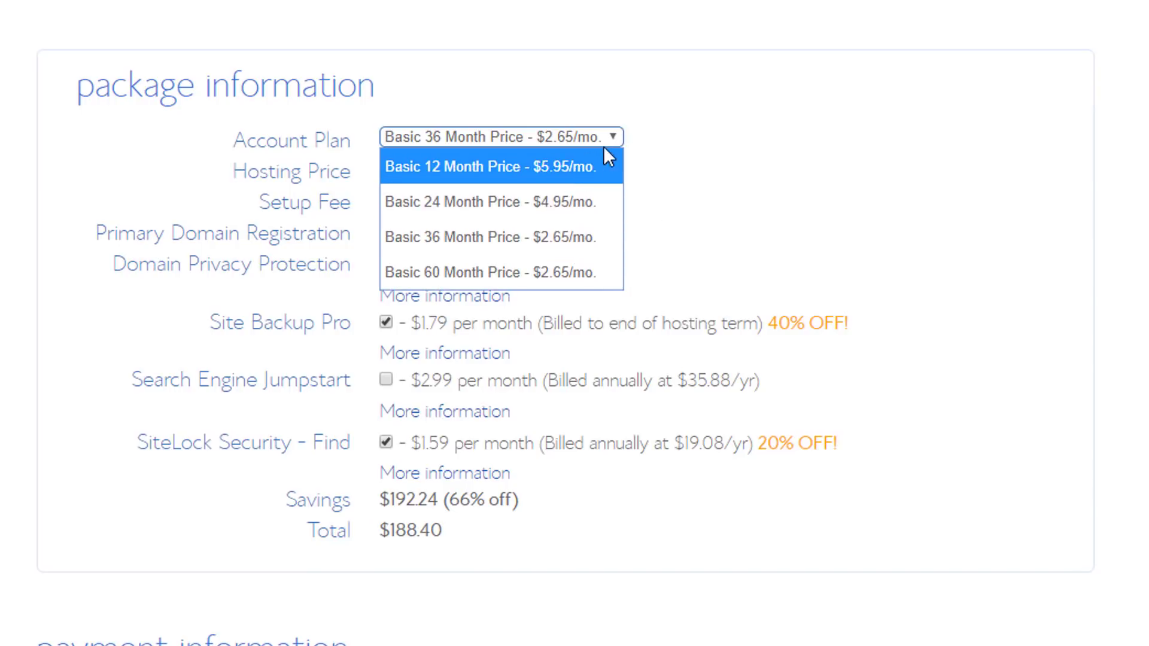
click(483, 237)
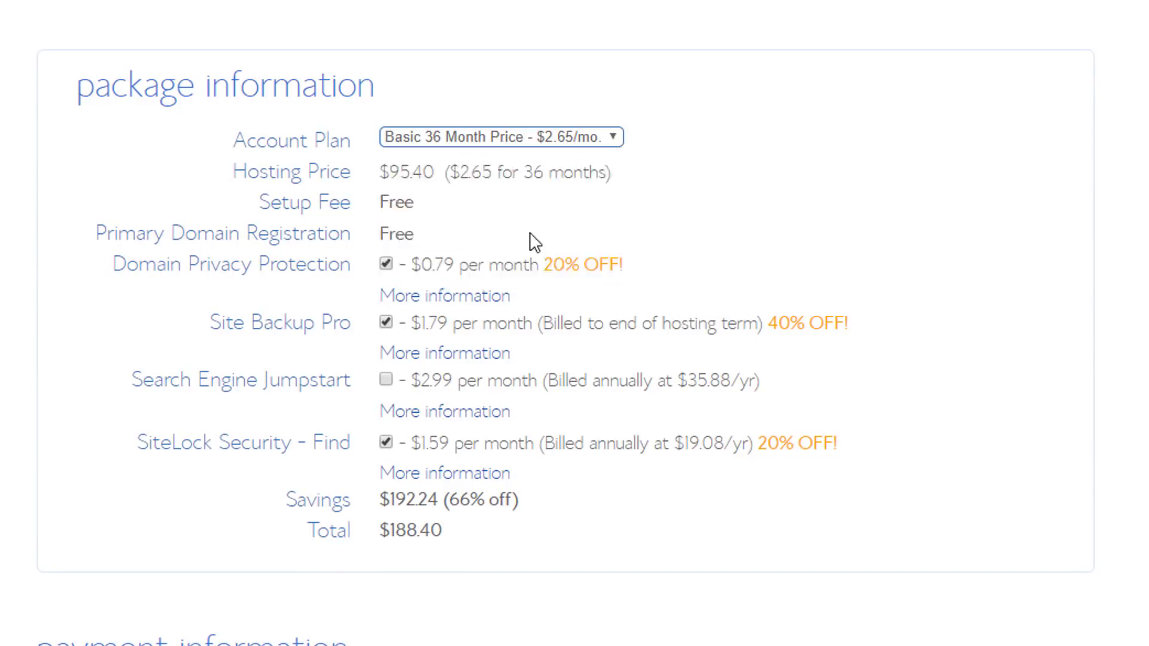
mouse_move(407, 197)
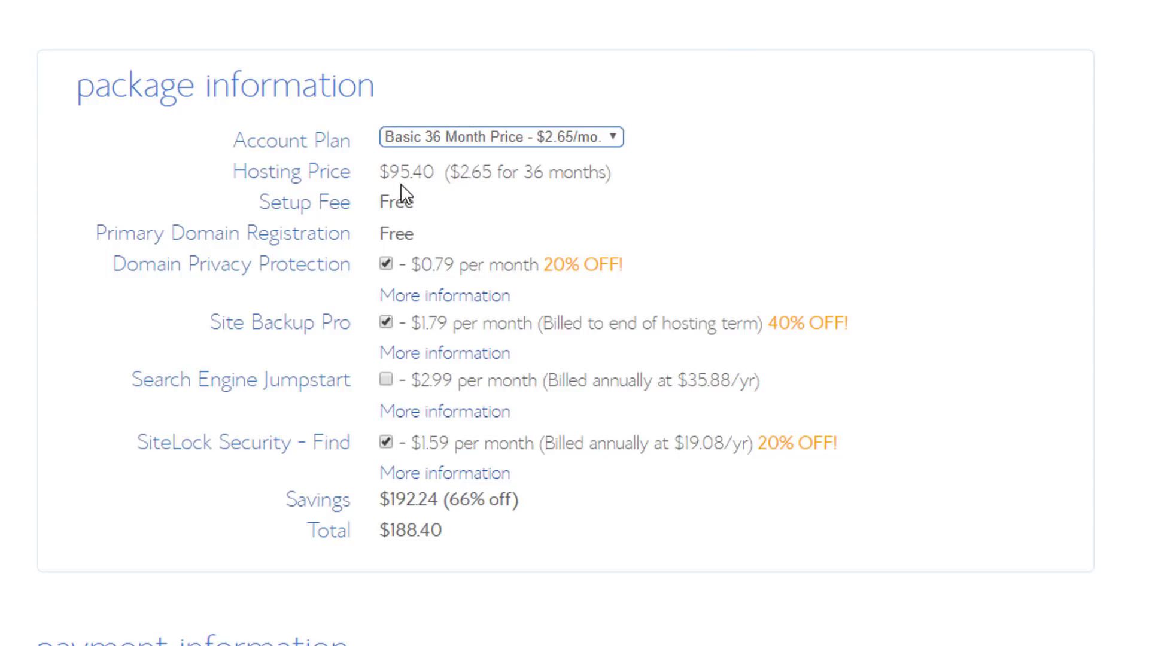
mouse_move(570, 273)
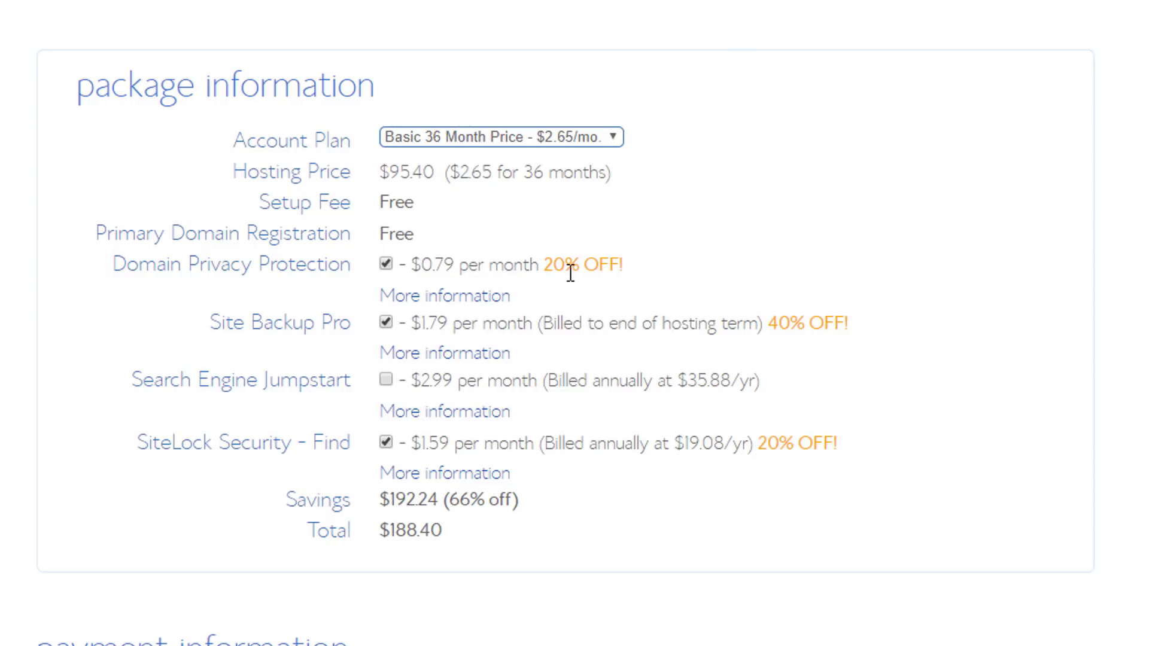
mouse_move(494, 263)
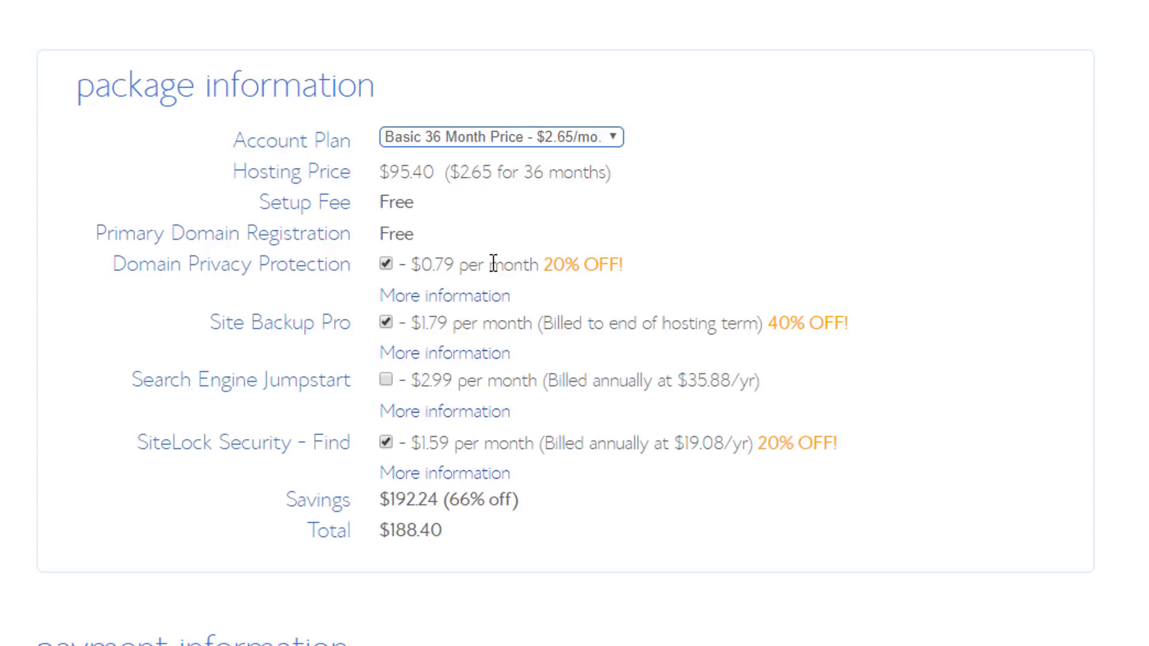
mouse_move(459, 262)
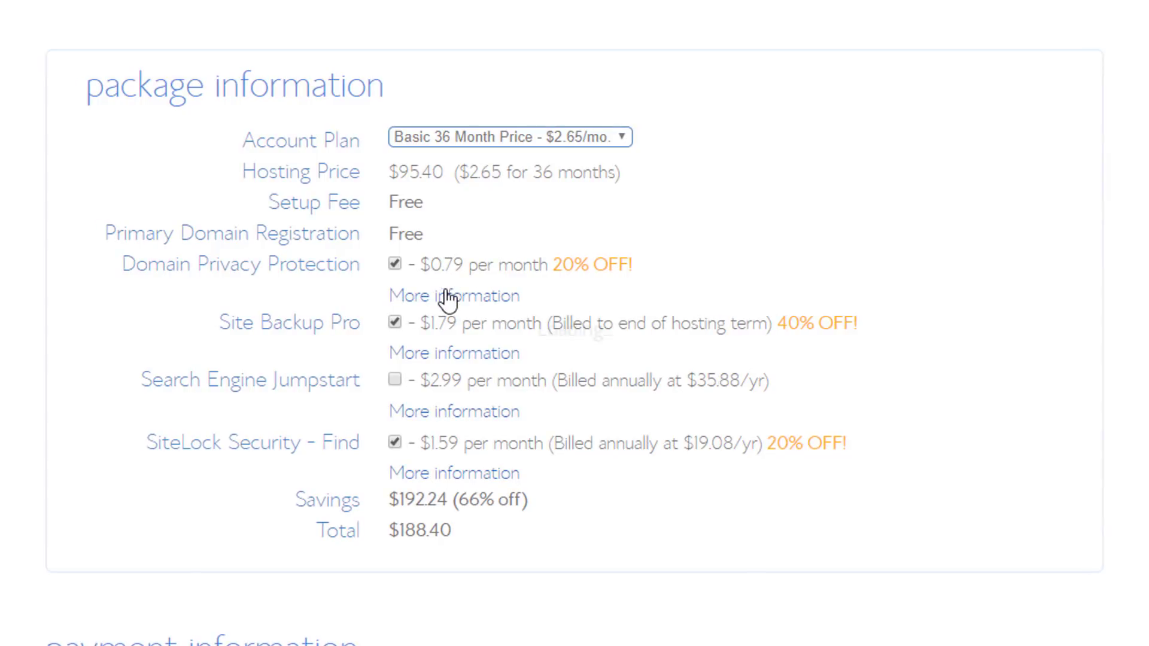
click(453, 296)
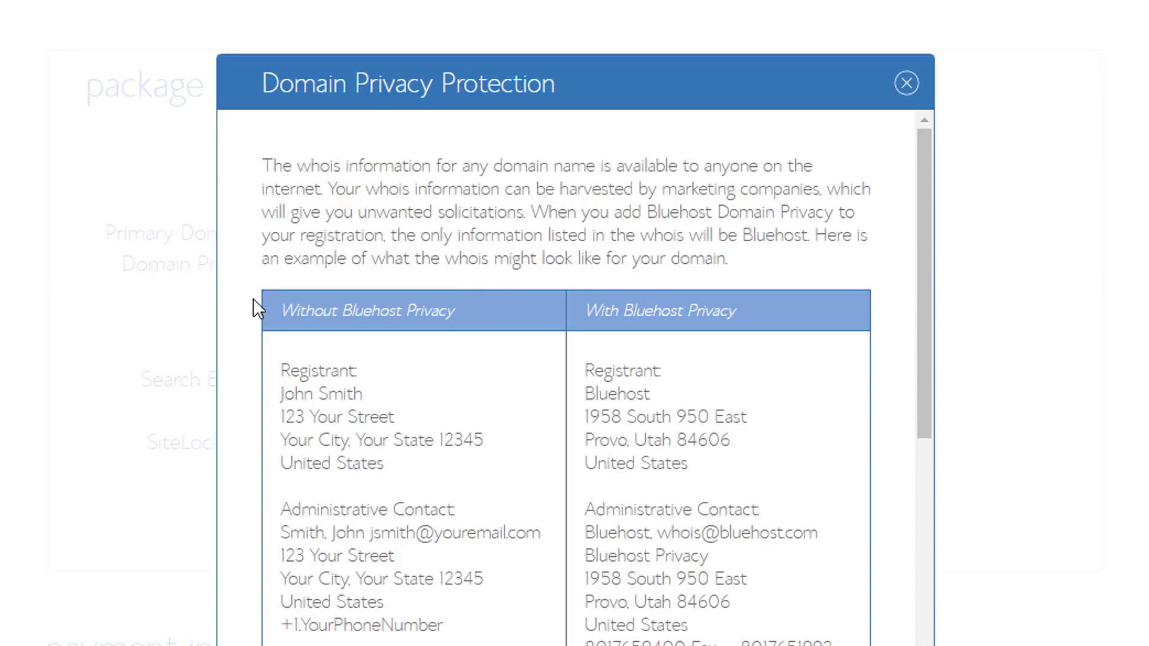
Step: Accept the Terms of Service, Cancellation and Privacy policies and submit the hosting order
click(906, 83)
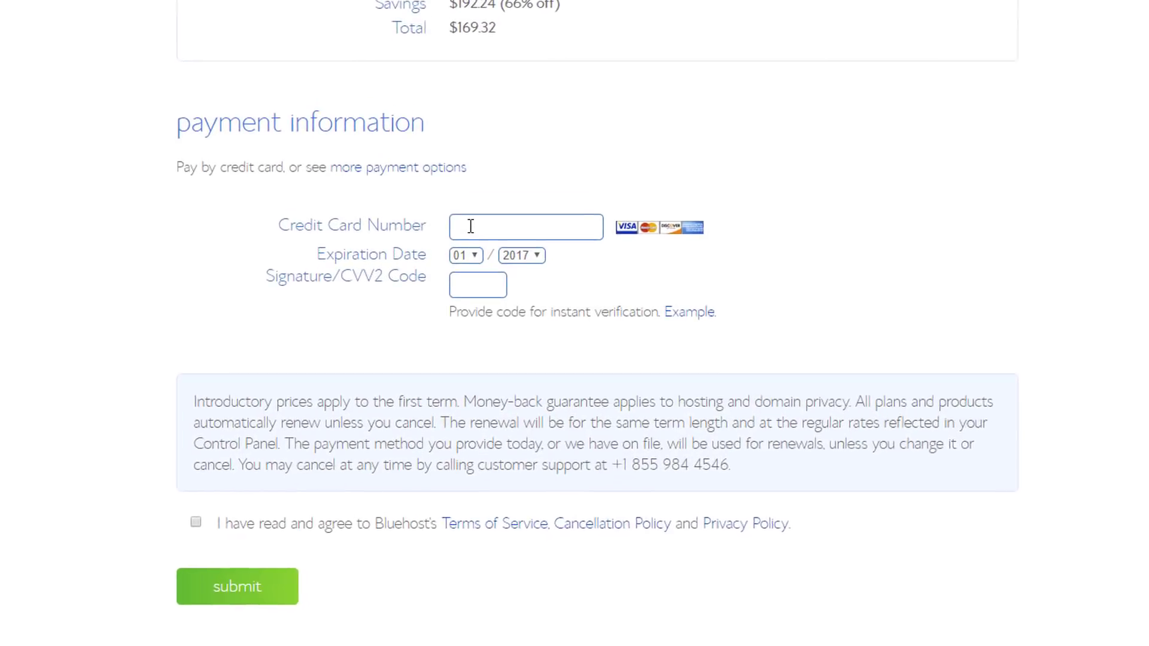
scroll(up, 3)
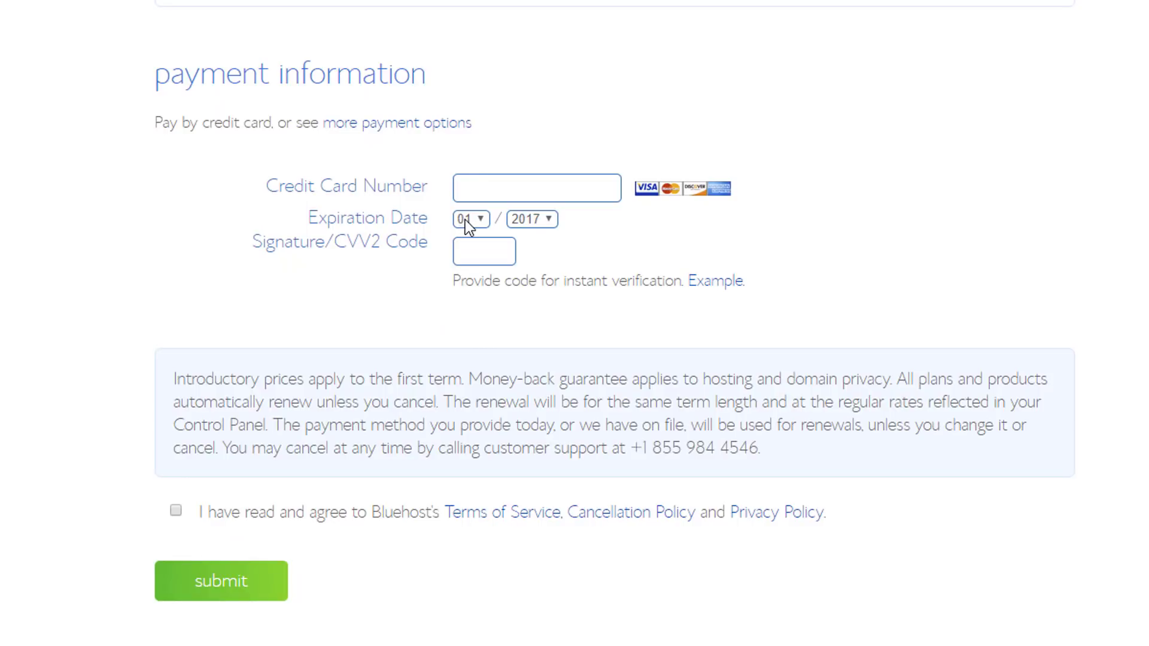
mouse_move(391, 298)
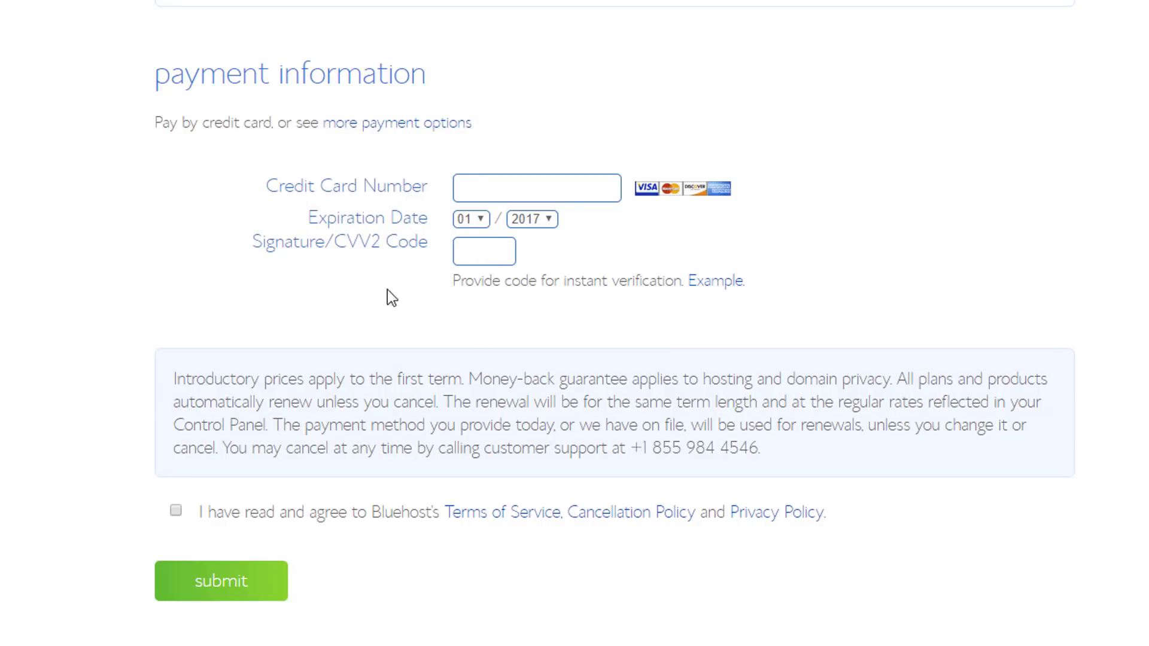
mouse_move(334, 336)
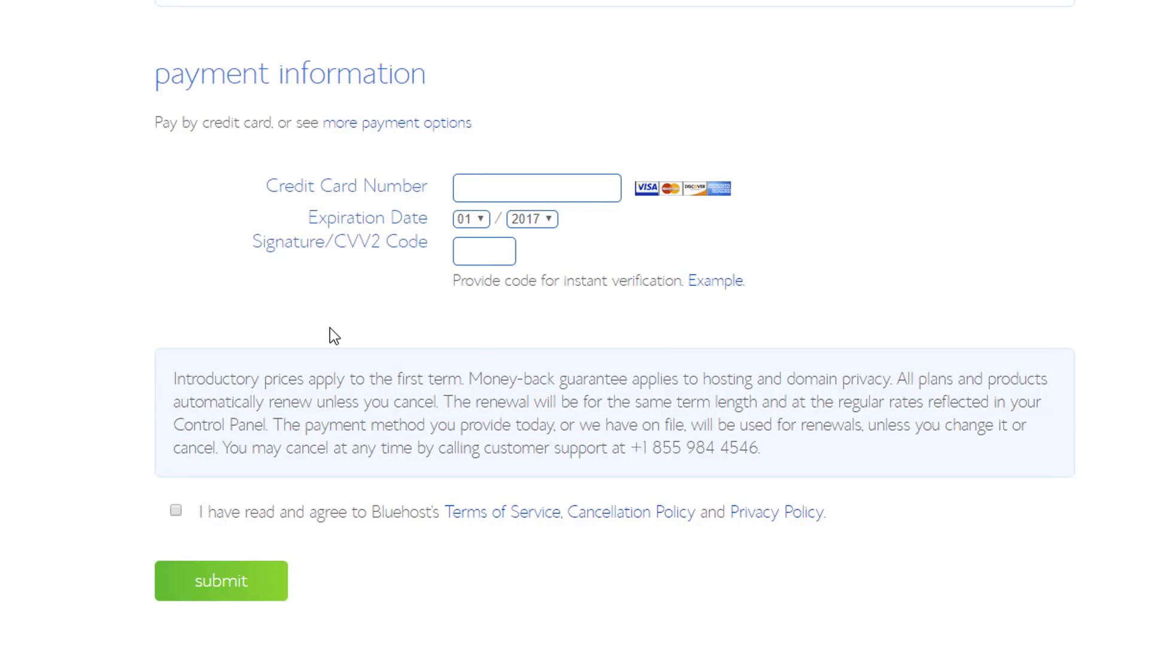
mouse_move(294, 340)
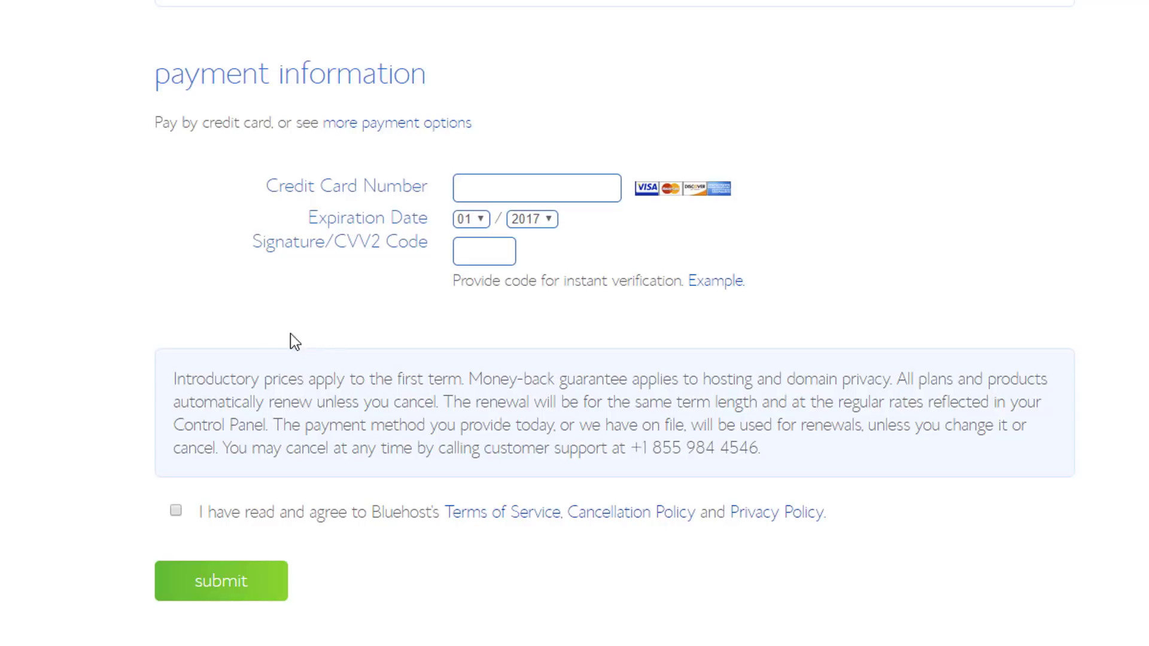
mouse_move(147, 413)
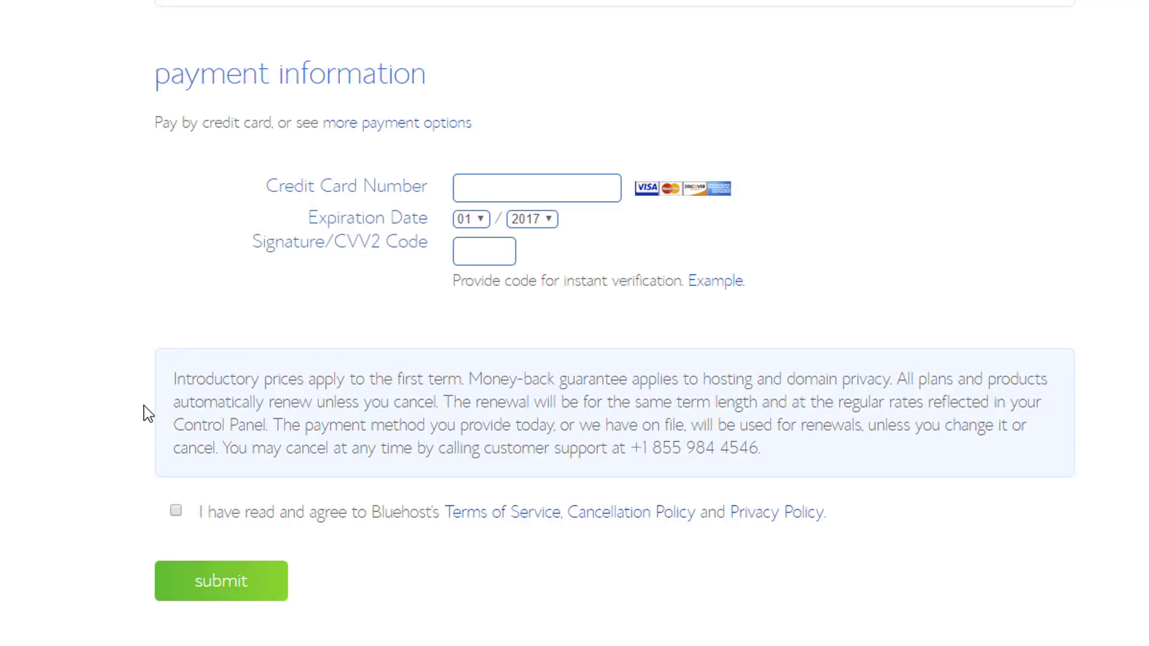
click(175, 511)
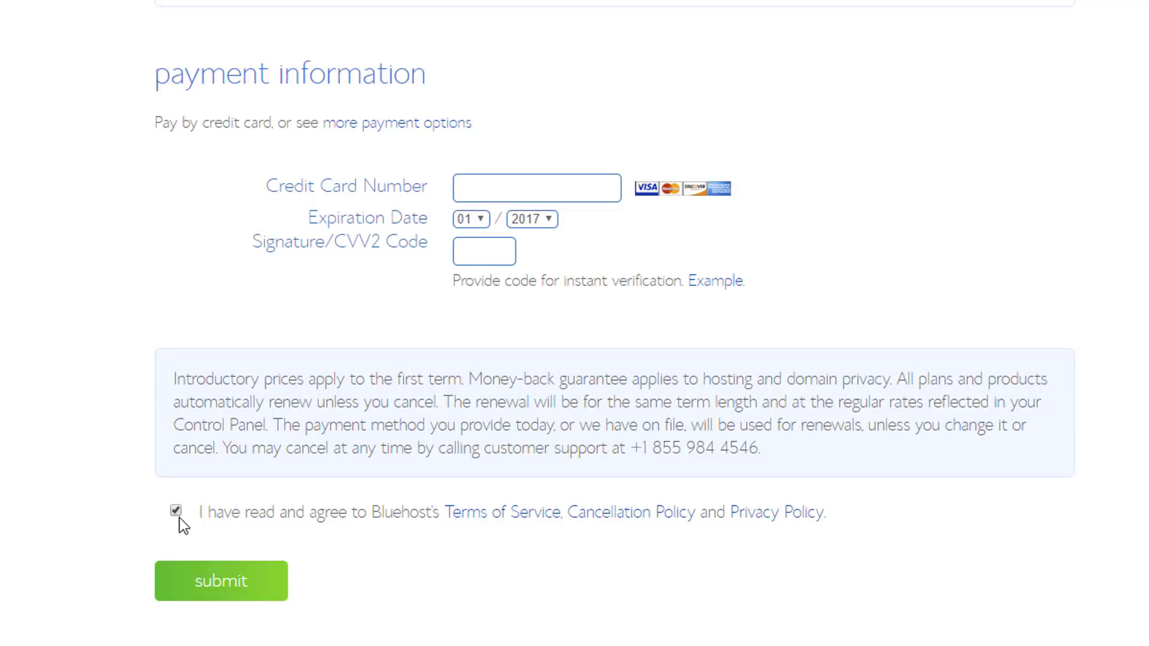
click(220, 580)
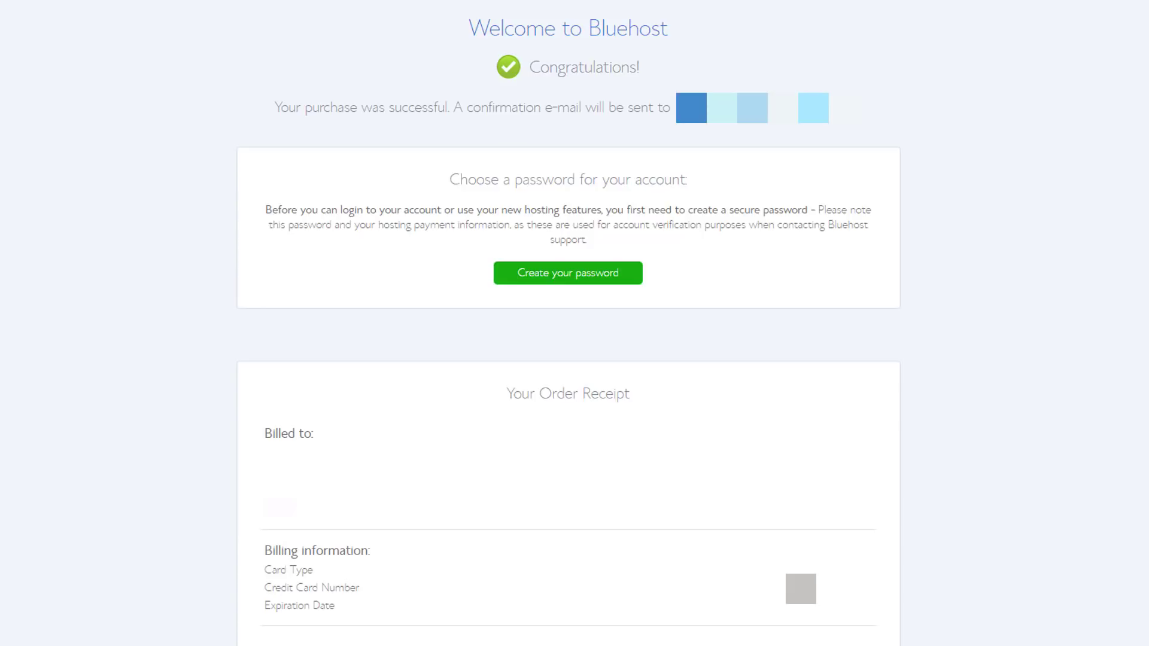
mouse_move(302, 133)
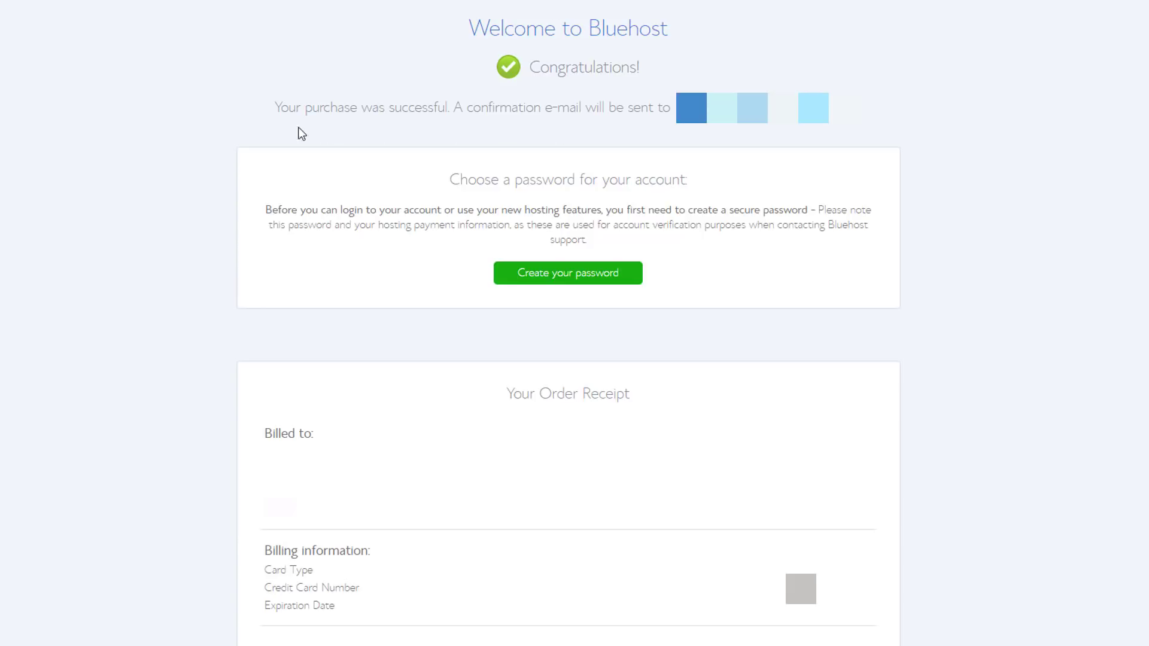
Step: Create the new Bluehost account password and log in to the account
scroll(down, 3)
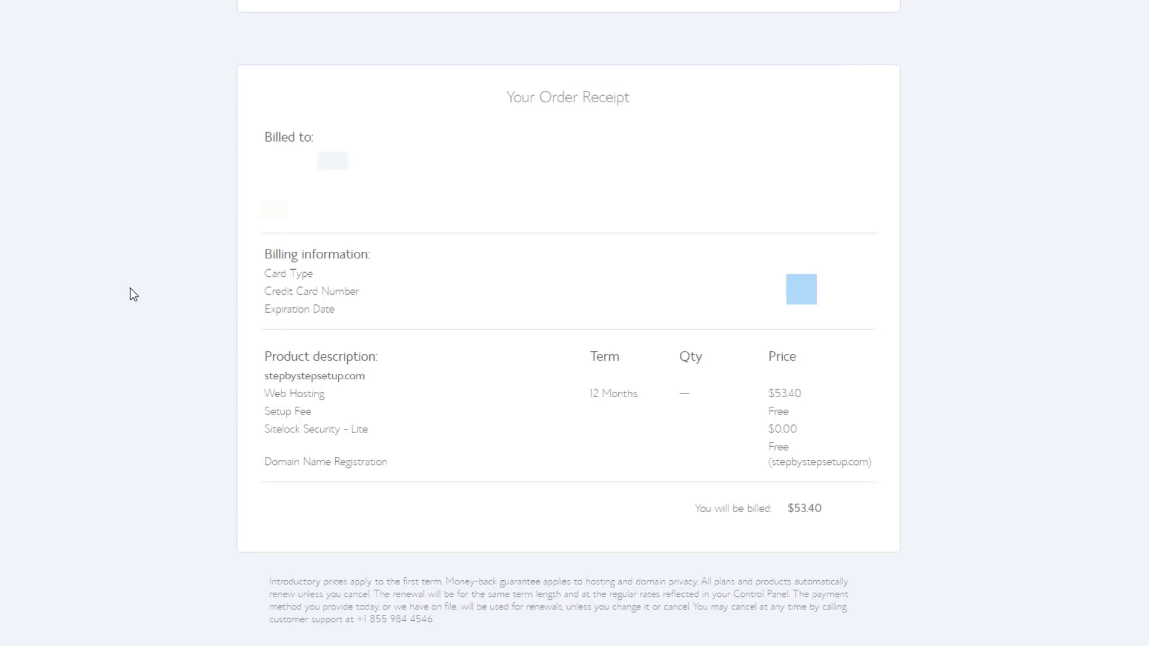
mouse_move(171, 76)
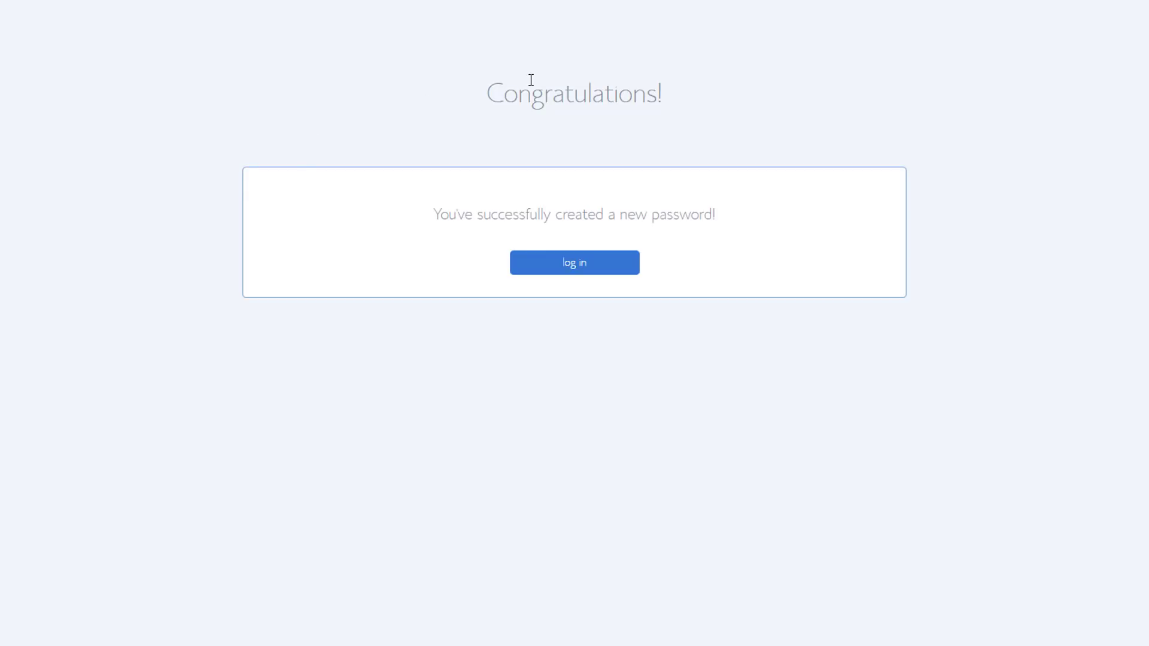
mouse_move(574, 271)
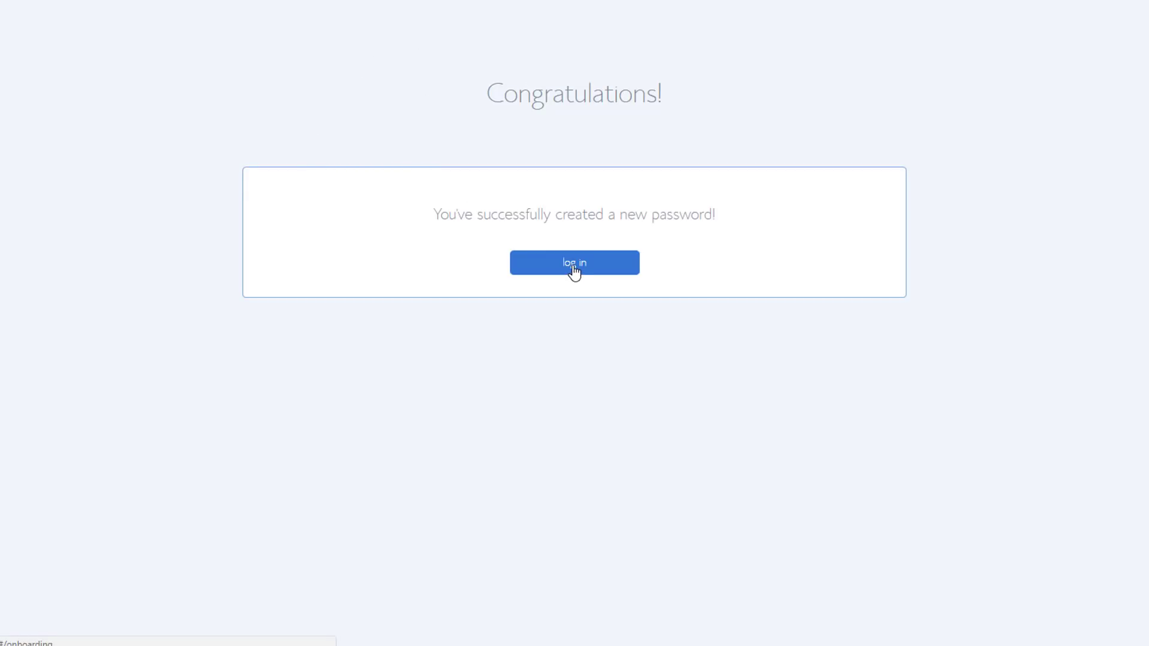
click(573, 262)
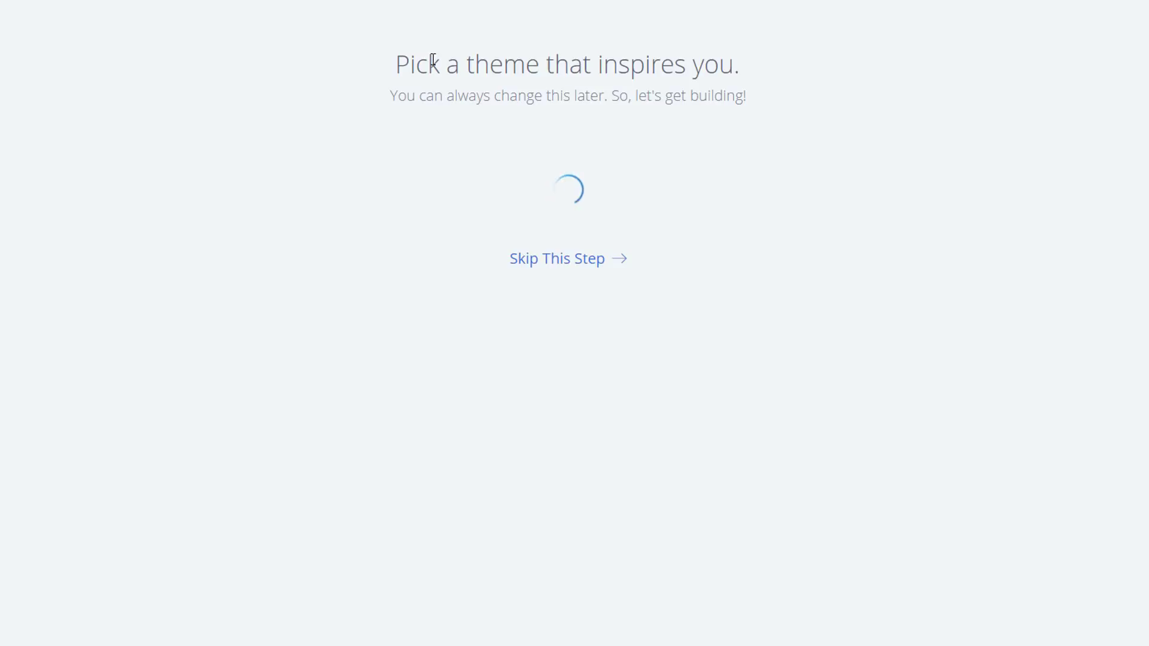
mouse_move(250, 152)
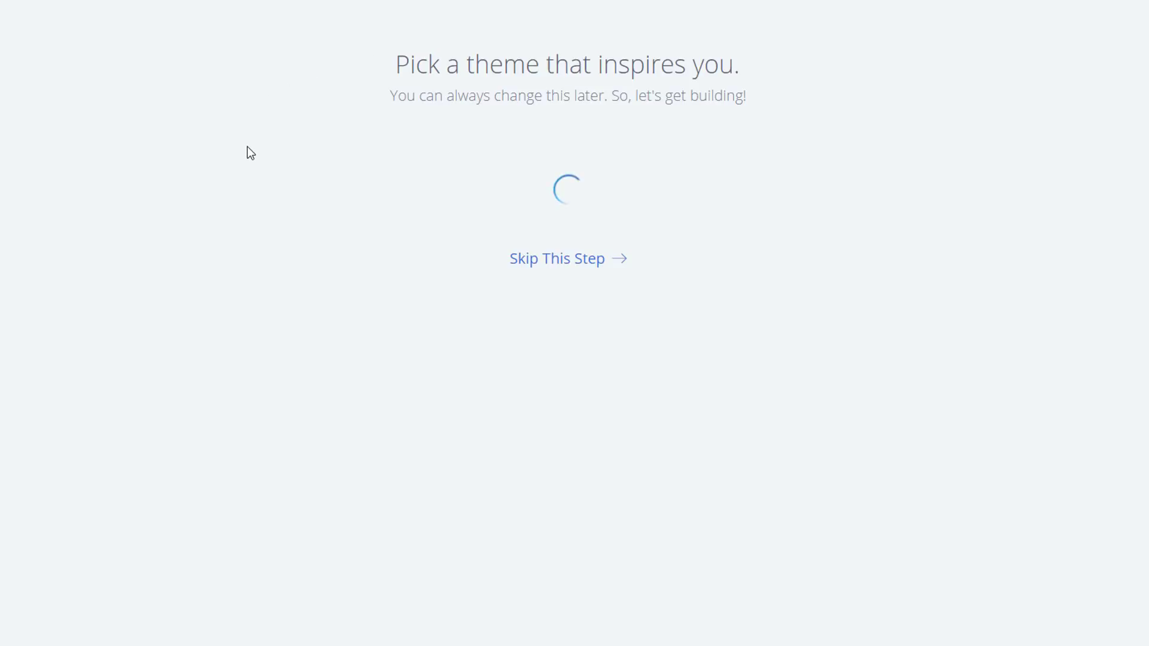
mouse_move(469, 267)
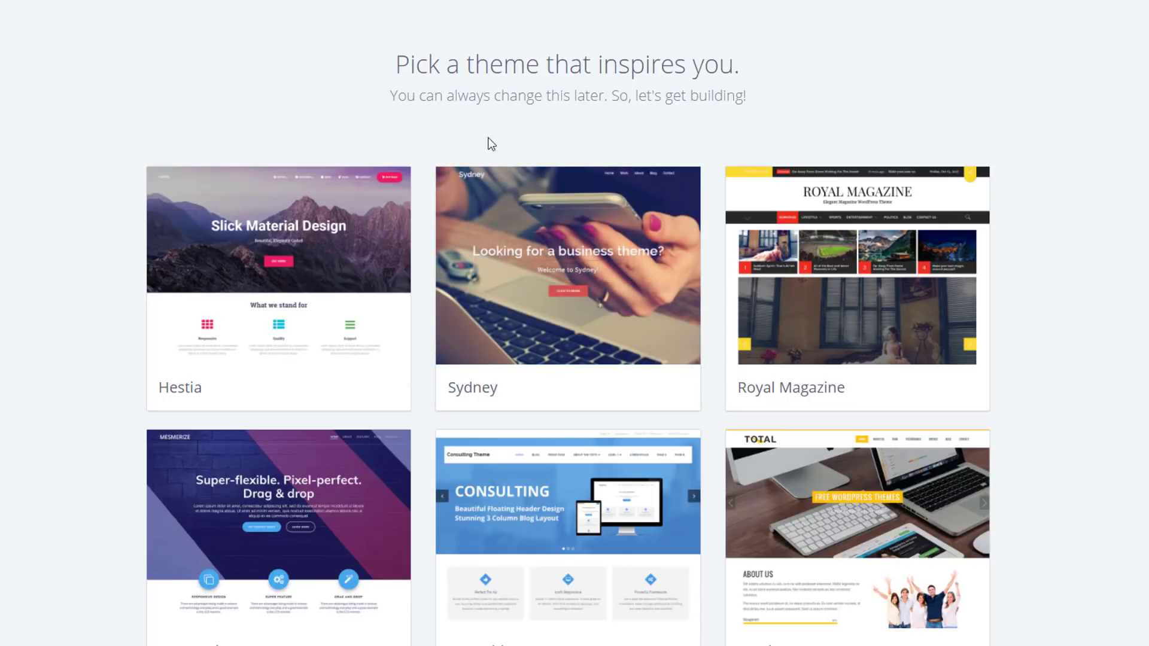
mouse_move(567, 266)
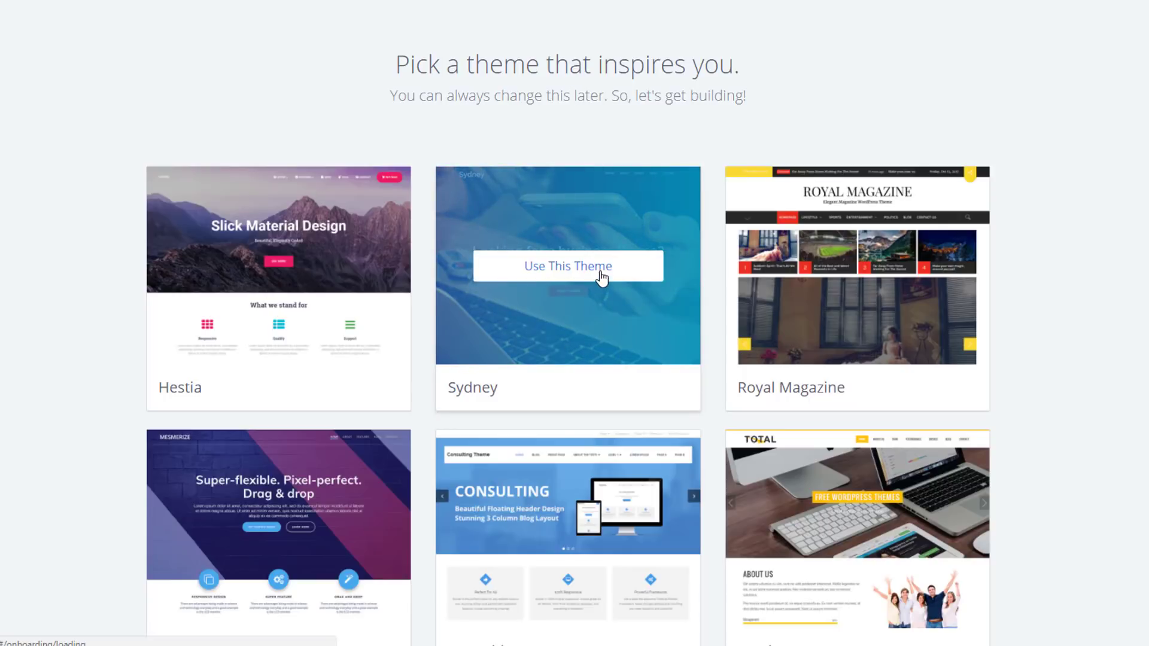
Step: Choose the Sydney theme and let Bluehost set up WordPress
click(567, 266)
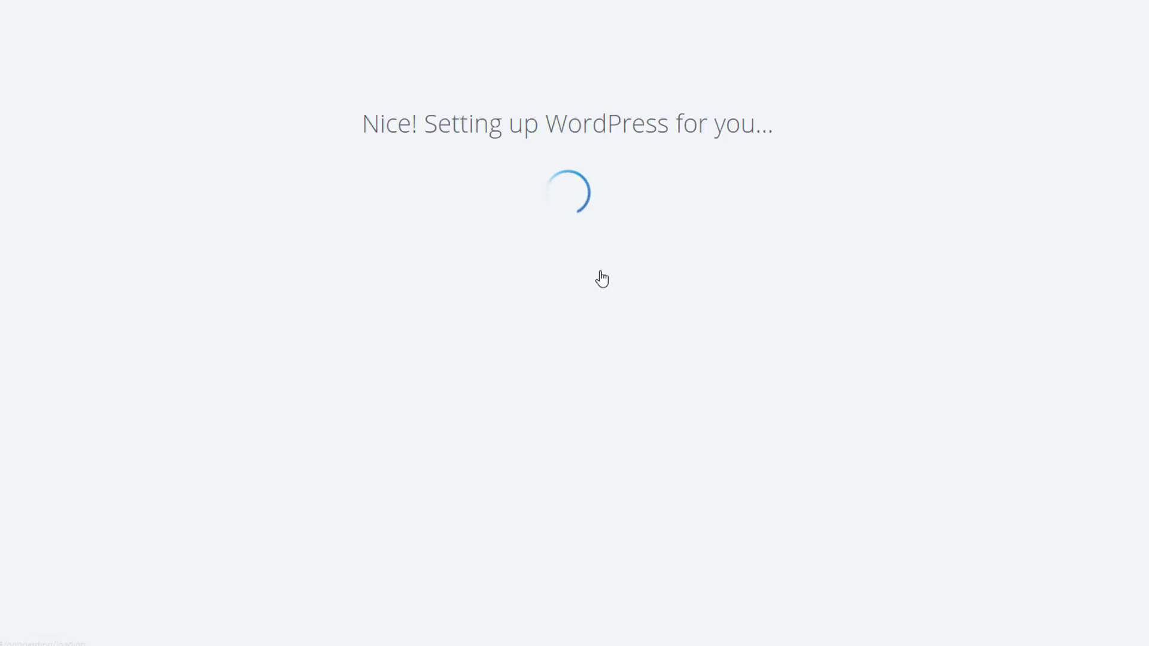
mouse_move(244, 97)
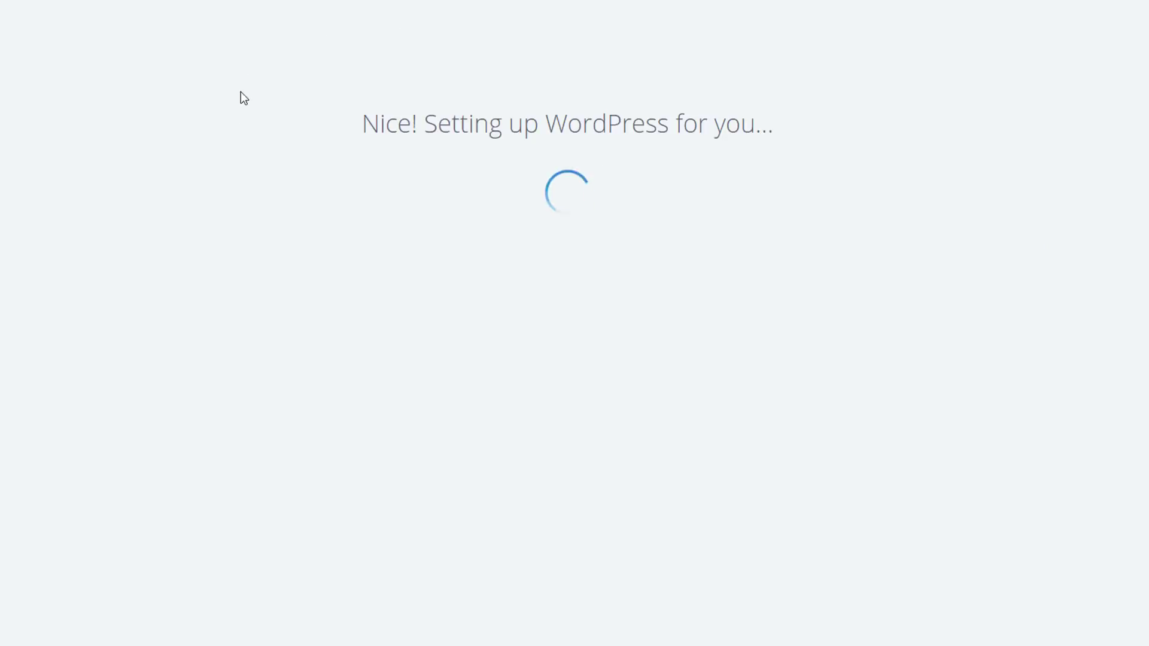
mouse_move(810, 245)
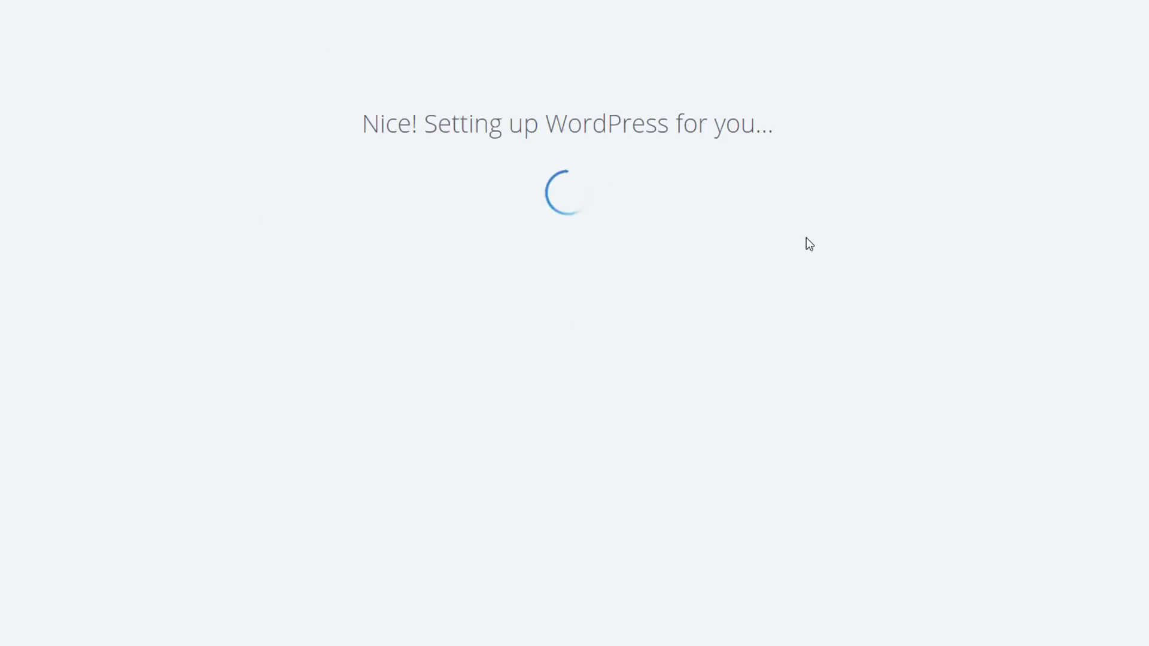
mouse_move(328, 86)
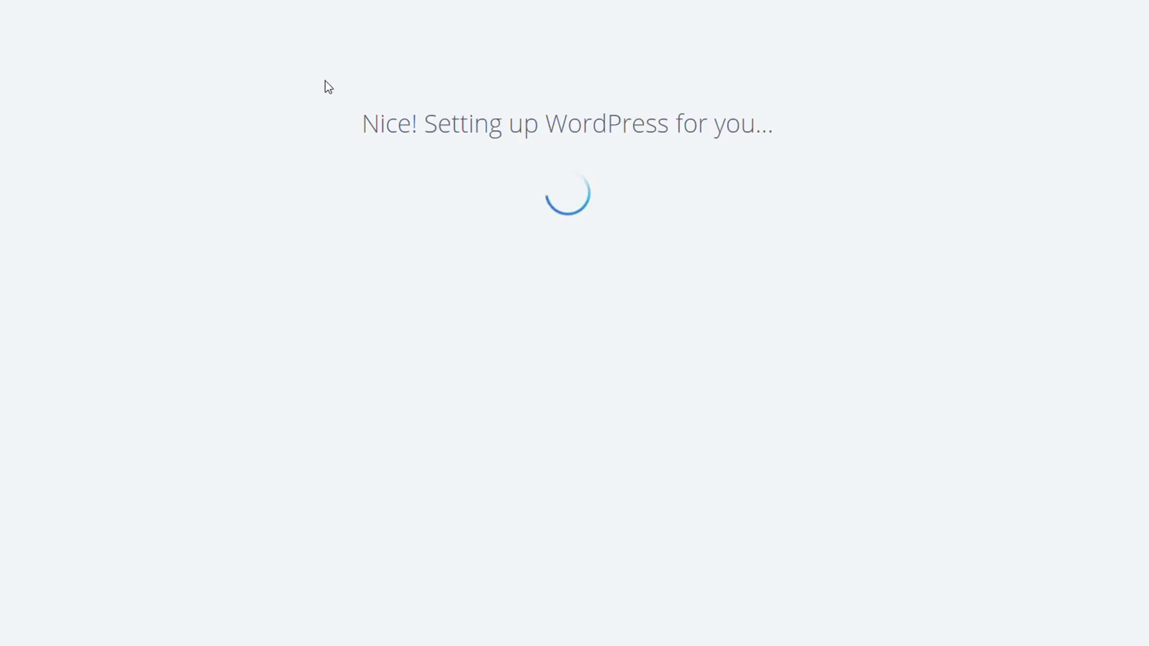
mouse_move(1121, 200)
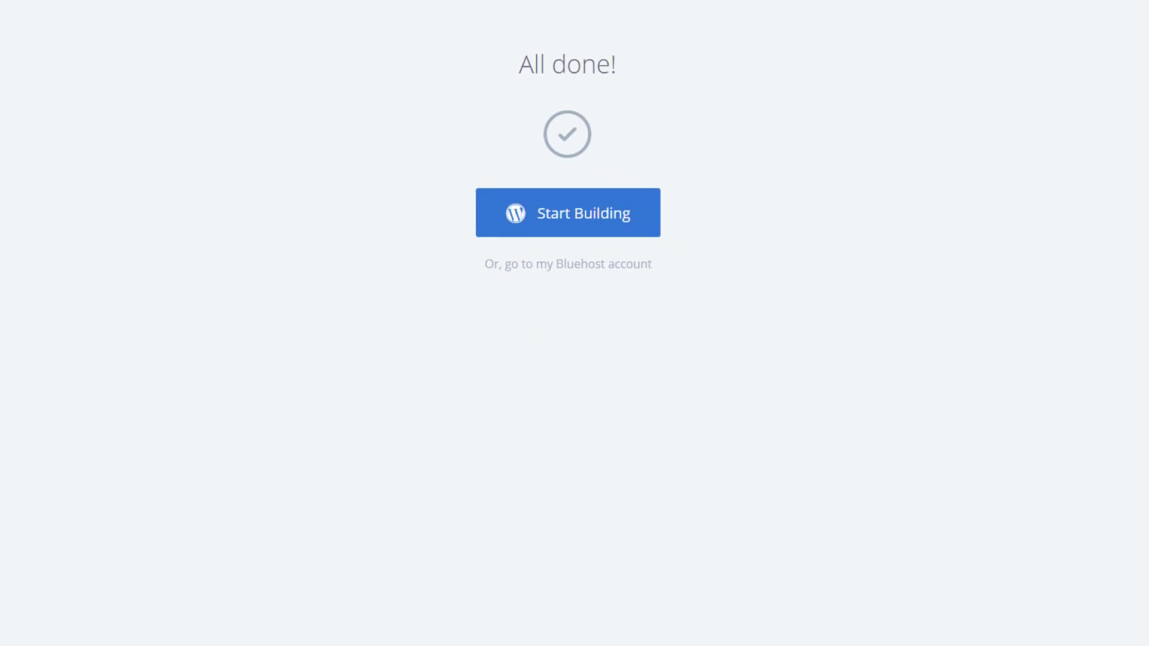
Step: Start Building to reach the WordPress dashboard's Welcome wizard
click(567, 213)
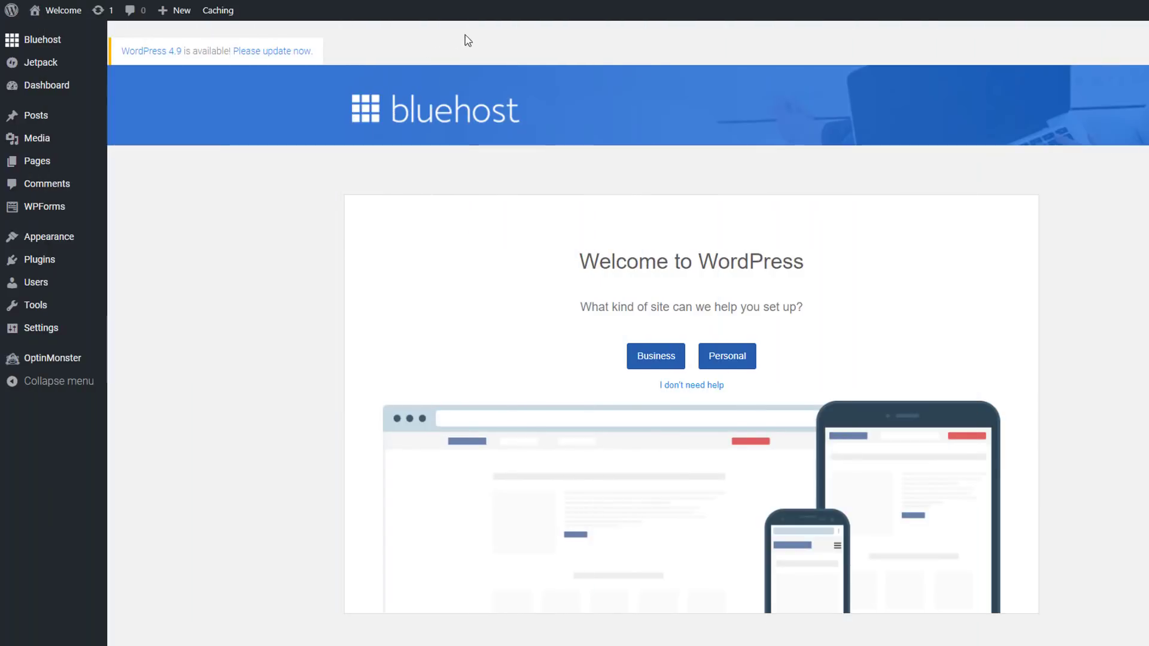
mouse_move(451, 44)
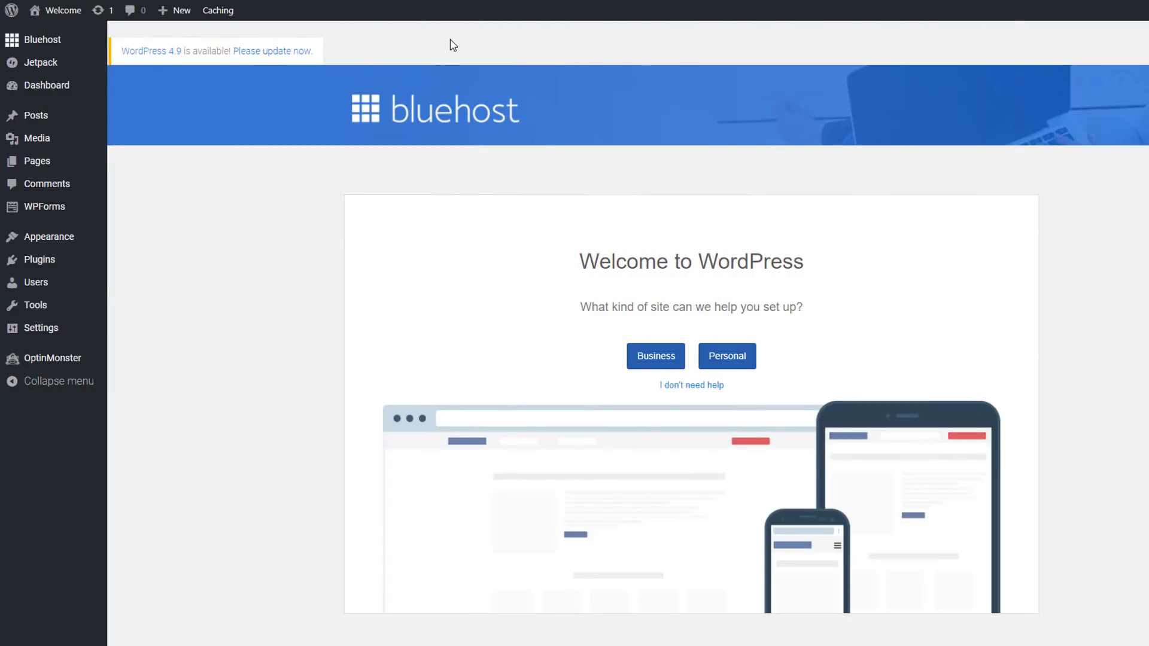
mouse_move(410, 33)
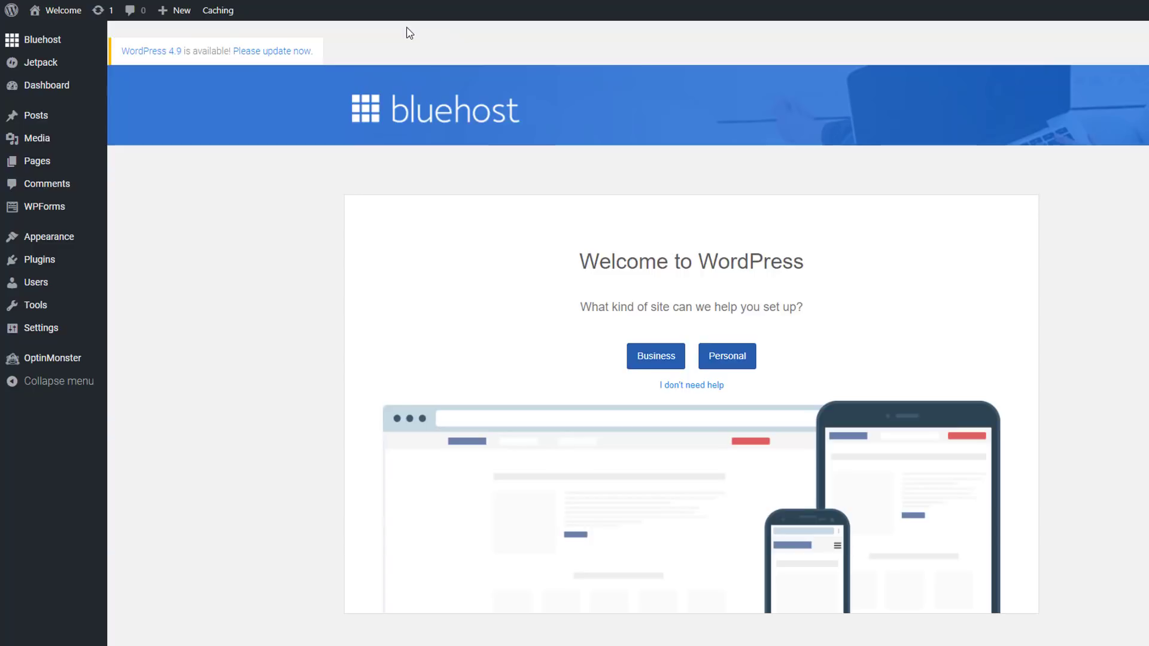
mouse_move(393, 33)
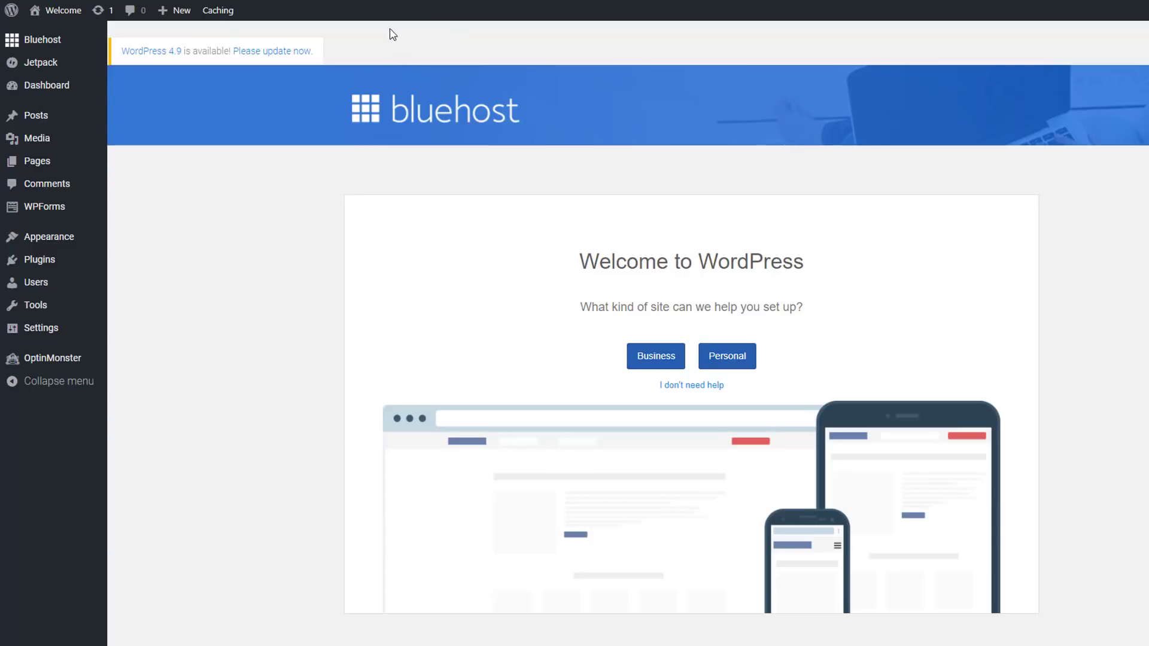
mouse_move(744, 284)
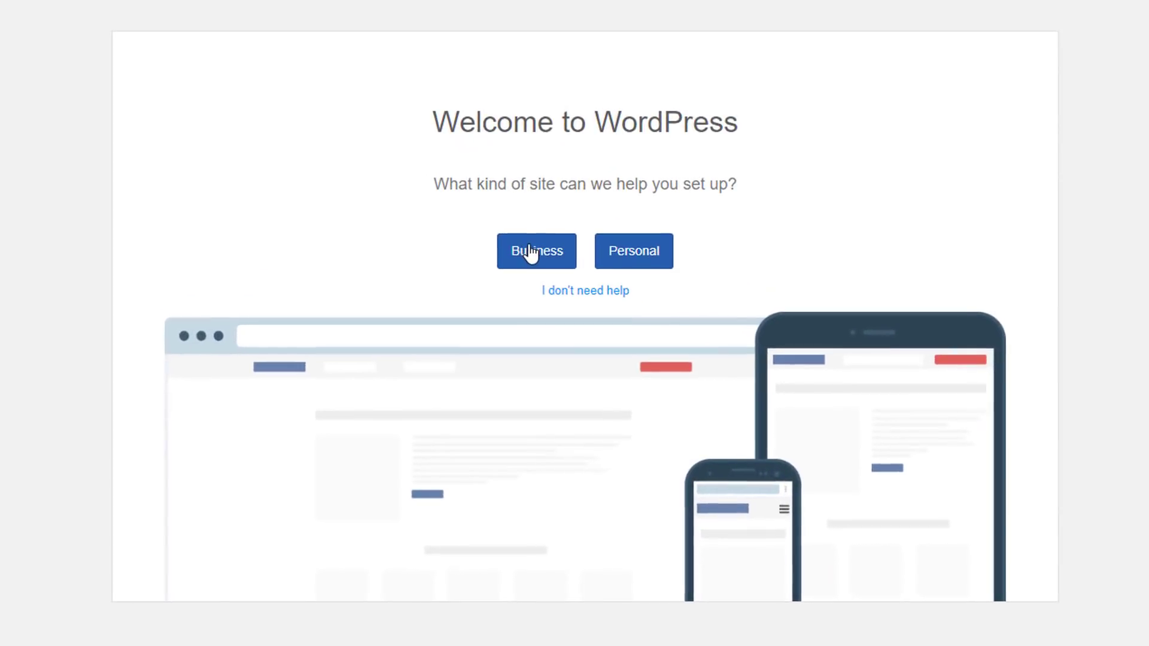
mouse_move(632, 252)
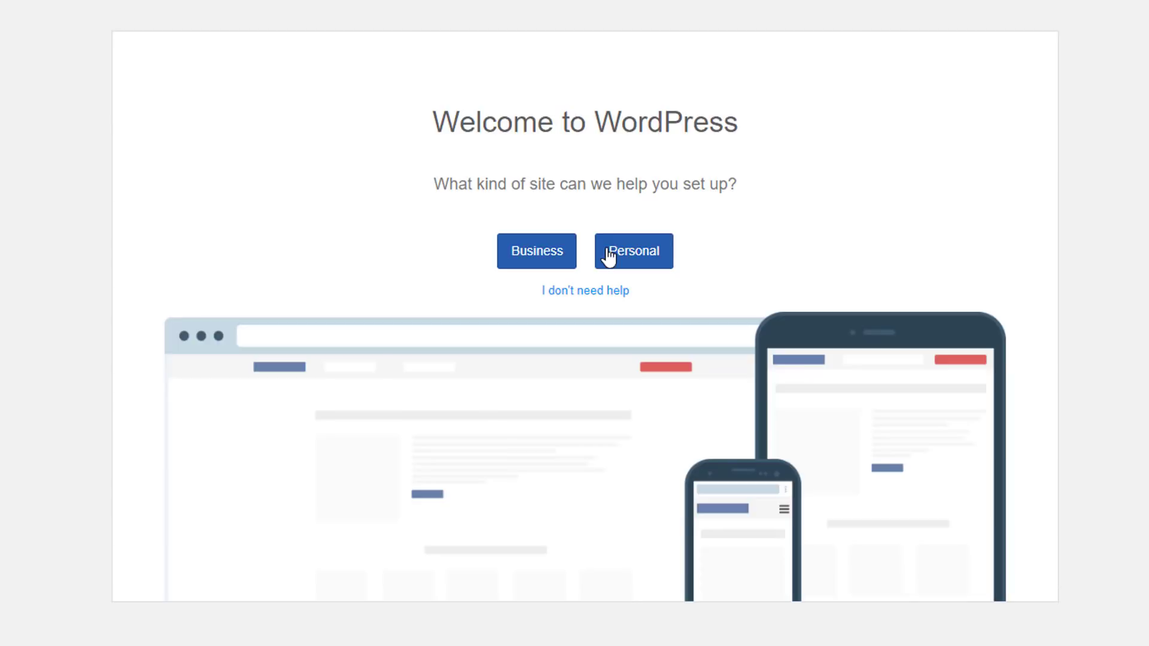
Step: Choose a Personal site titled 'StepbyStepSetup' with description 'How to create your own Site Step b...' and continue
click(633, 250)
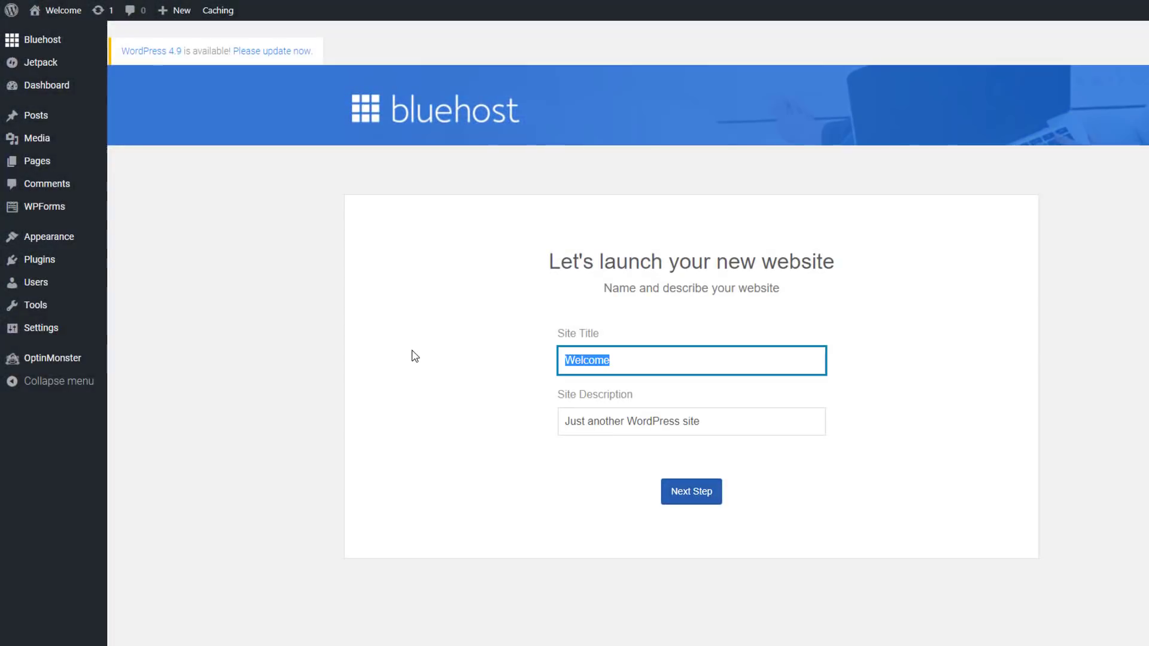
text(StepbyStepSetup)
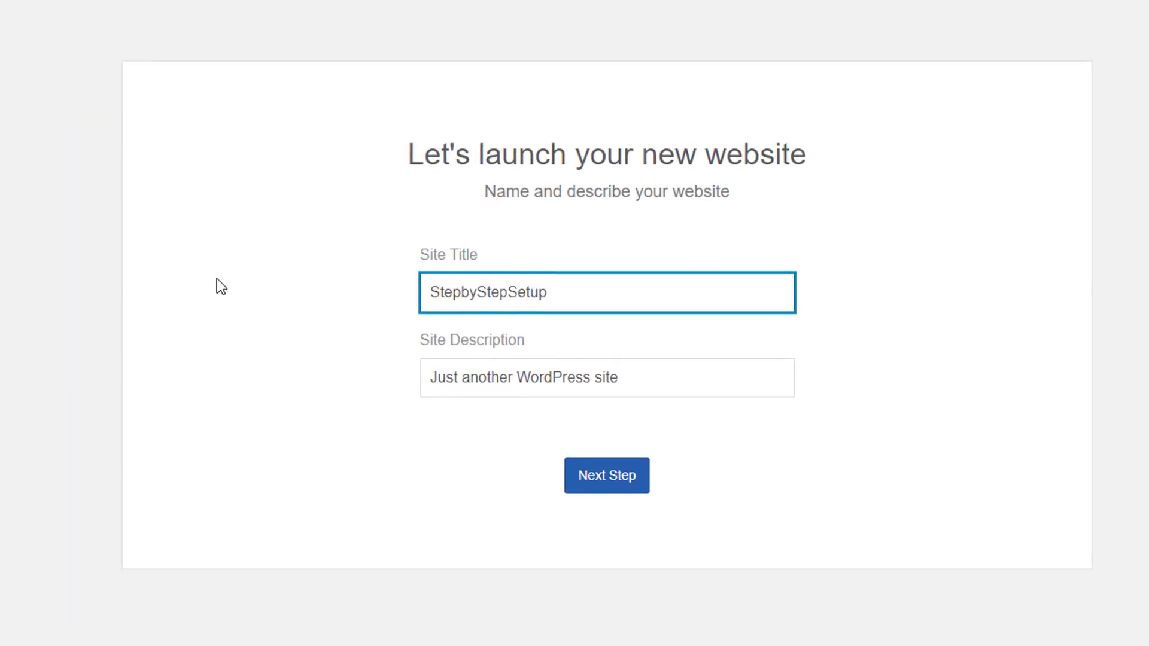
text(How to create your o)
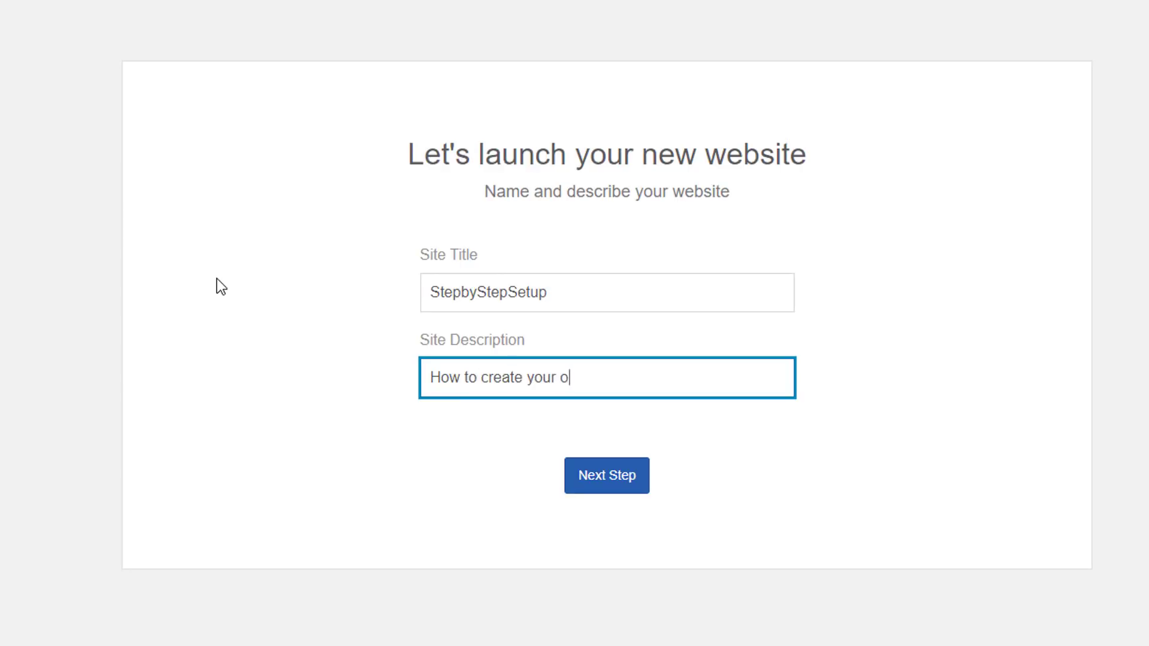
text(wn Site Step b)
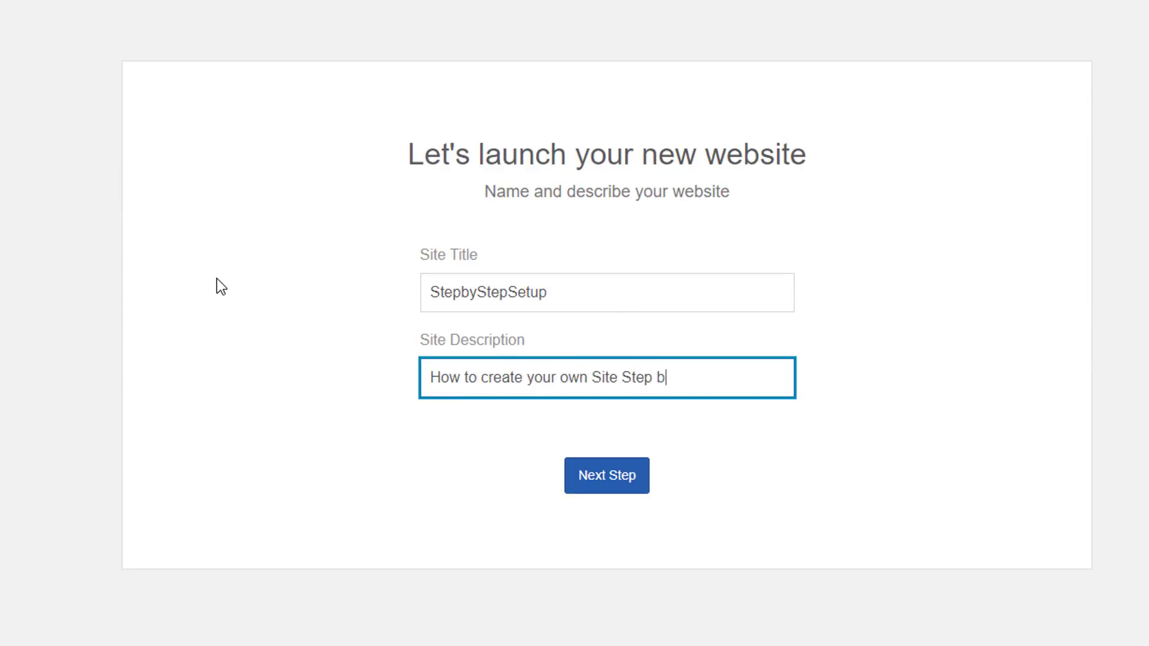
click(605, 475)
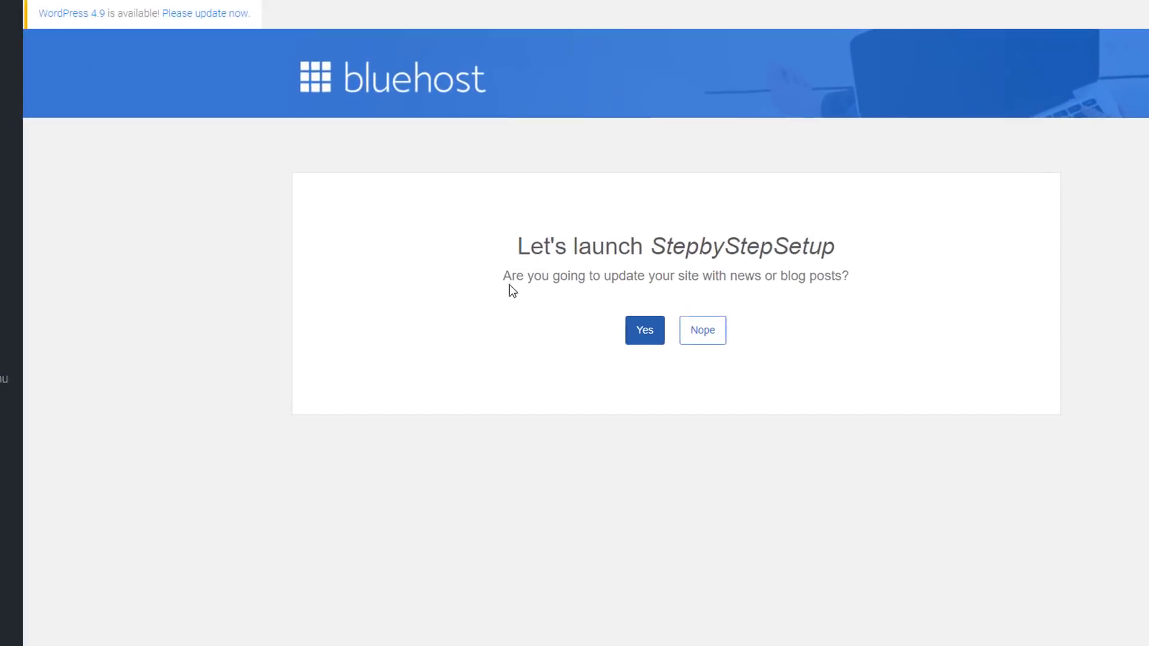
scroll(up, 3)
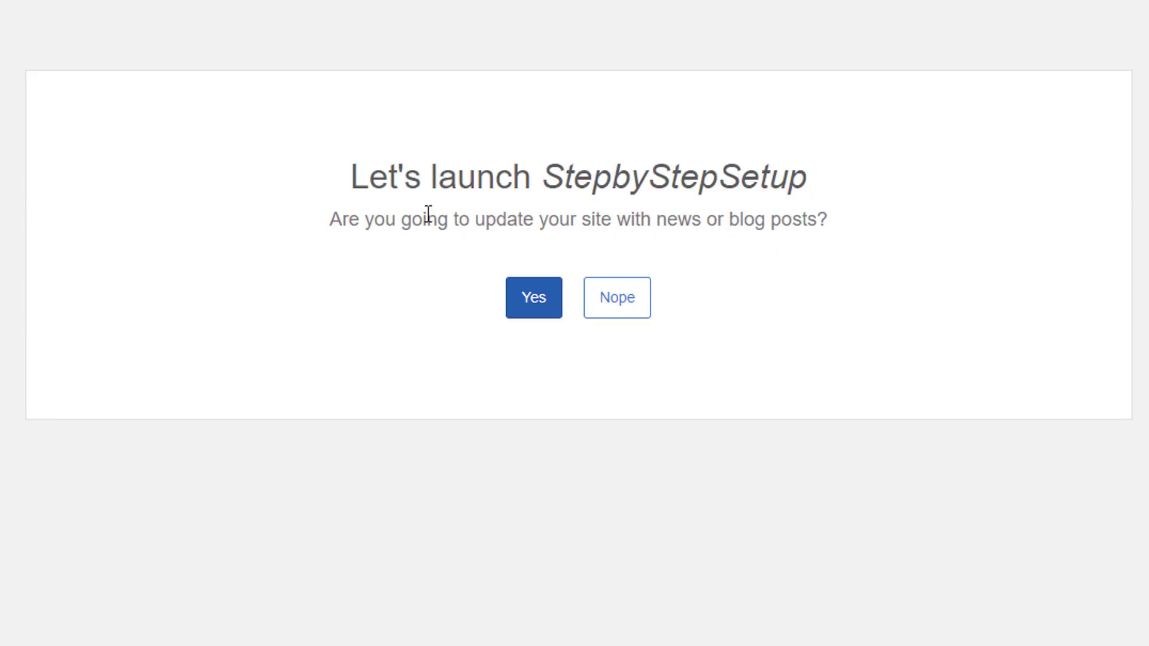
Step: Say Yes to blog posts and No Thanks to a Contact Us page, reaching the 'Great Work!' summary
click(534, 298)
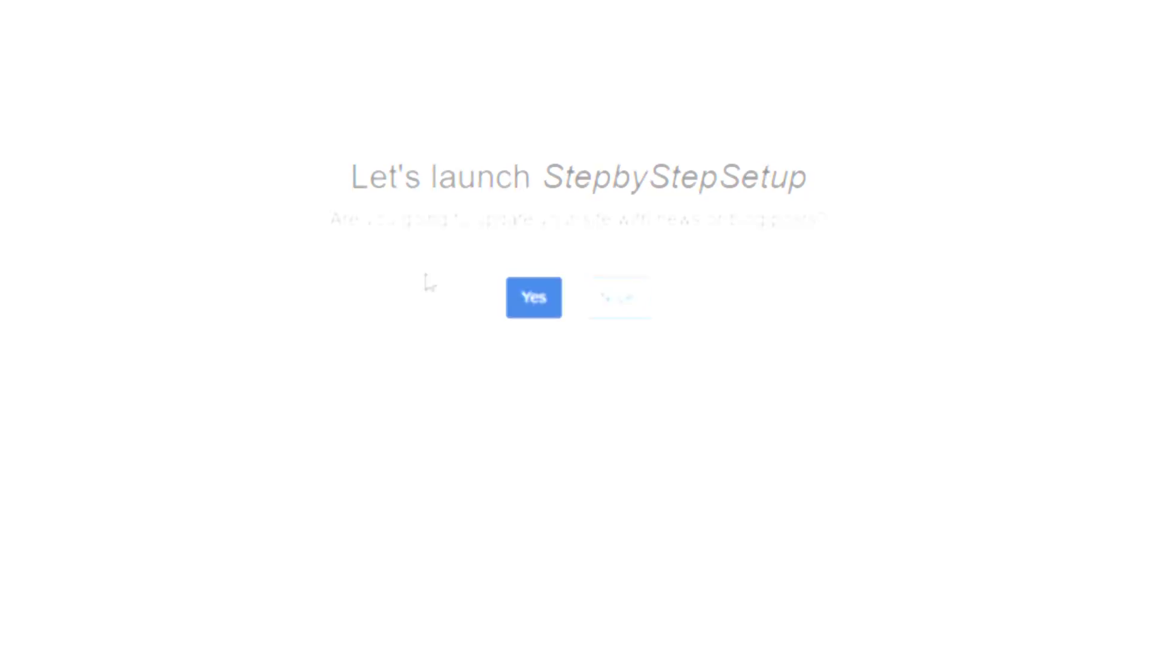
click(534, 298)
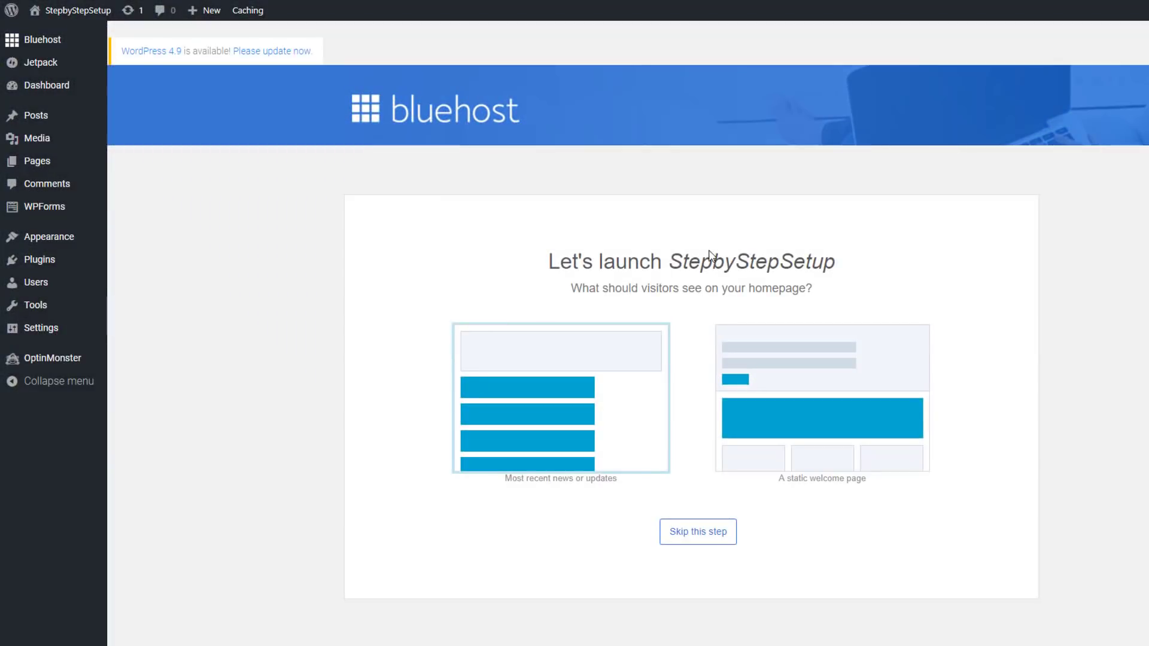
mouse_move(561, 344)
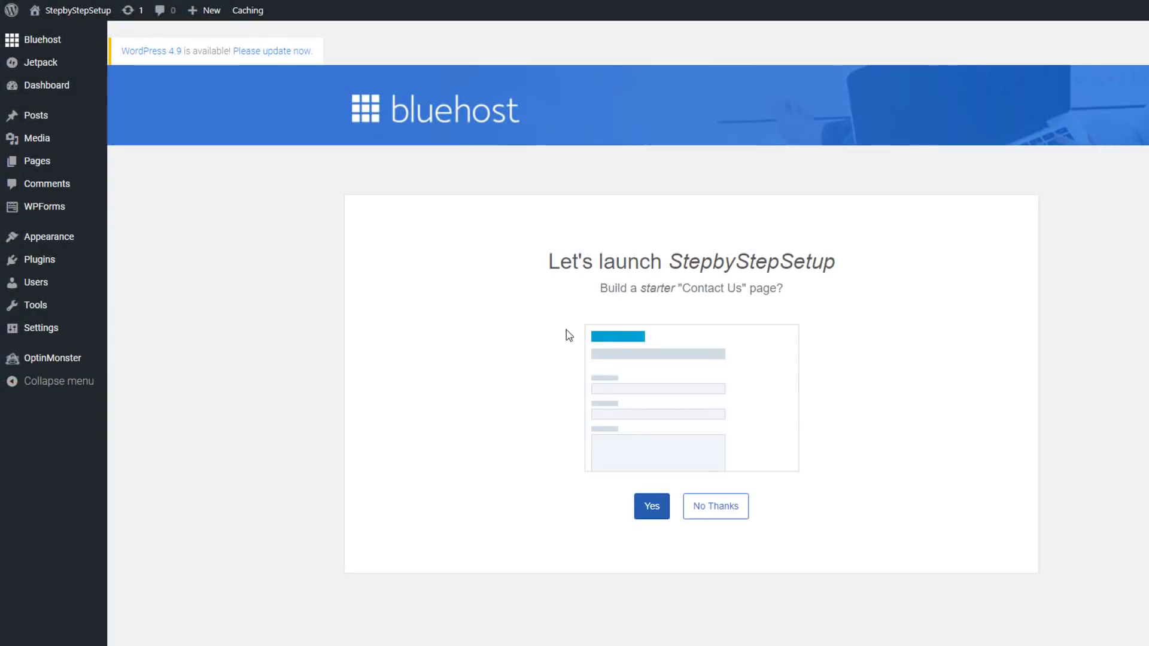
mouse_move(572, 478)
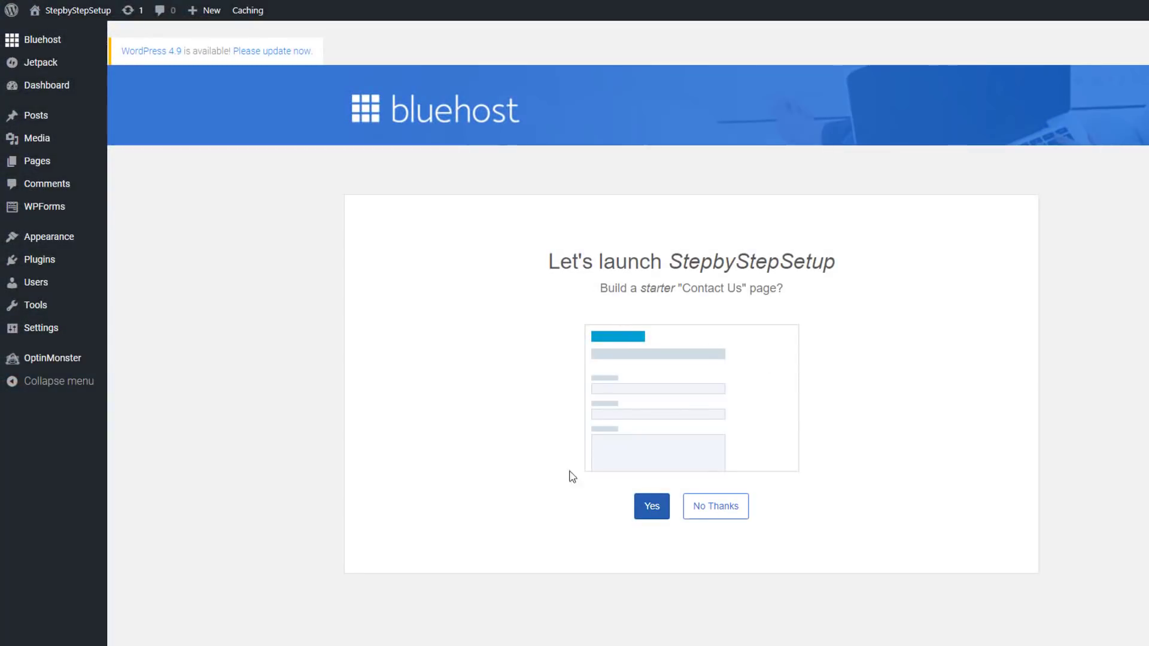
mouse_move(738, 506)
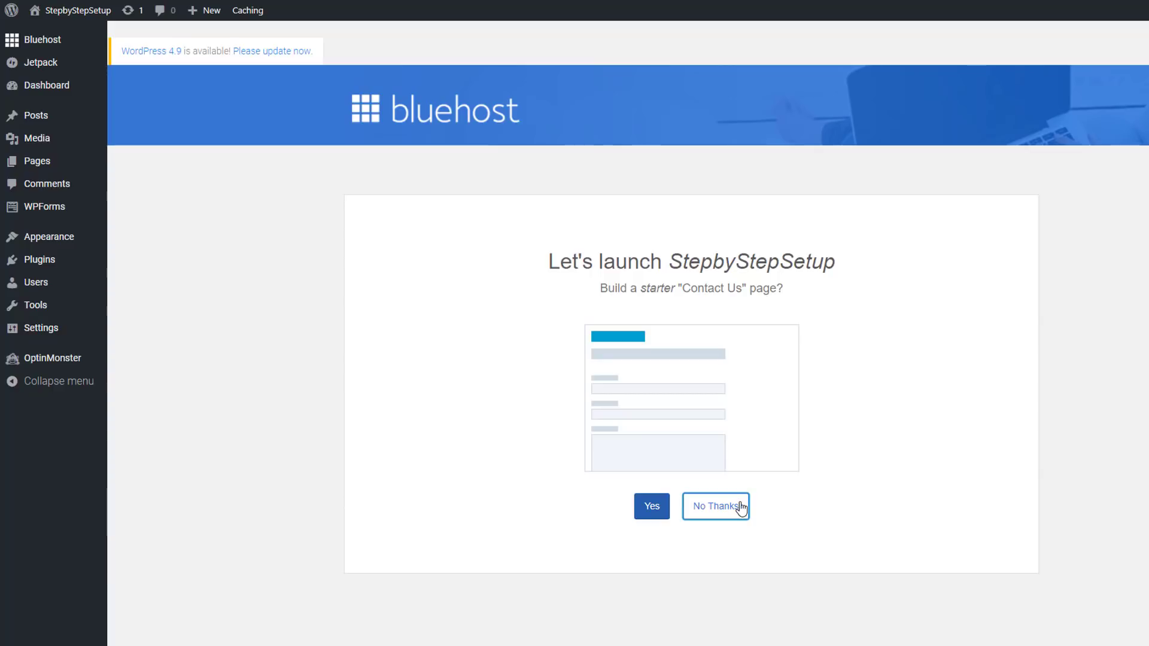
click(715, 506)
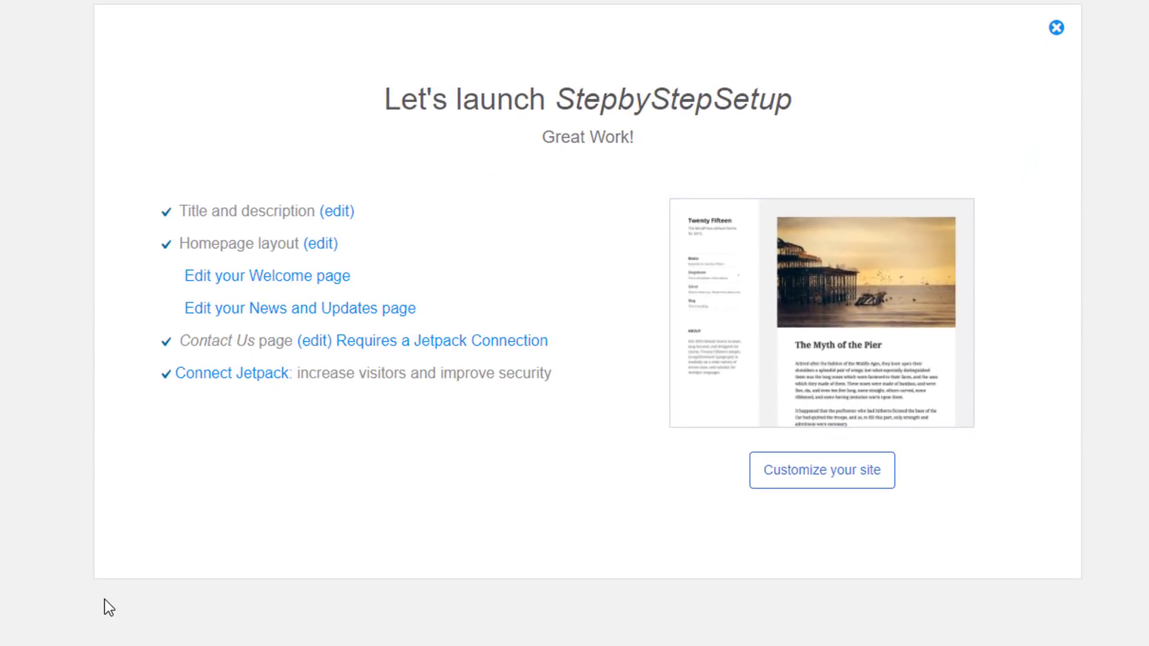
mouse_move(79, 600)
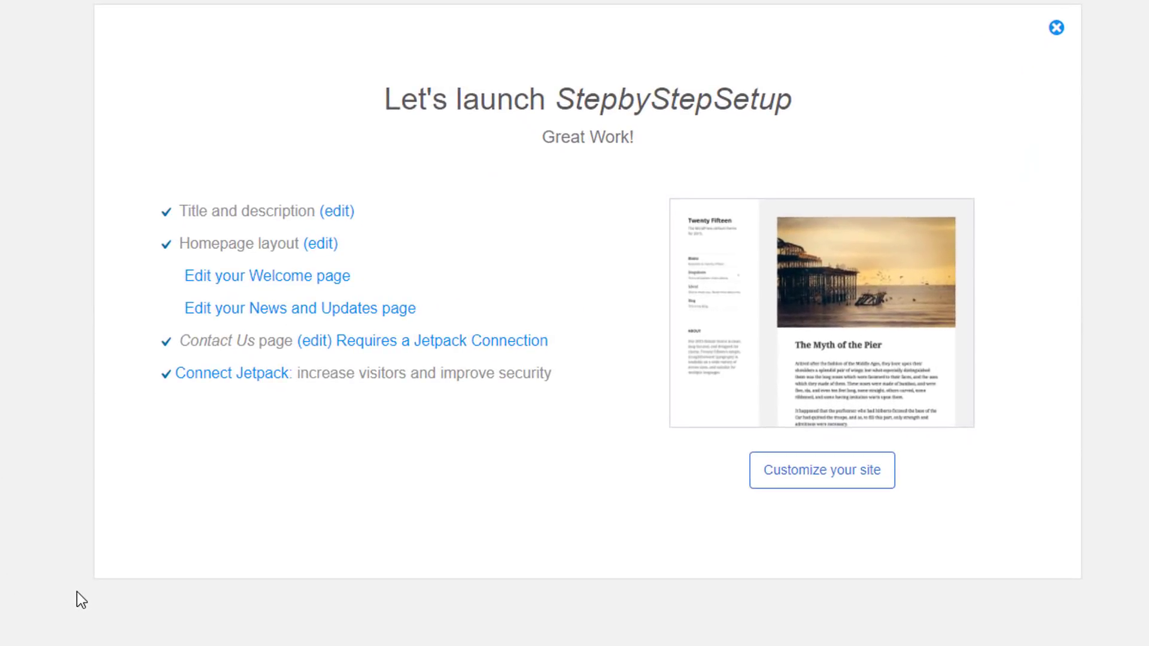
mouse_move(320, 163)
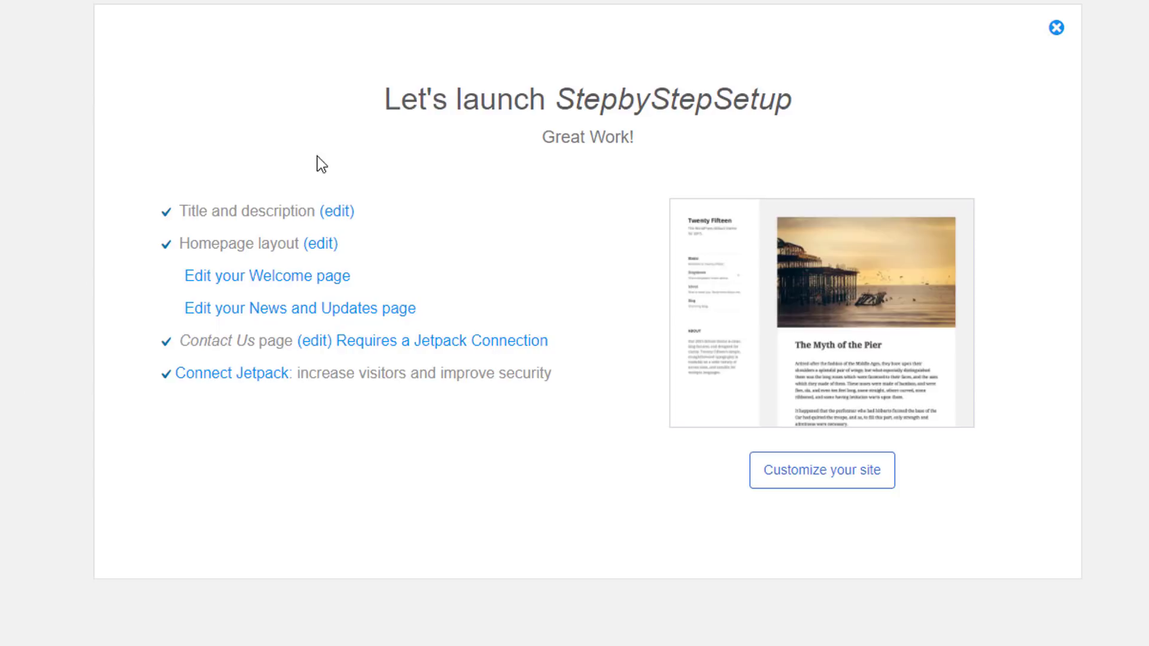
mouse_move(335, 211)
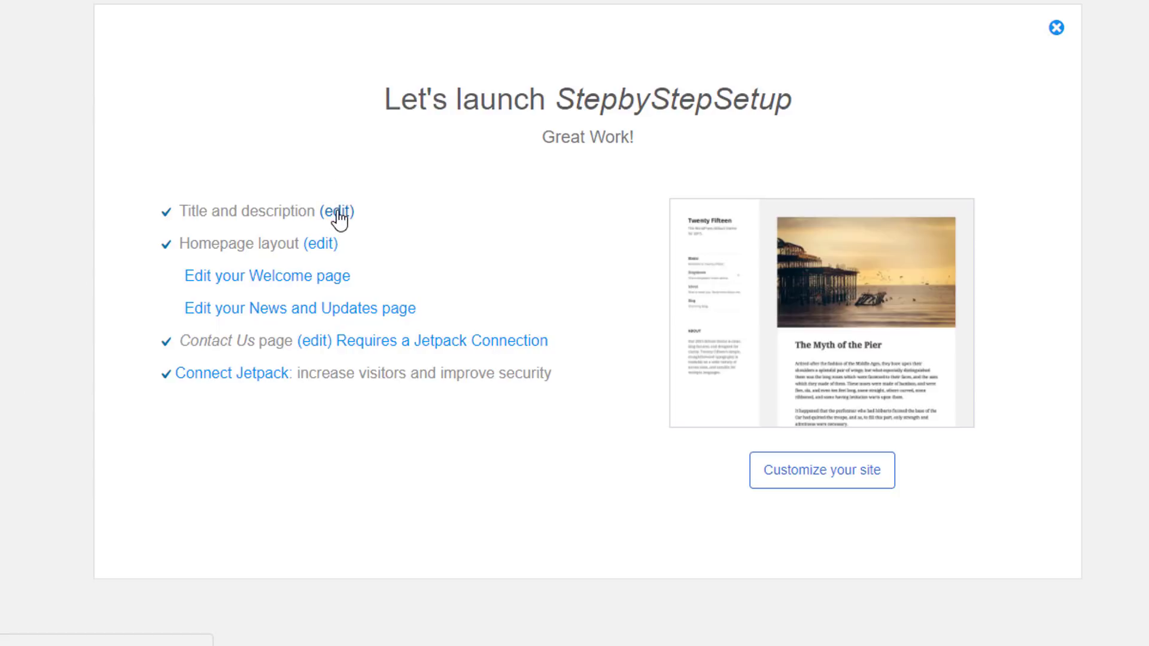
mouse_move(409, 201)
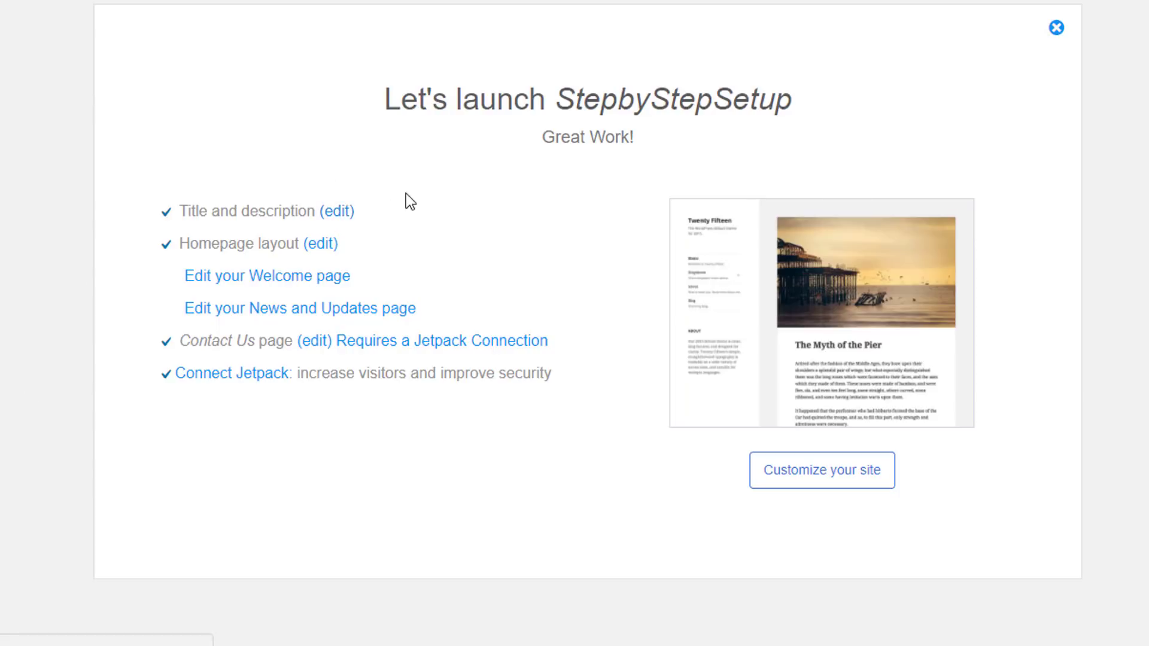
mouse_move(376, 146)
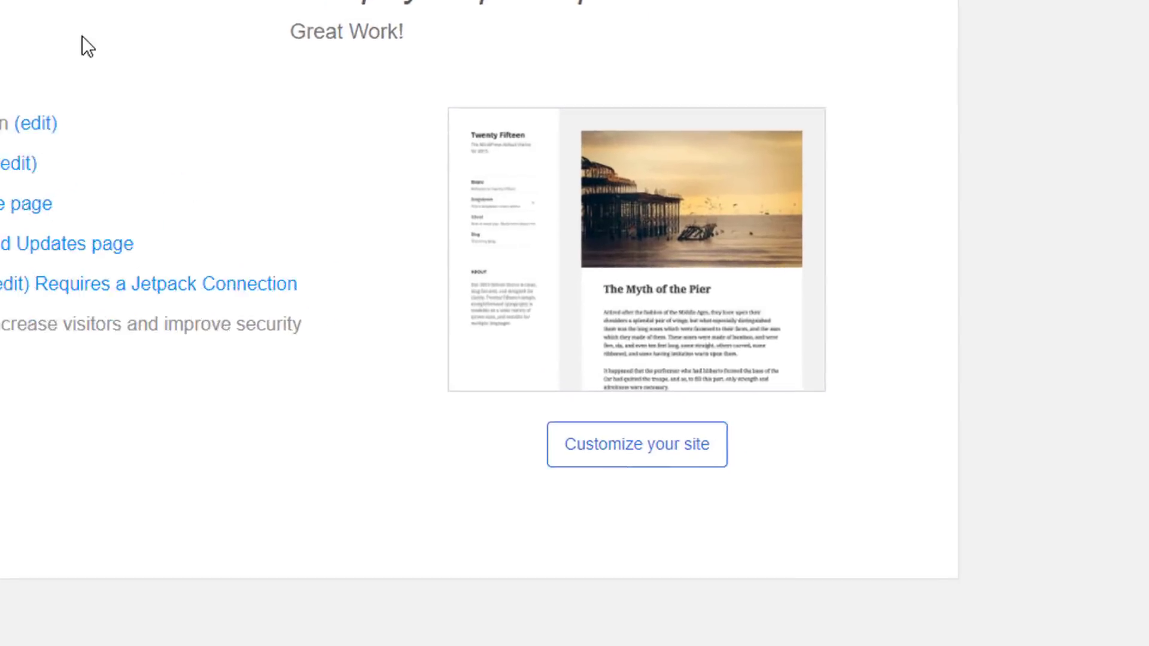
Step: Review the Sydney theme's Site title and tagline in the Customizer, then return to the Bluehost home
click(635, 445)
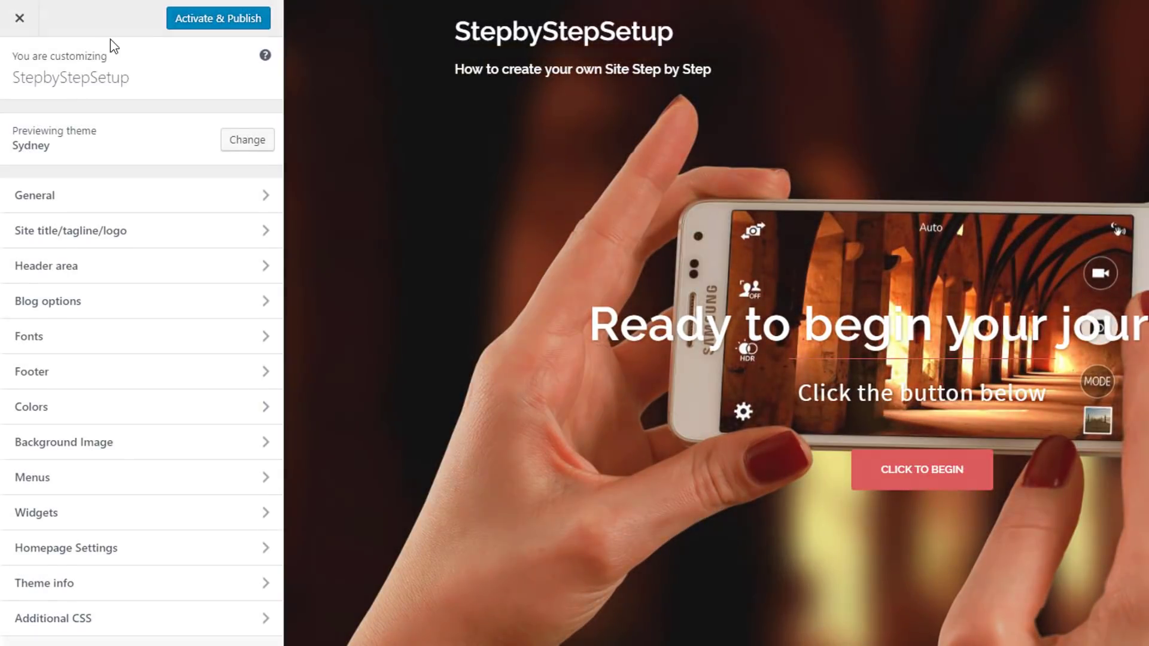
click(70, 230)
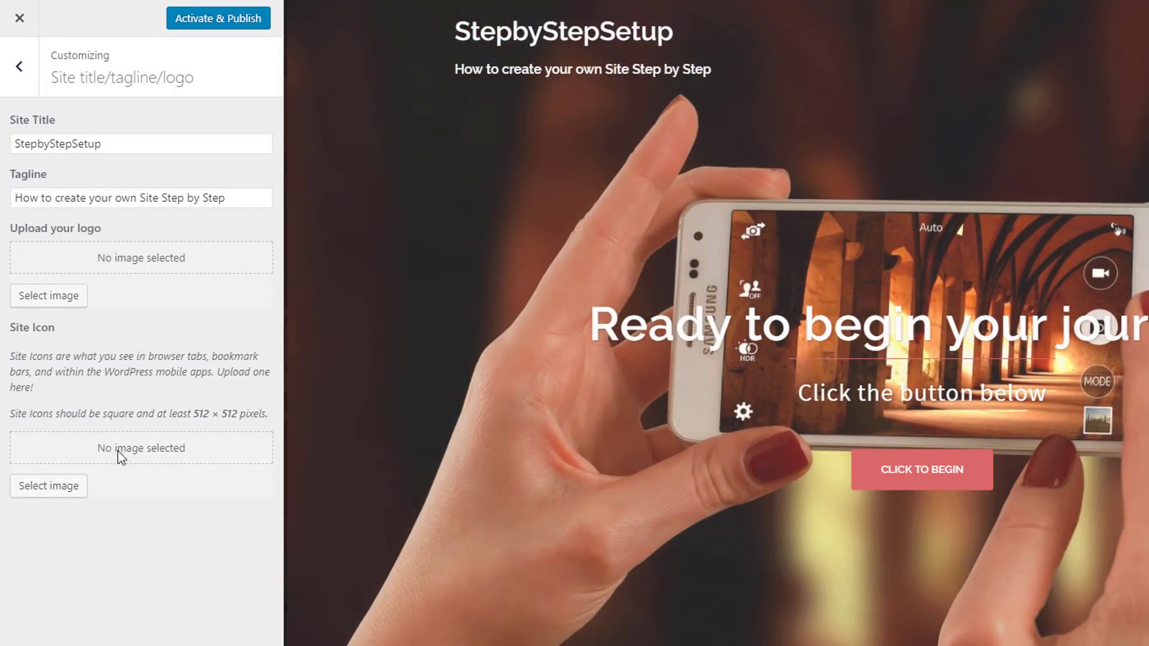
click(19, 66)
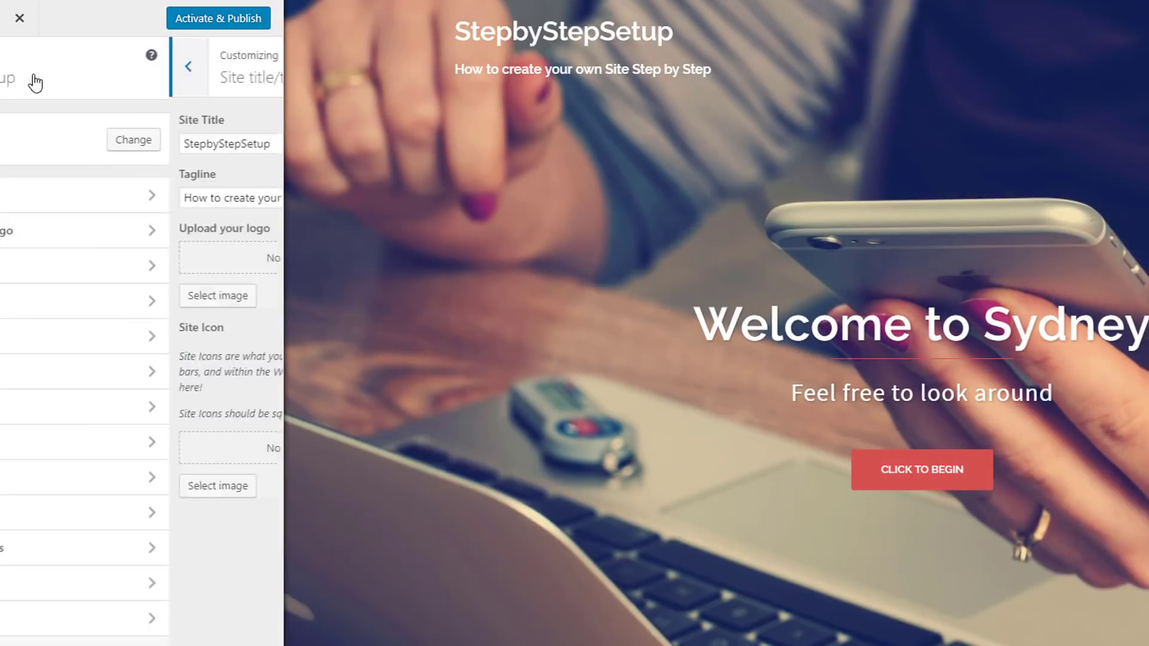
click(188, 65)
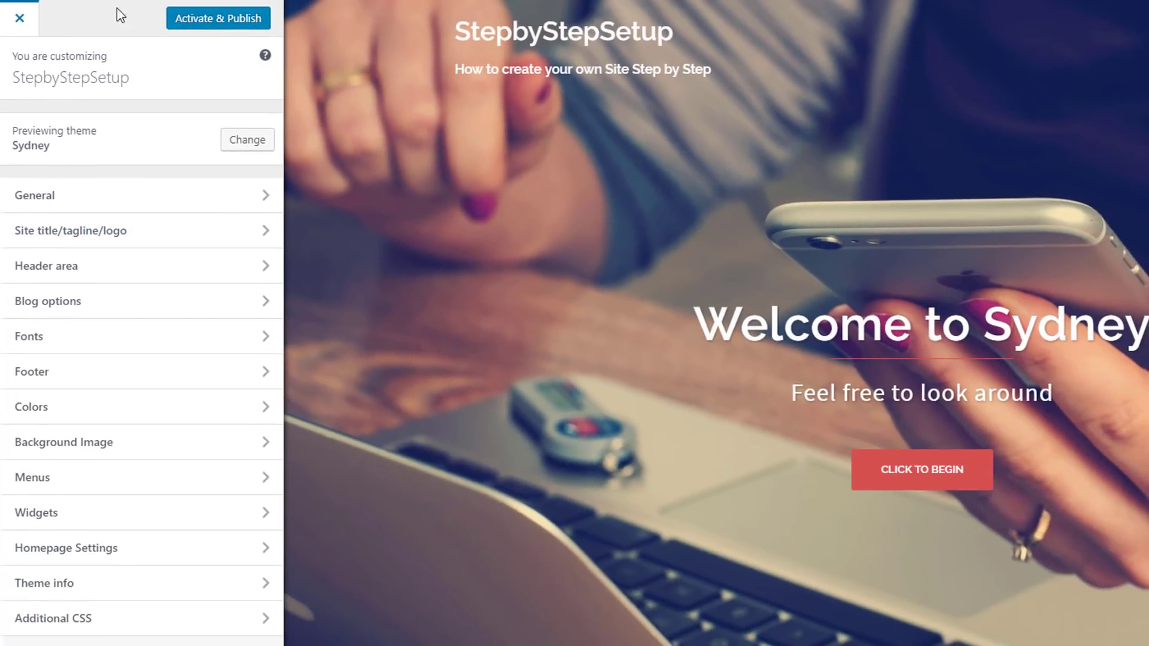
click(18, 18)
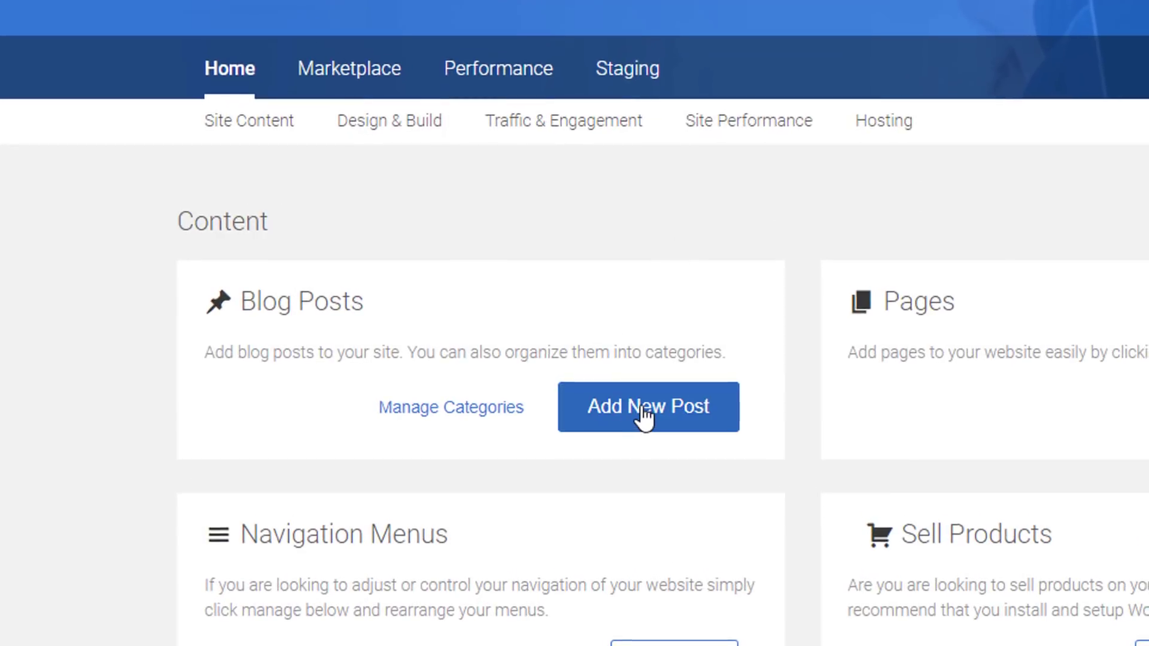
Step: Write a new post 'How to Create your own Website St...' with body text about creating your own website
click(648, 407)
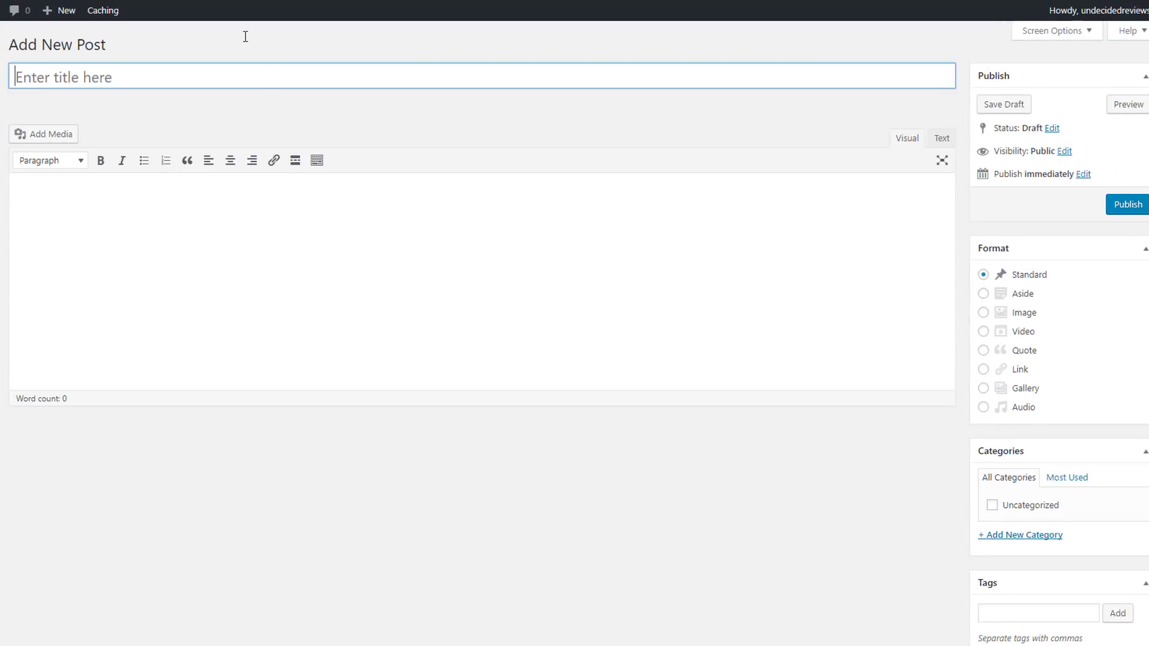
text(How to)
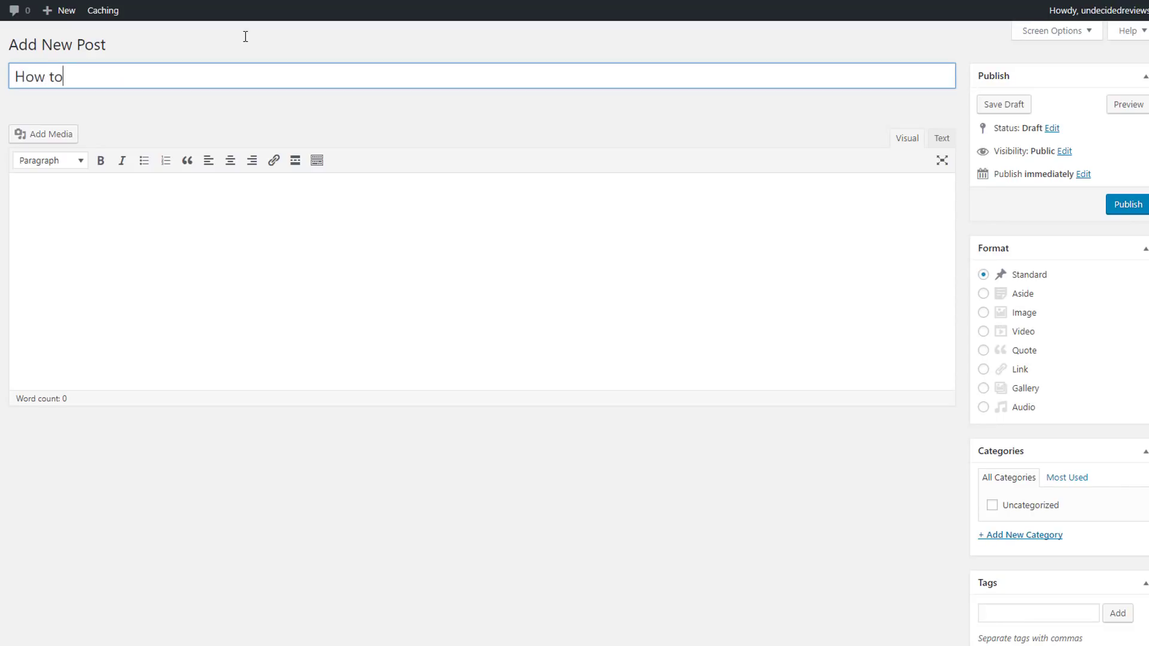
text(Create your own Website Step by Step!)
click(482, 281)
text(Step by Step Walk)
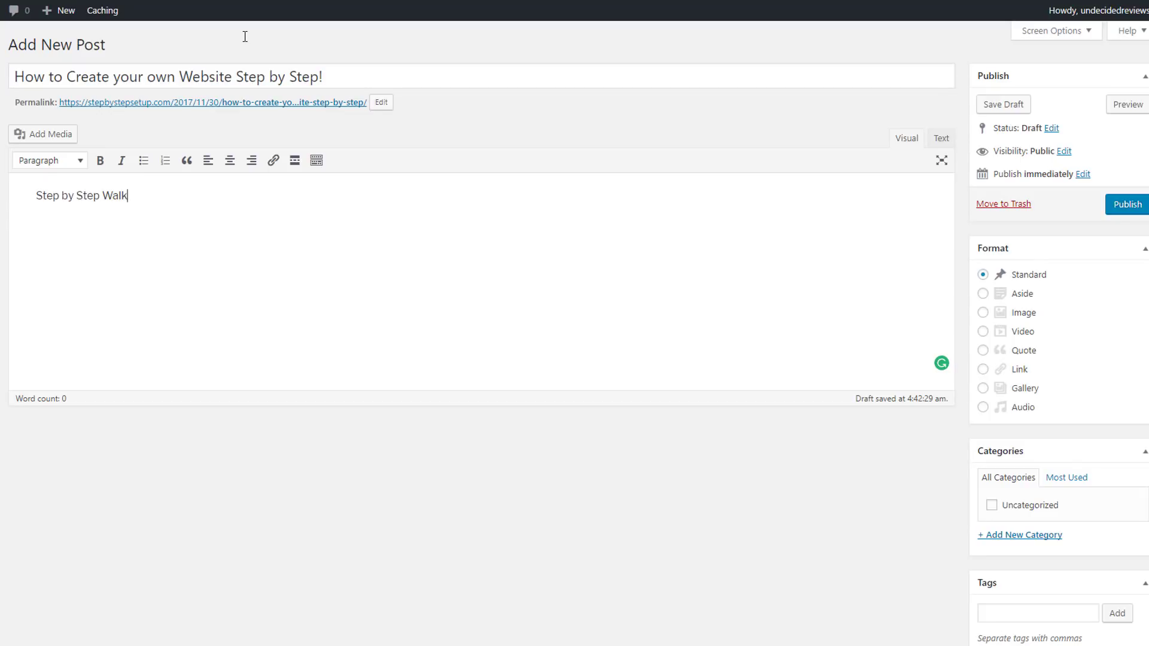
text(through to create your own Website with ZE)
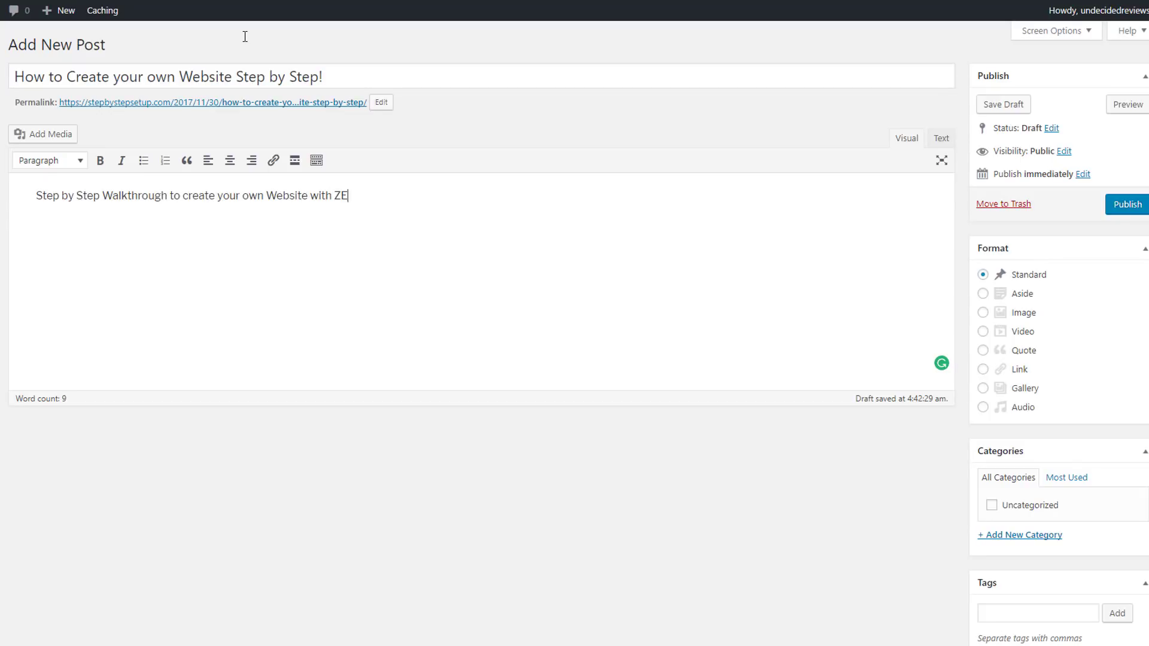
click(43, 134)
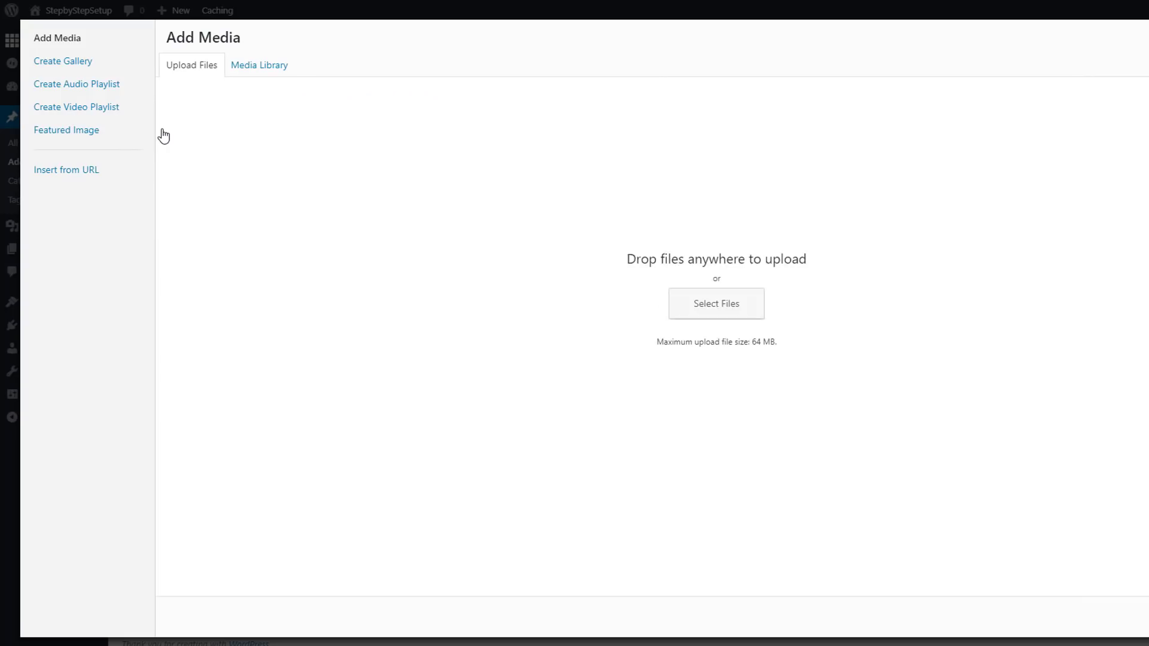
mouse_move(564, 159)
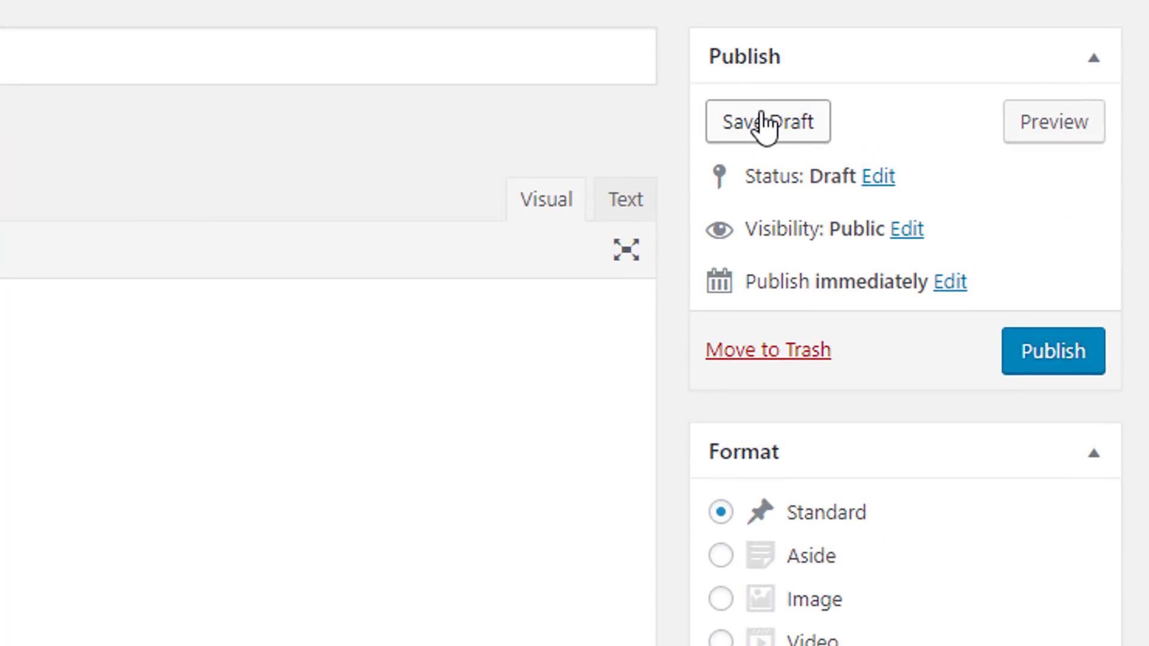
mouse_move(1093, 249)
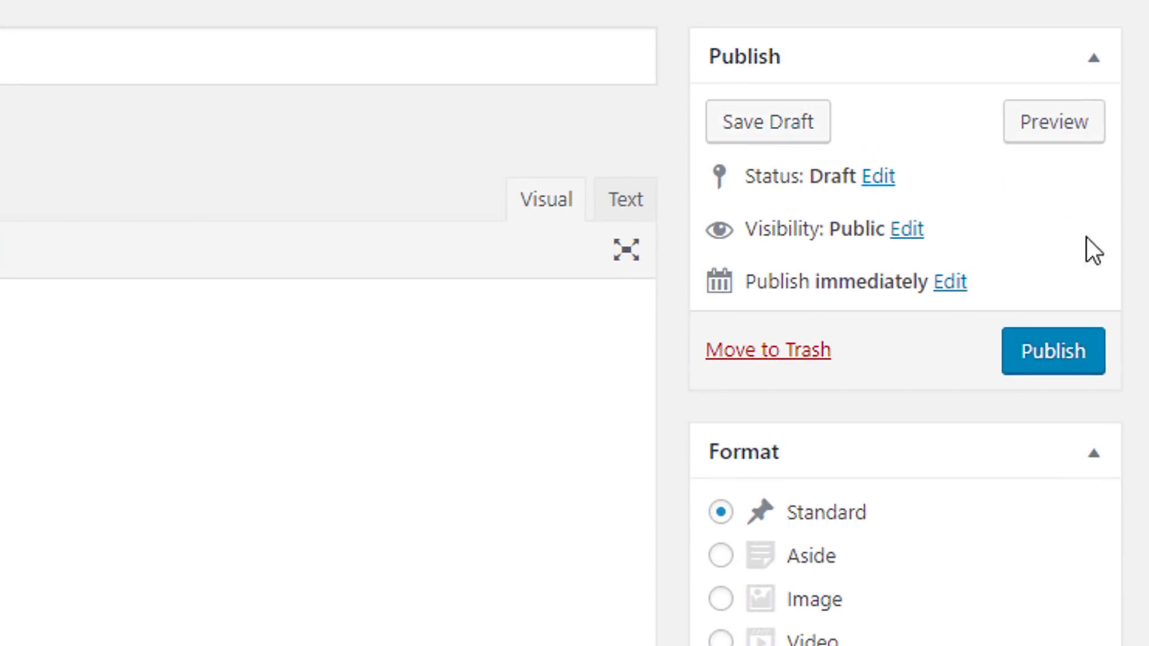
Step: Publish the post and return to the Bluehost home dashboard
click(1052, 351)
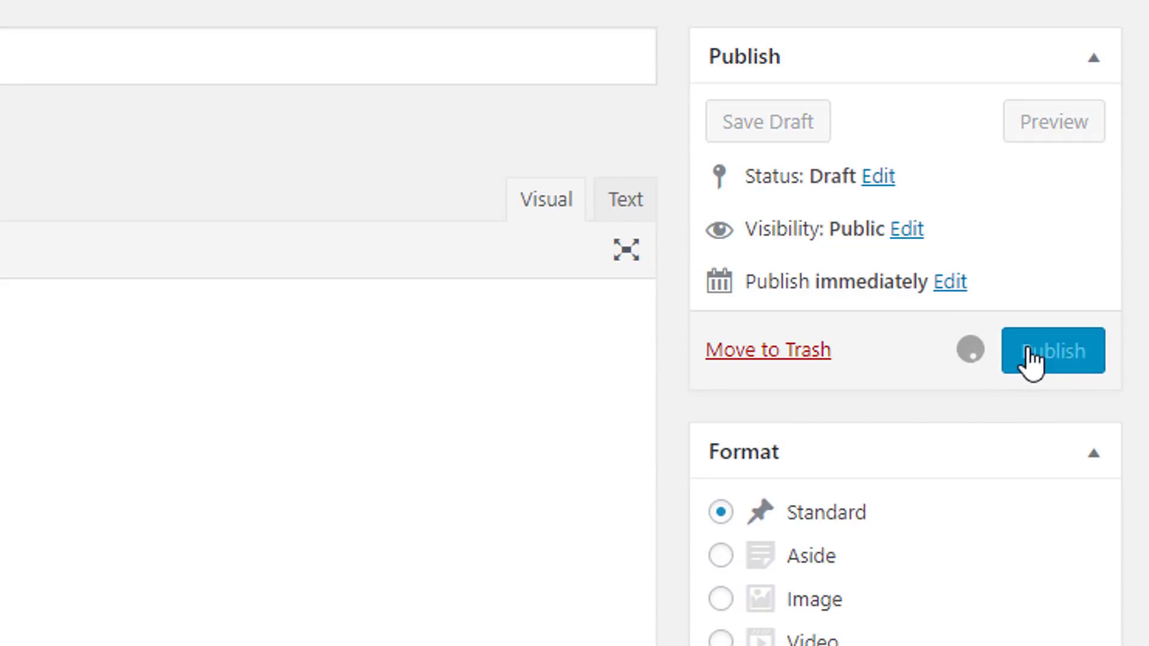
click(1051, 350)
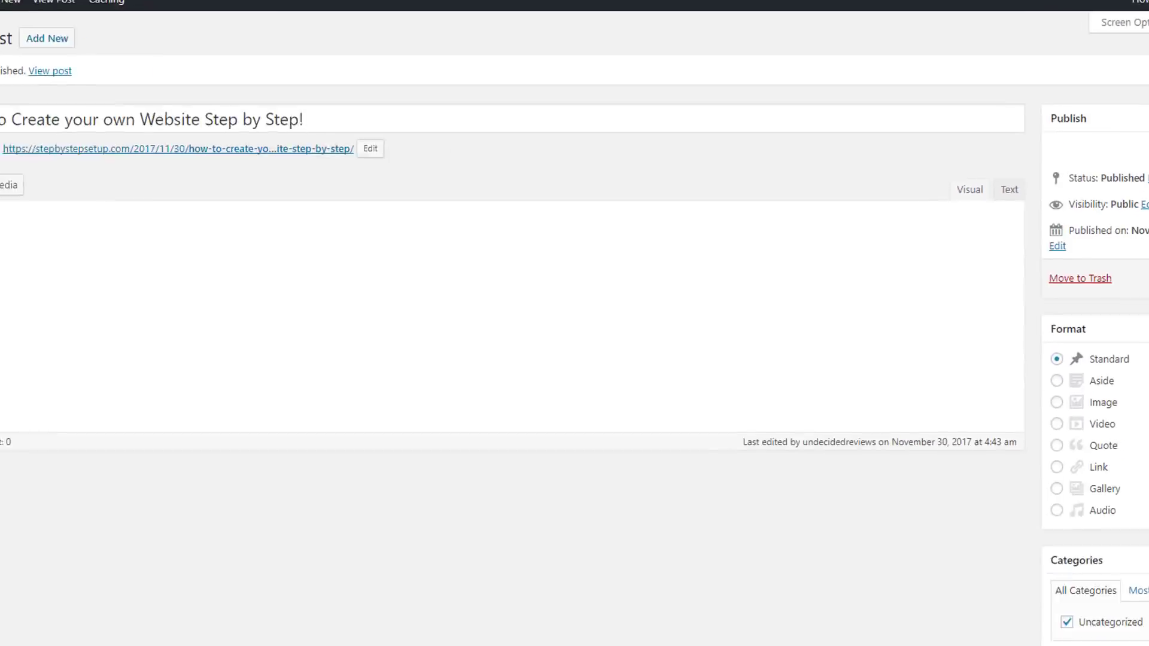
click(42, 41)
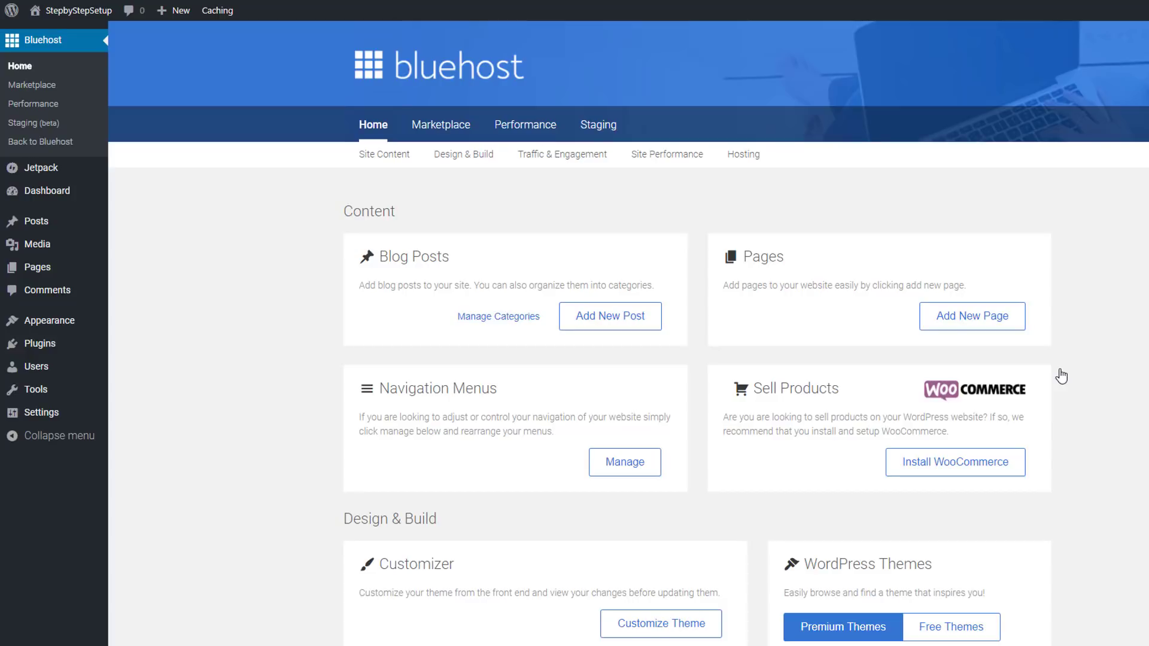
mouse_move(1037, 277)
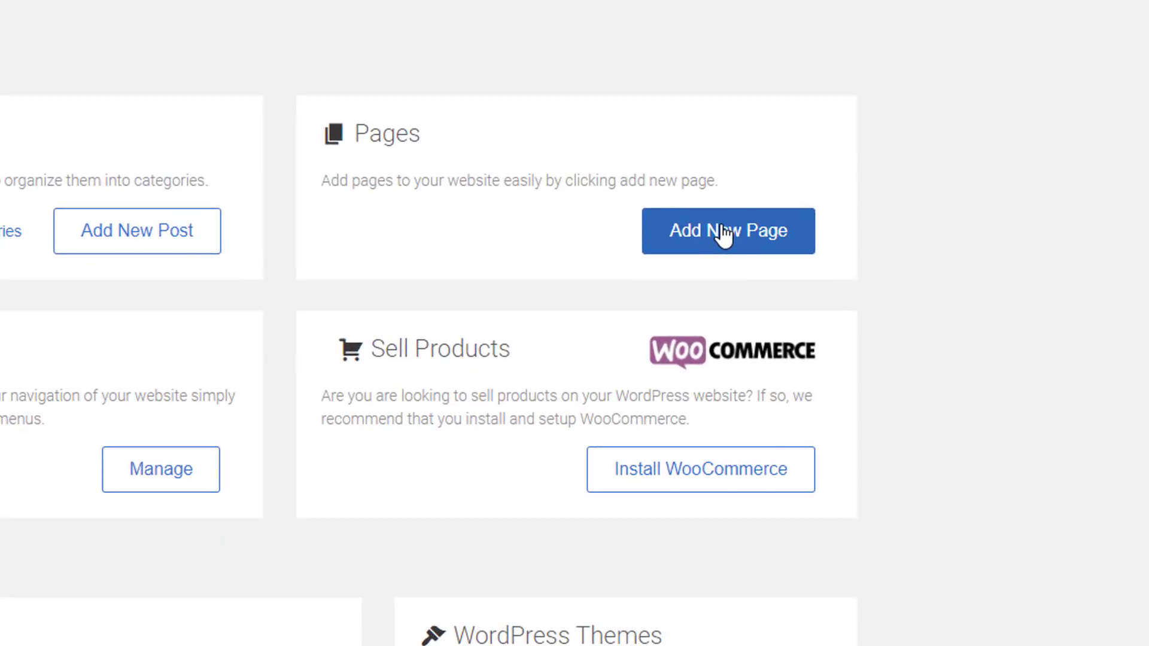
Step: Create a new page titled 'Video Walkthrough'
click(728, 231)
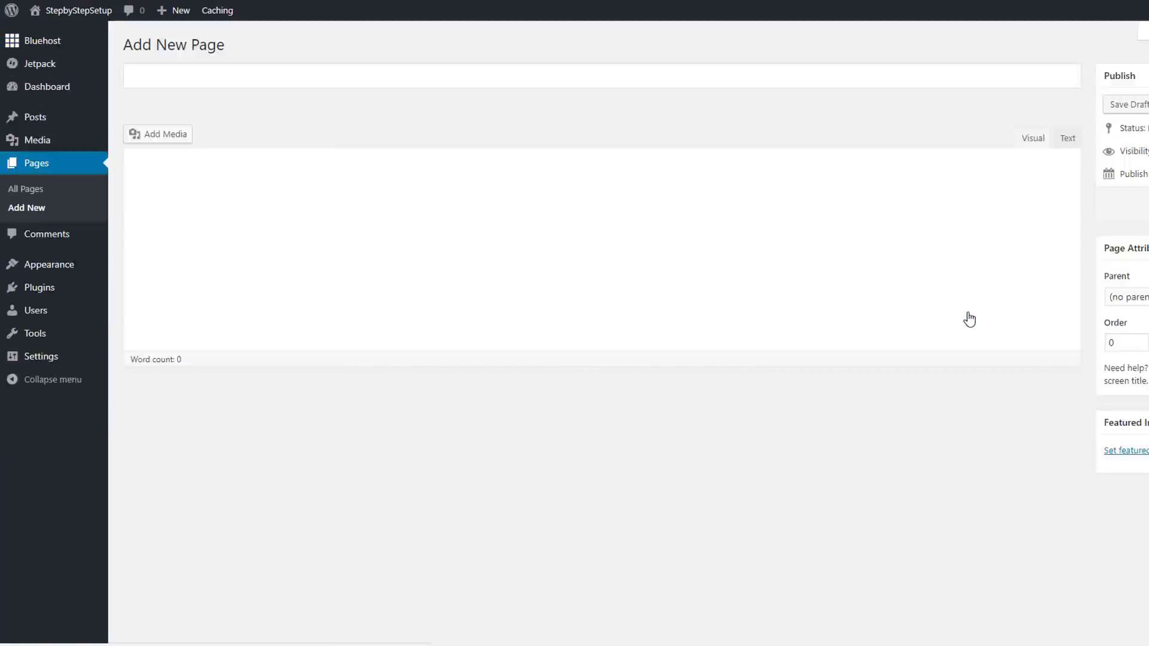
click(521, 77)
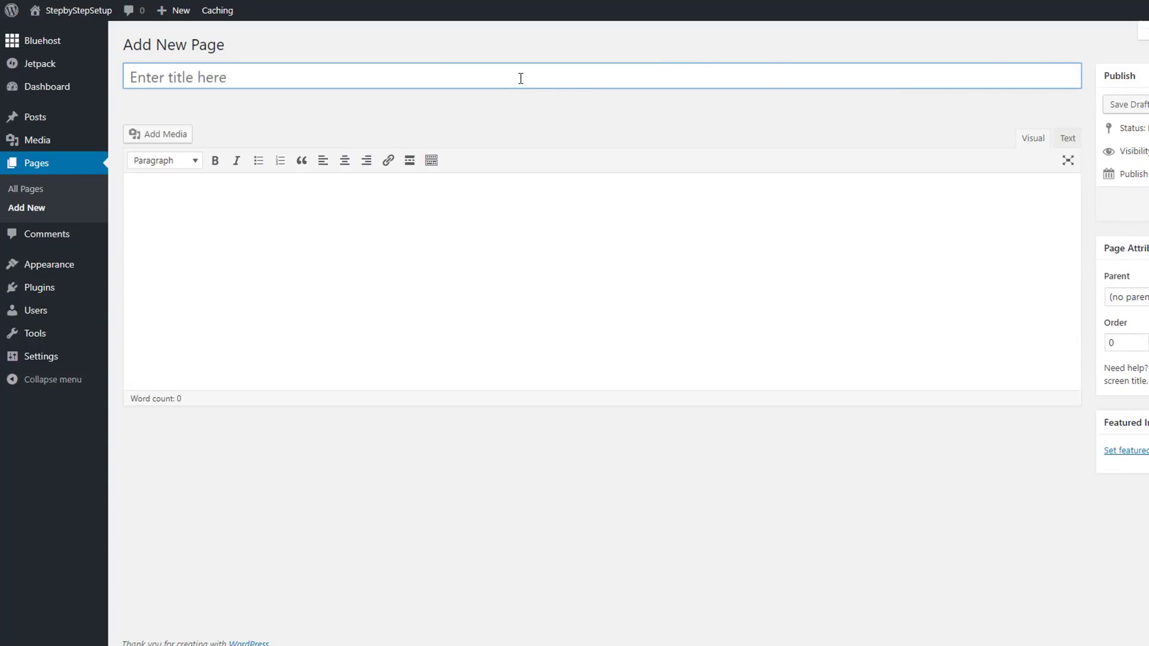
text(Vid)
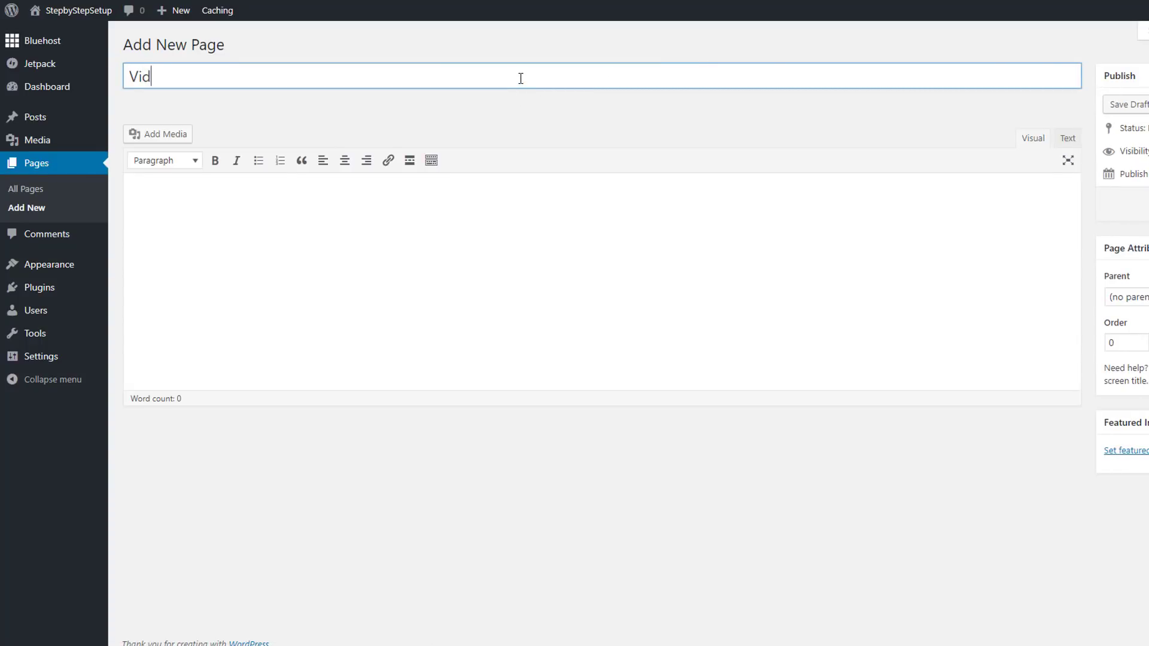
text(eo Walk)
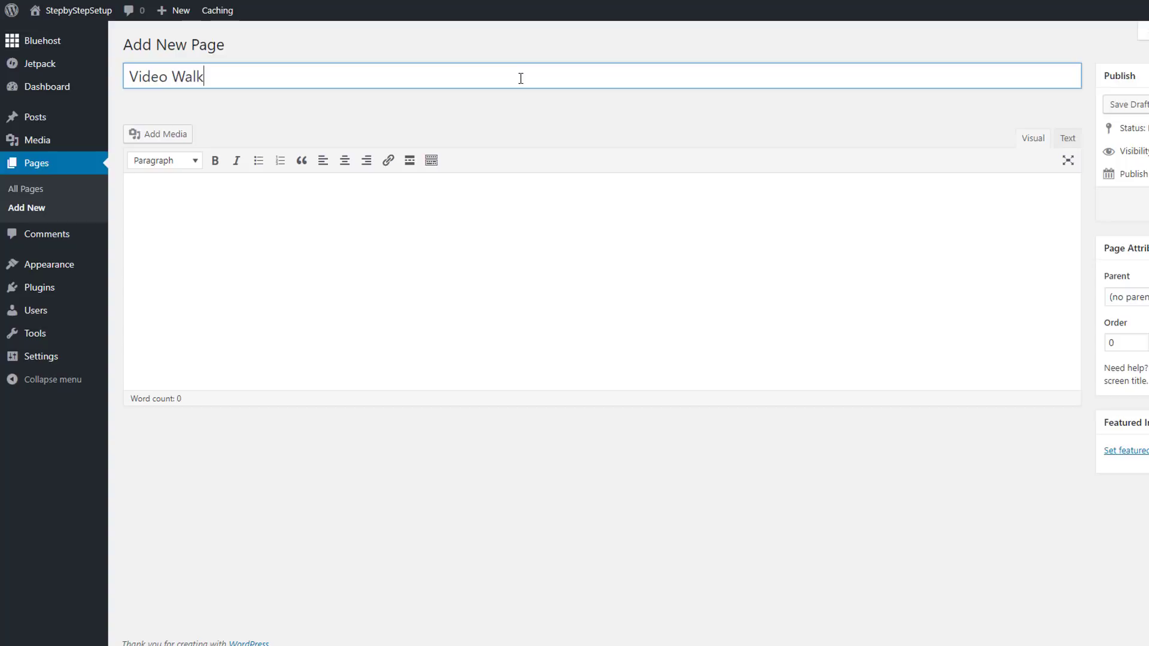
text(through)
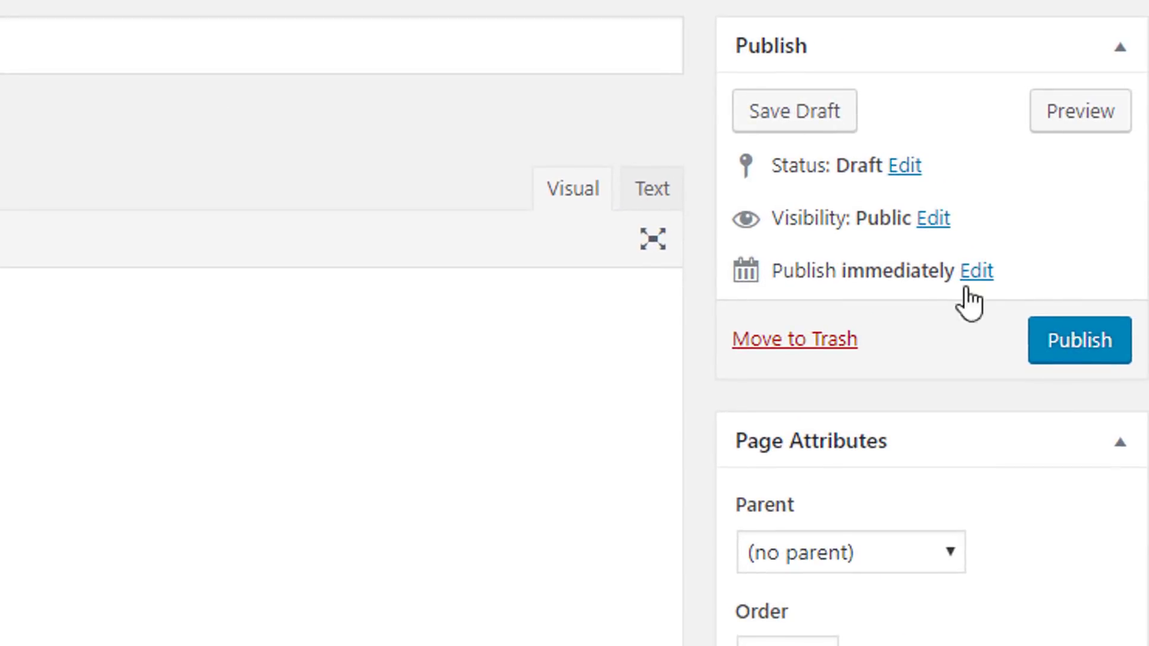
mouse_move(1078, 340)
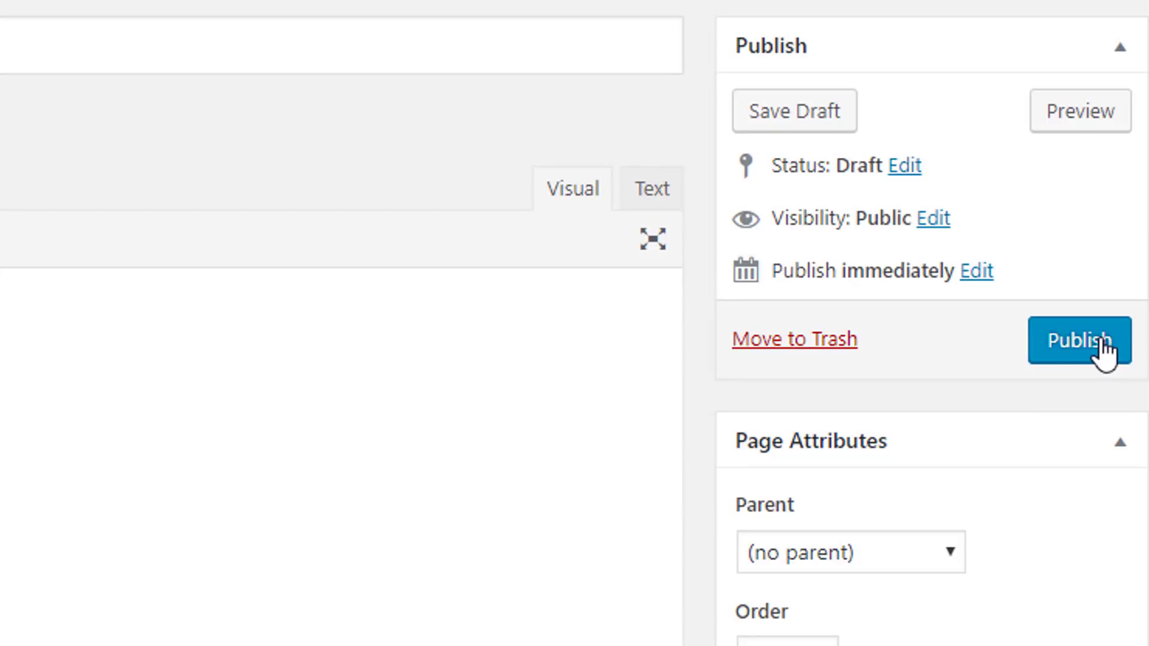
Step: Publish the Video Walkthrough page and return to the Bluehost home
click(1079, 340)
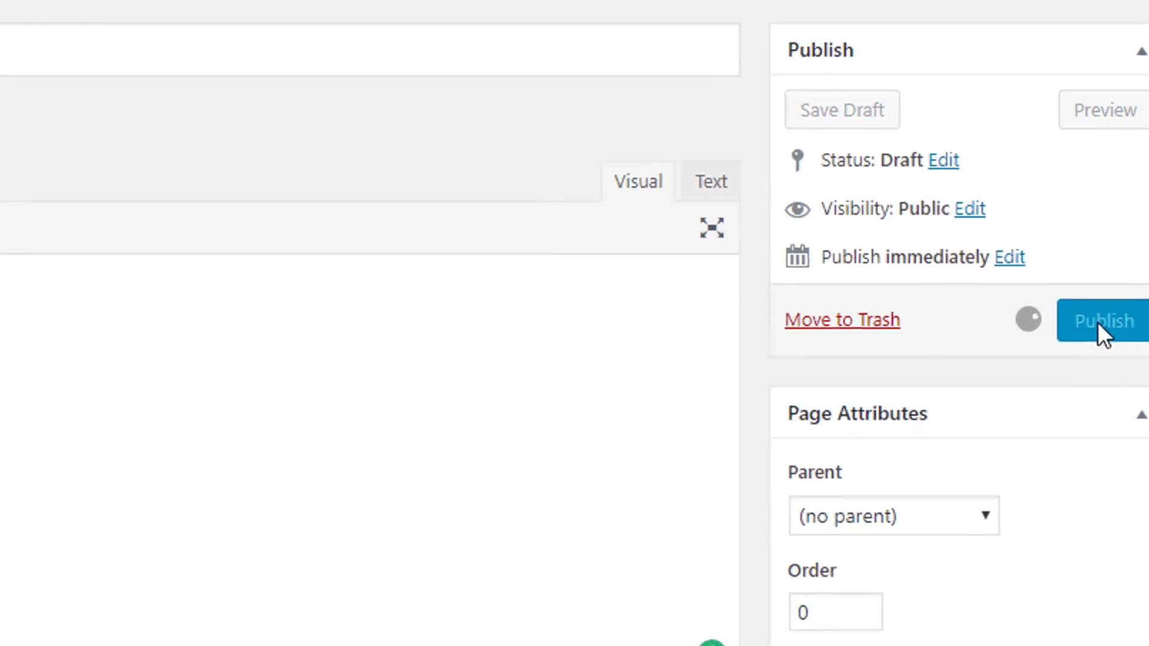
click(1102, 321)
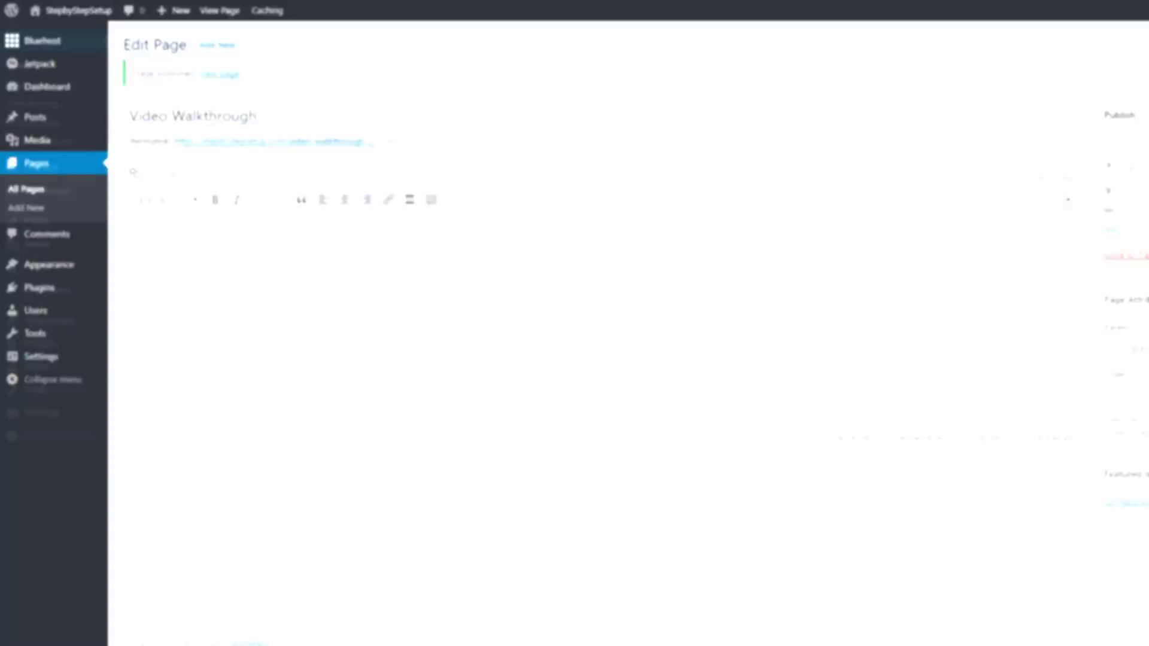
click(42, 40)
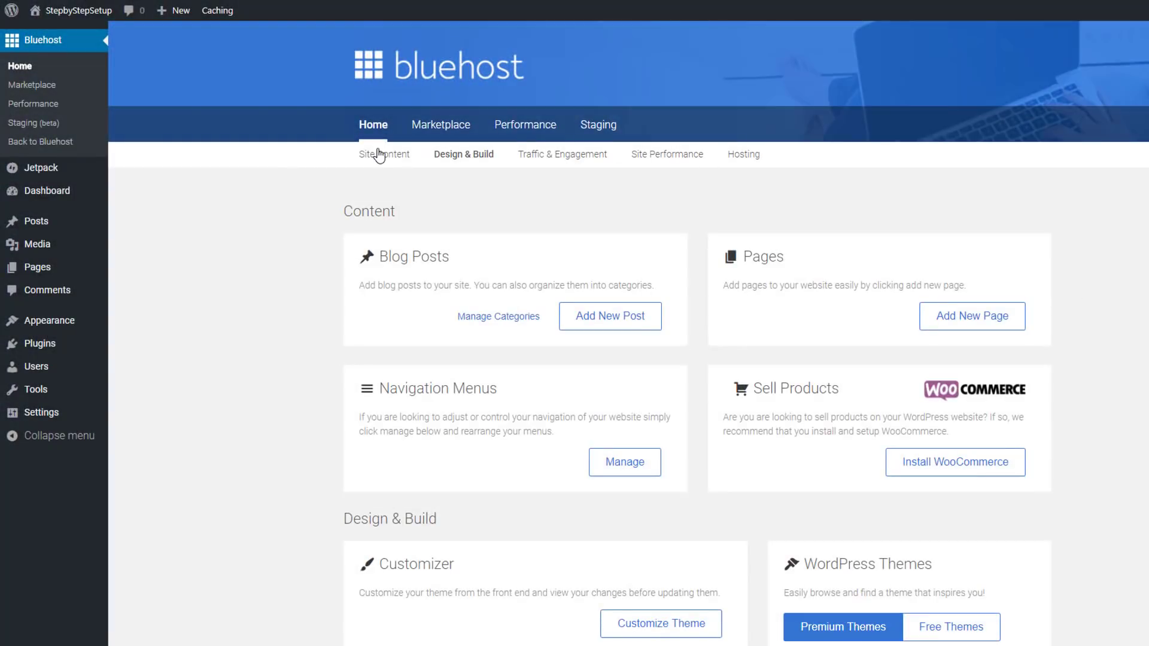
mouse_move(662, 489)
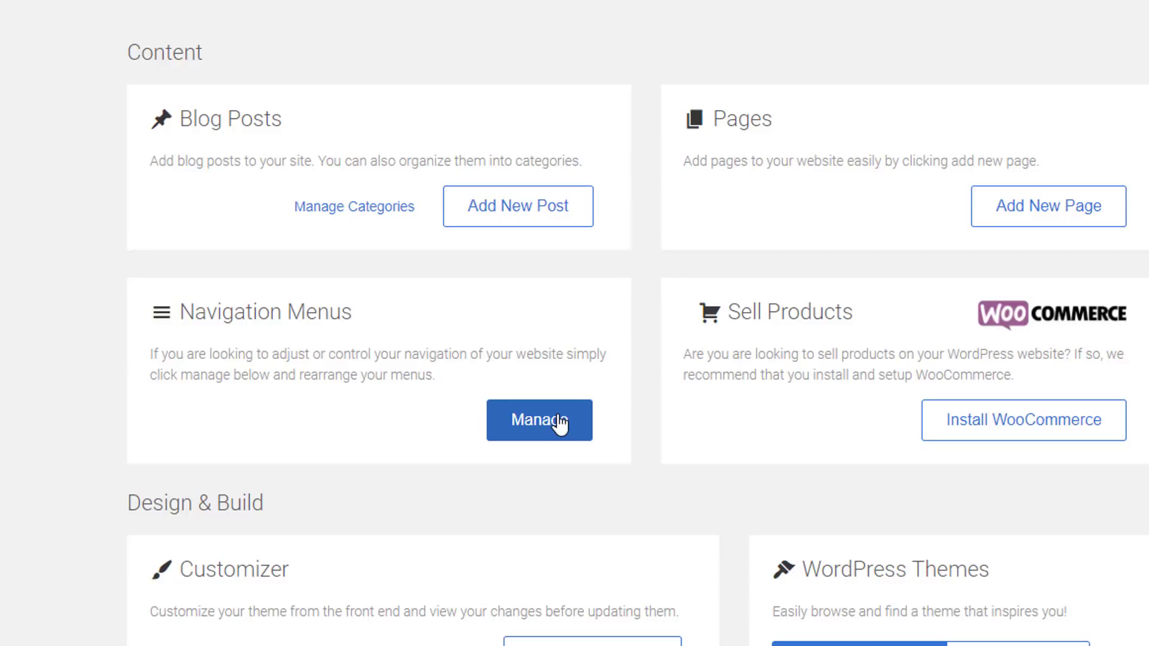
Step: Manage Navigation Menus to reach Appearance > Menus
click(540, 420)
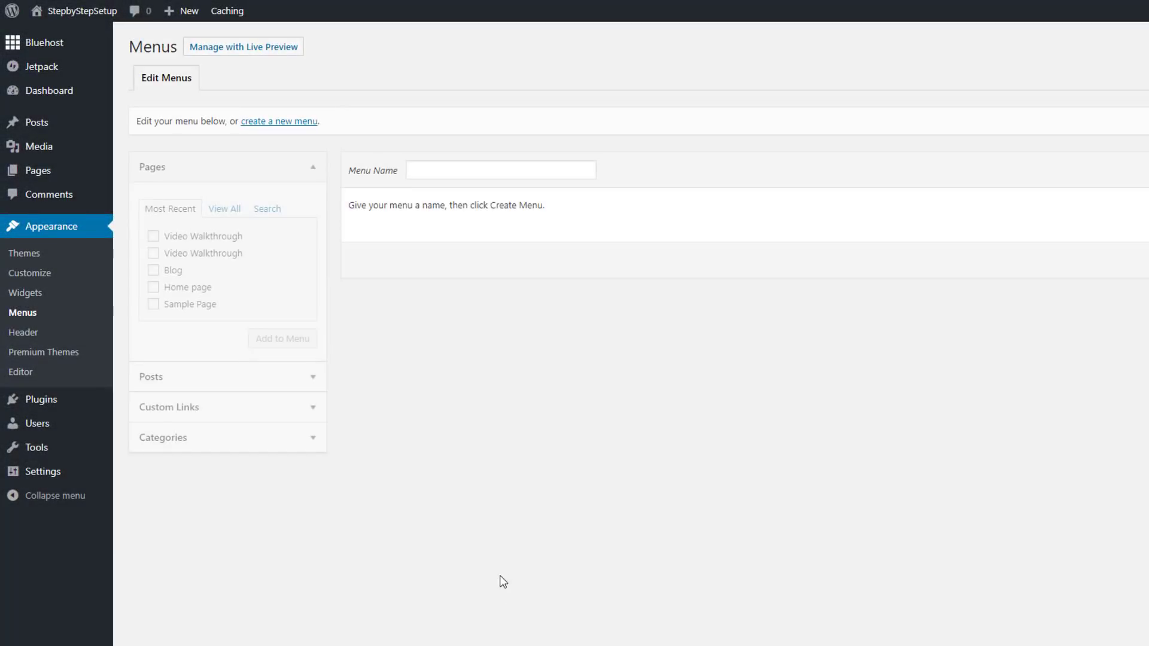
mouse_move(668, 447)
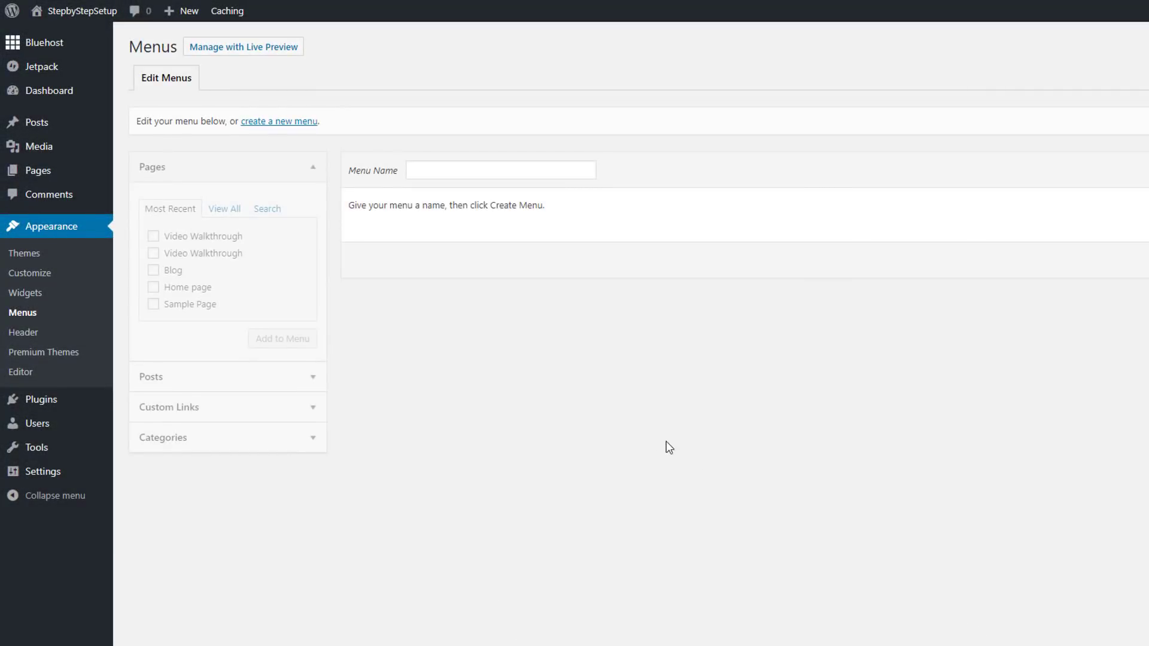
mouse_move(411, 55)
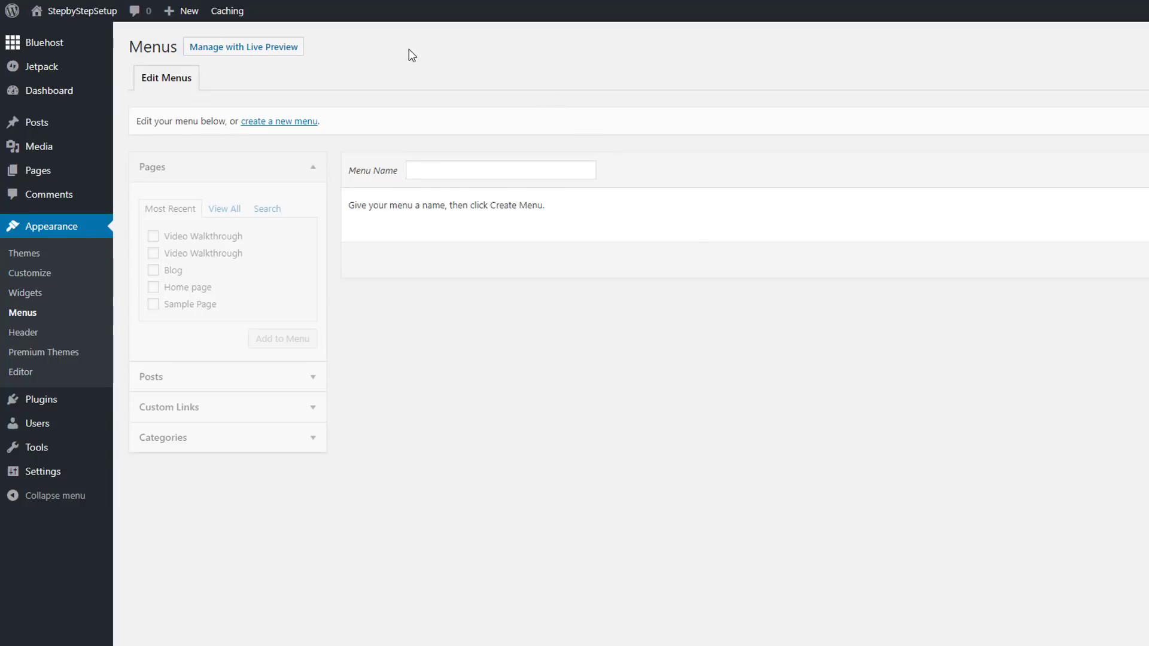
mouse_move(243, 47)
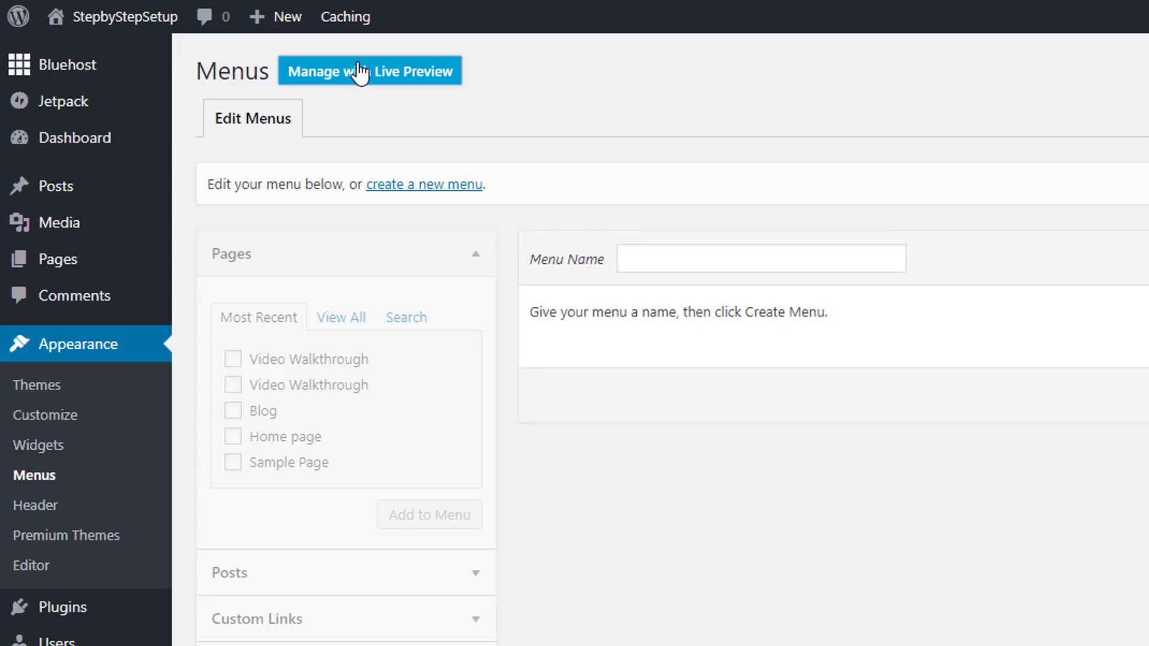
Step: With Live Preview, create a menu named 'Menu' assigned to the Primary Menu location
click(370, 71)
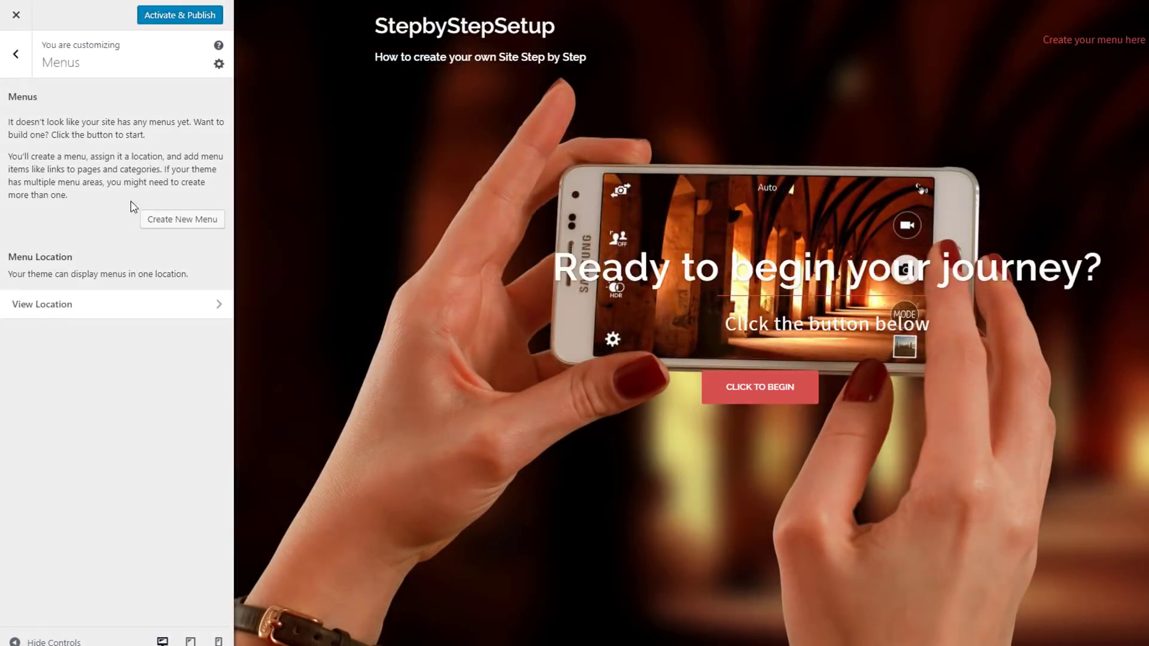
click(182, 219)
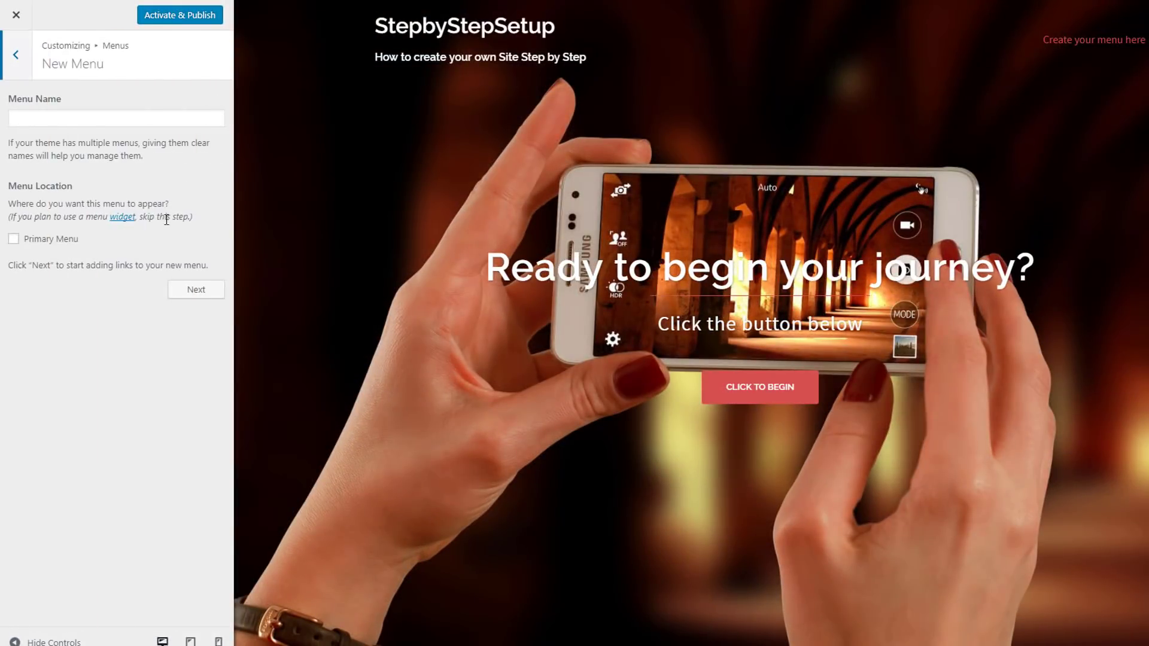
click(115, 119)
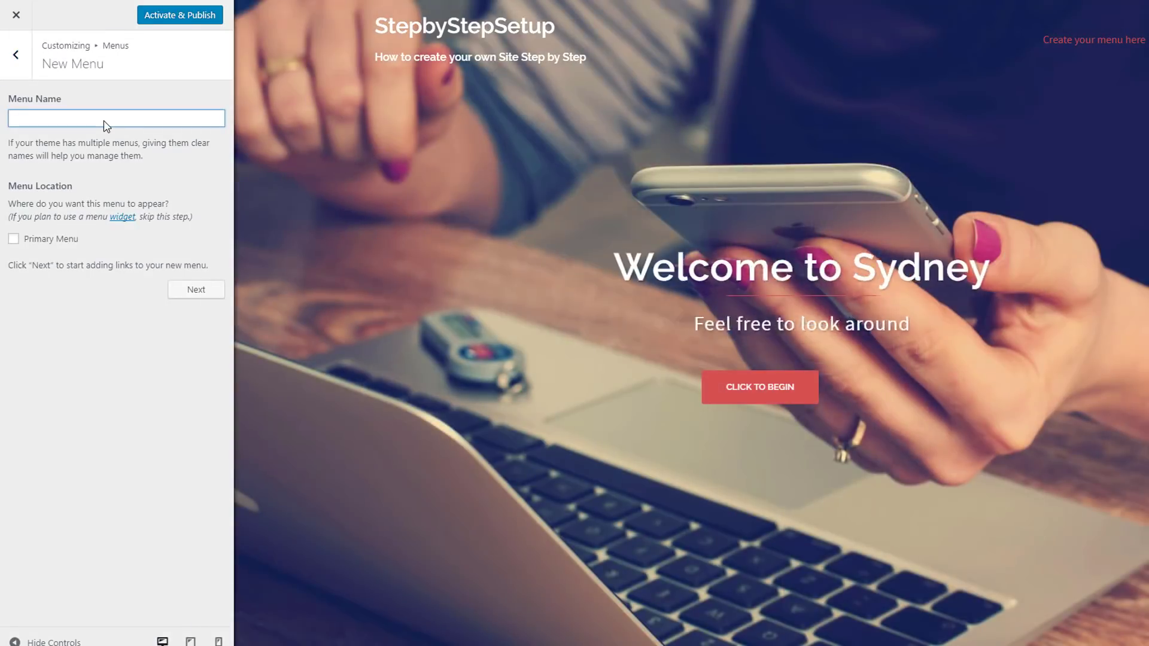
text(Me)
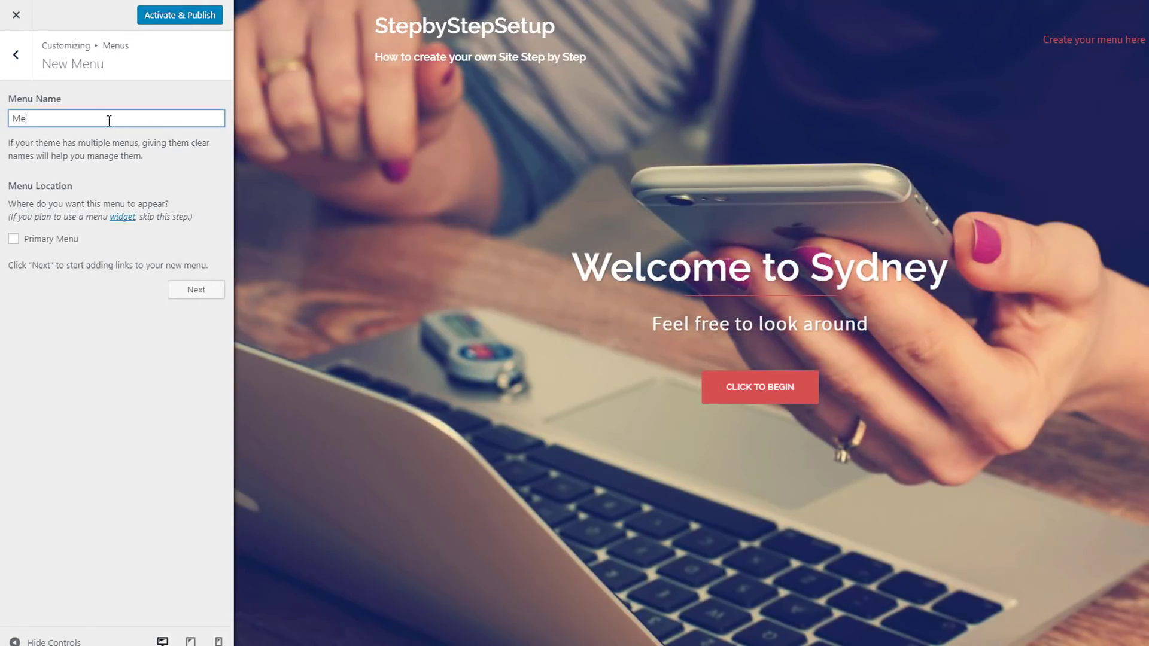
text(nu)
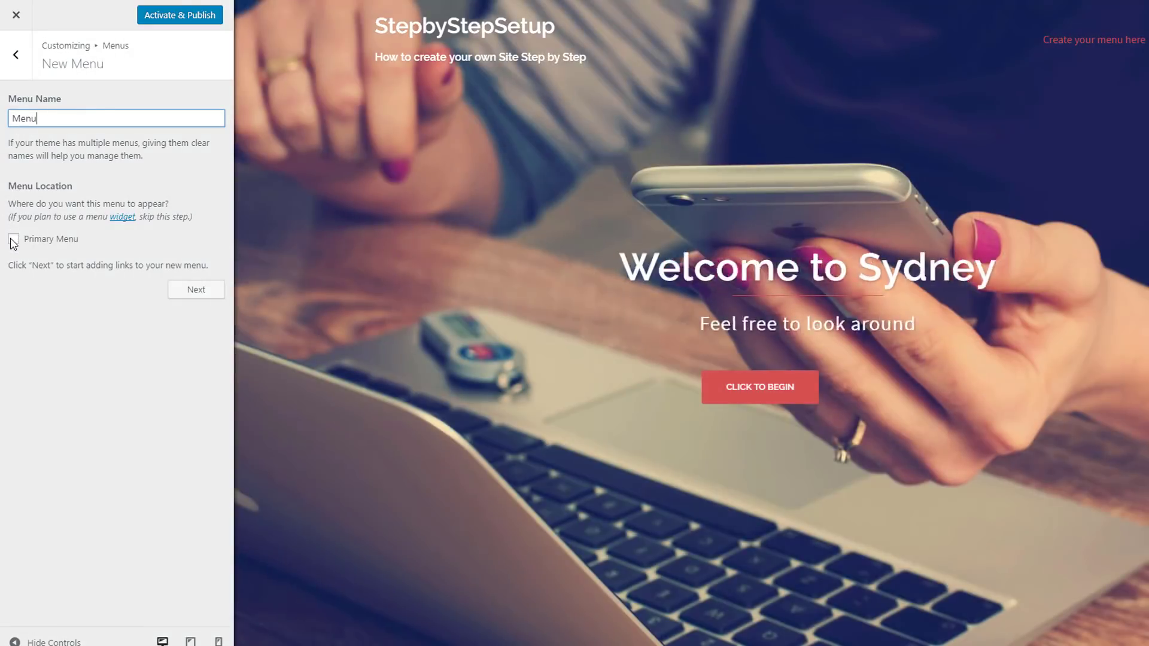
click(13, 239)
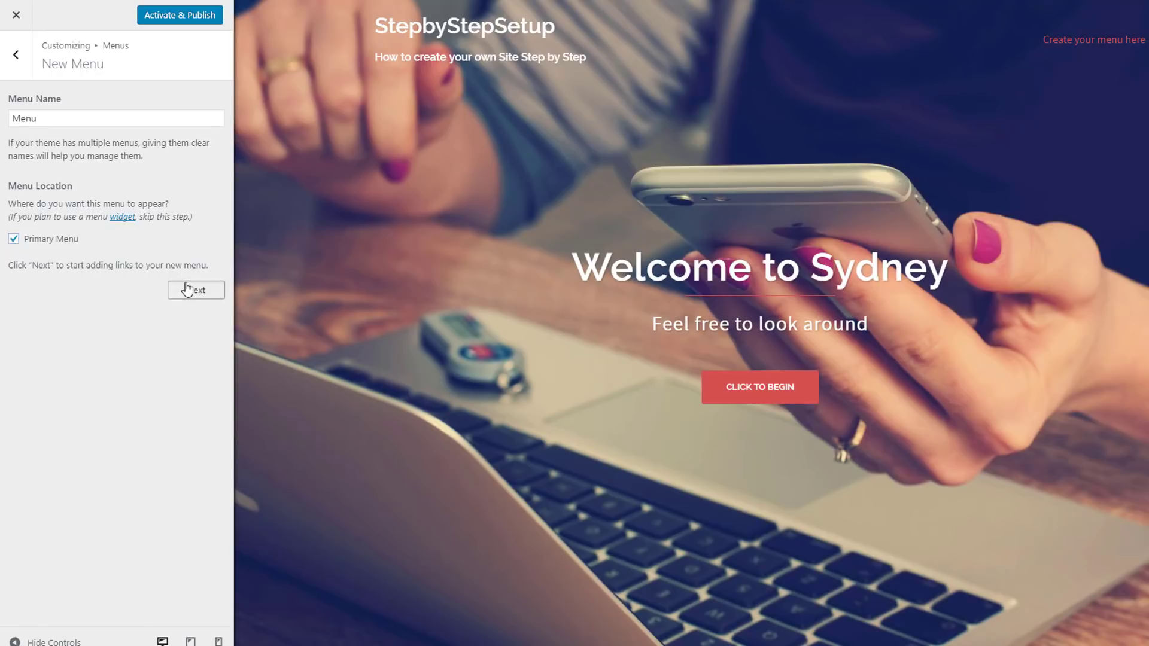
click(195, 290)
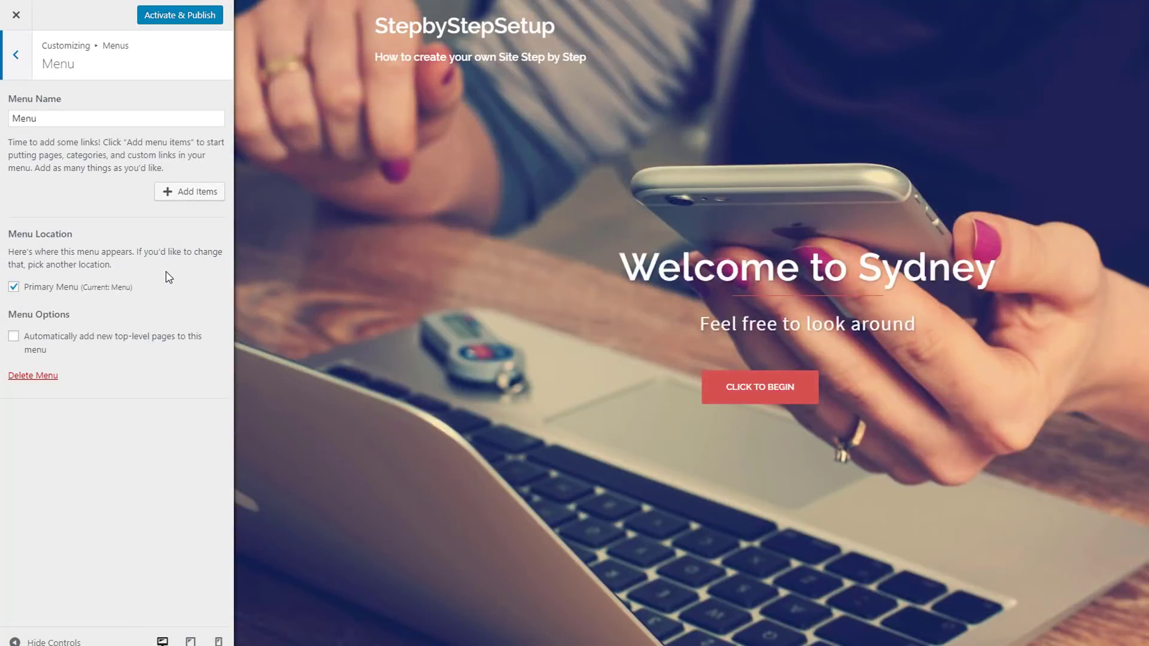
Step: Add the Home page to the menu beside Video Walkthrough and close the Add Items panel
click(189, 192)
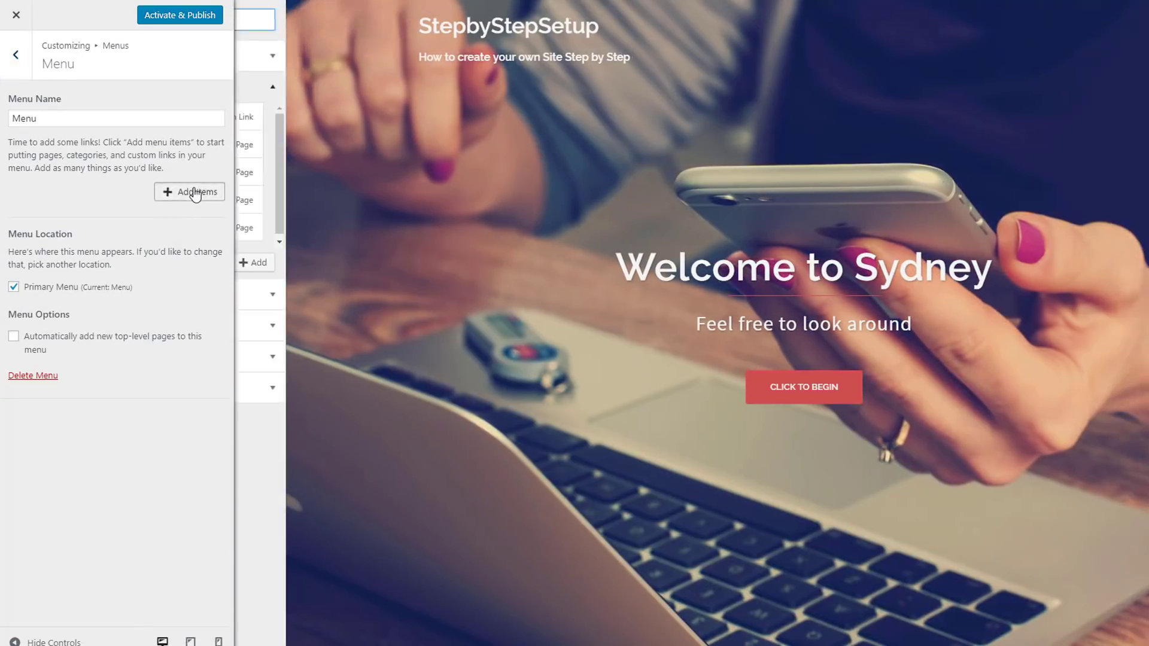
click(189, 191)
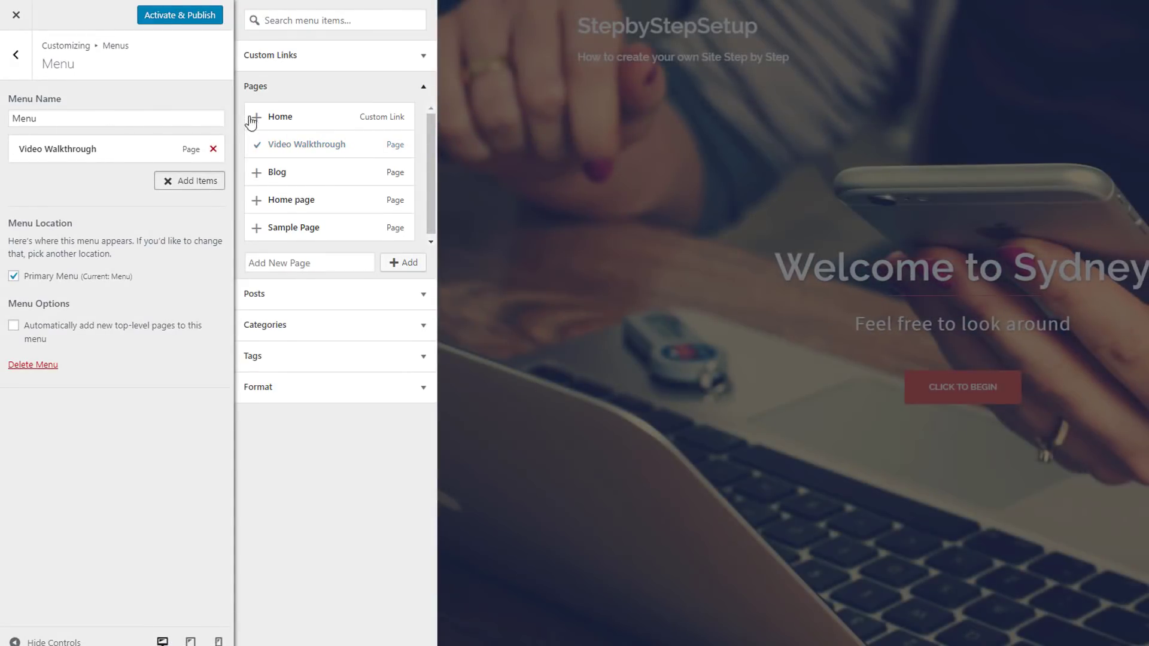
mouse_move(300, 169)
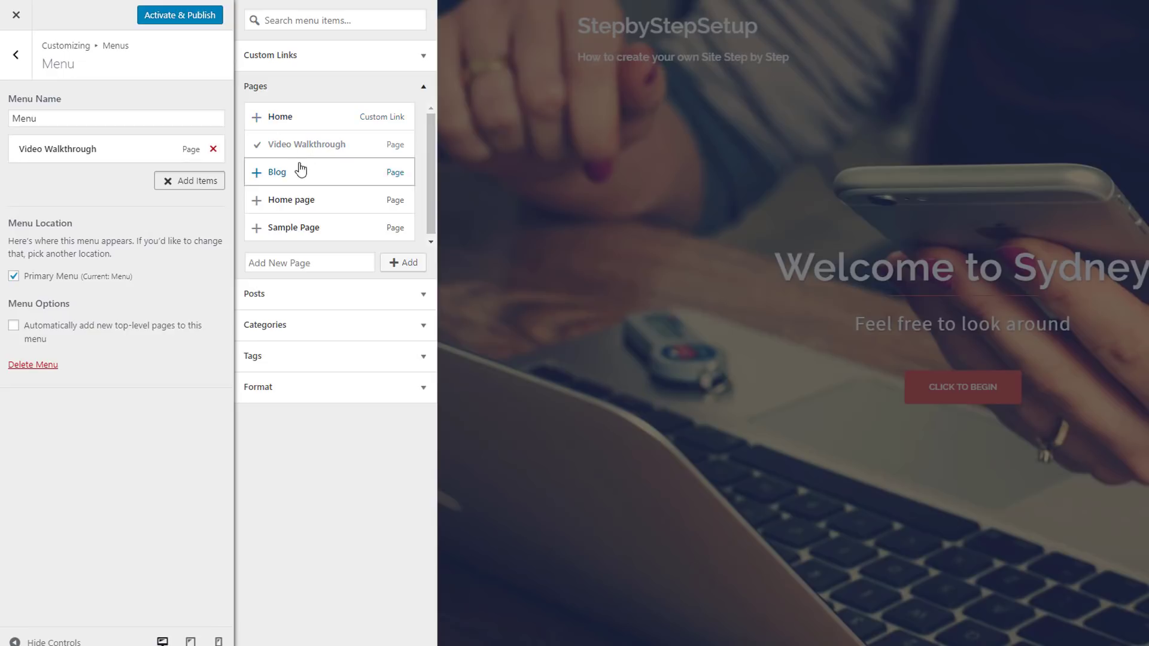
click(257, 116)
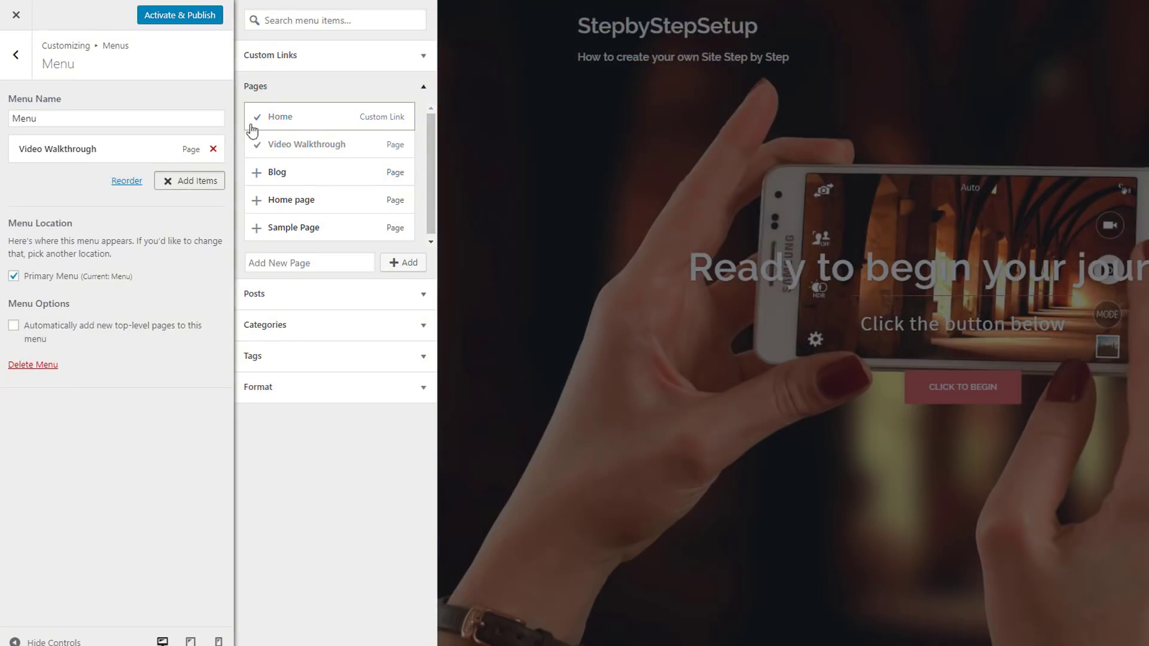
click(278, 116)
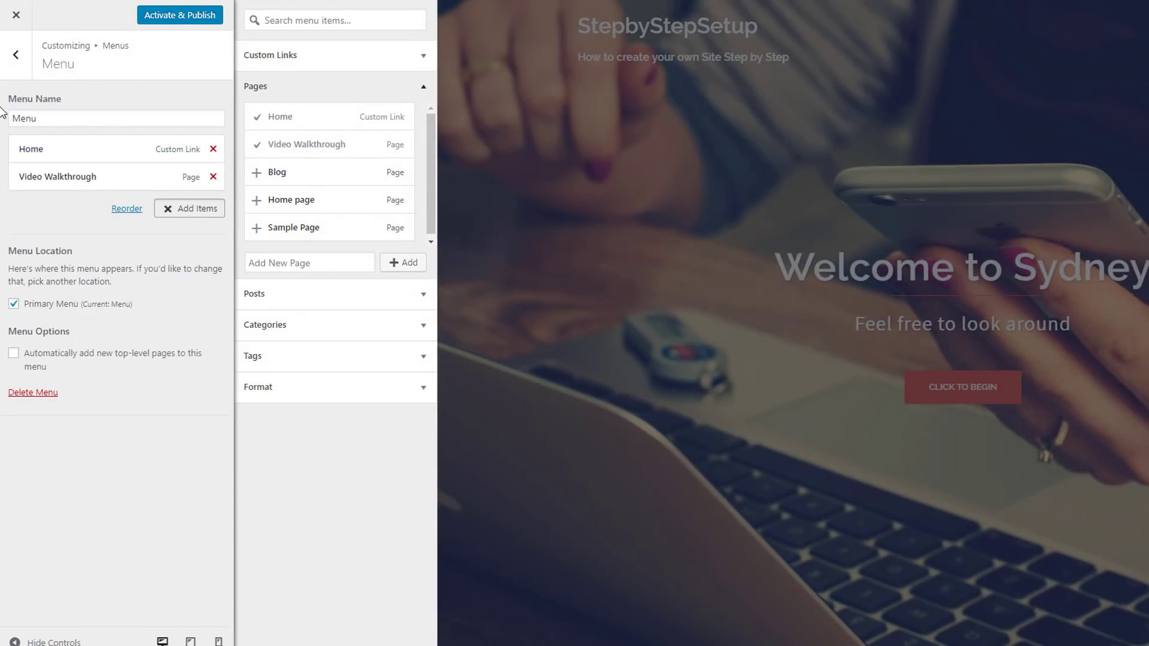
mouse_move(188, 317)
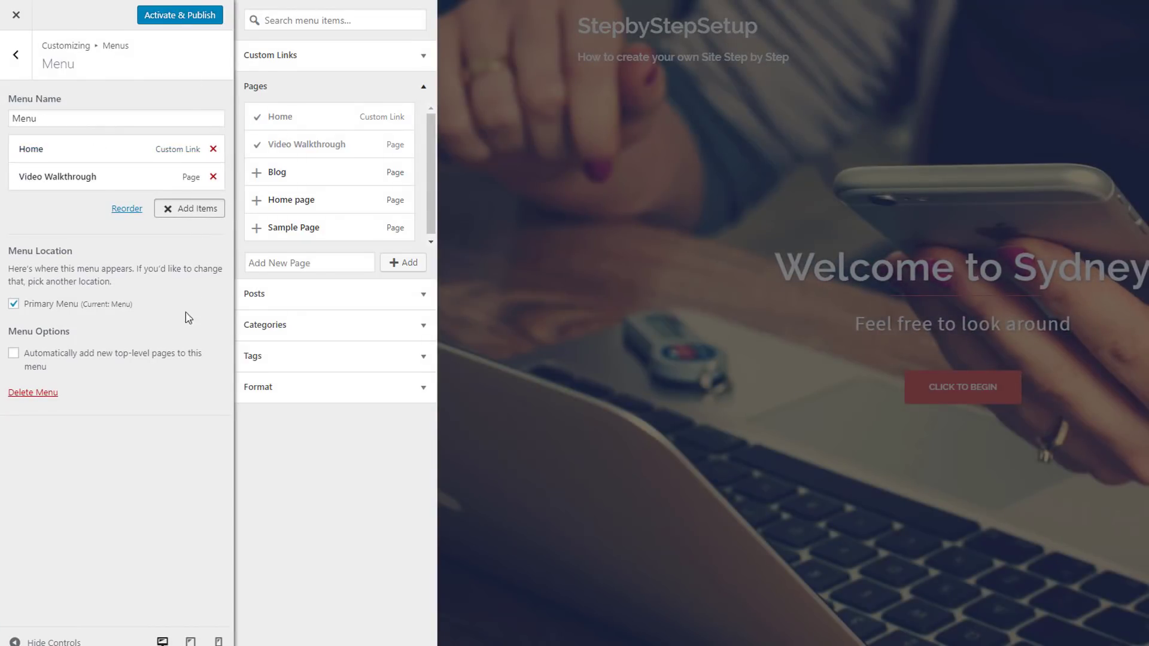
click(16, 14)
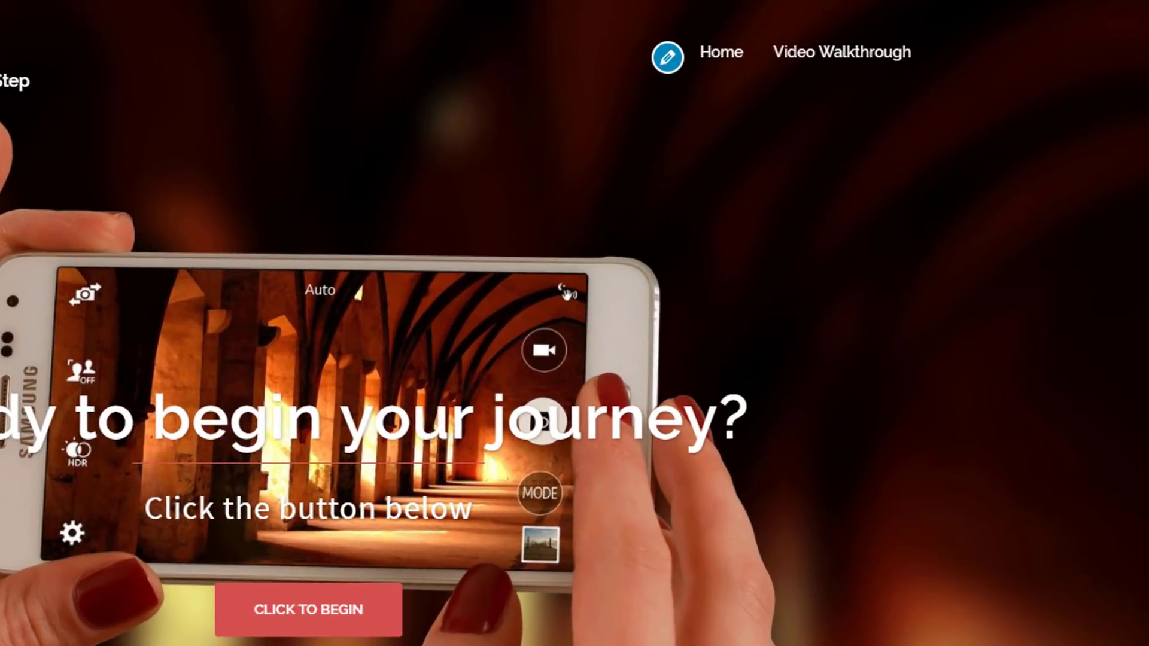
mouse_move(721, 52)
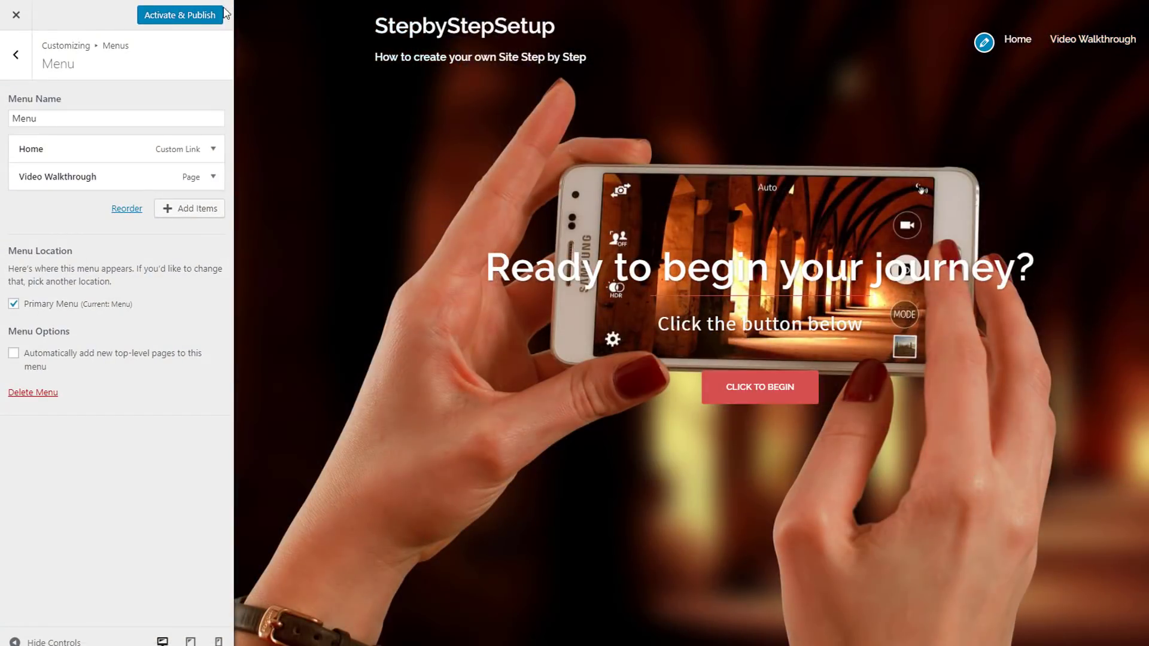
mouse_move(179, 15)
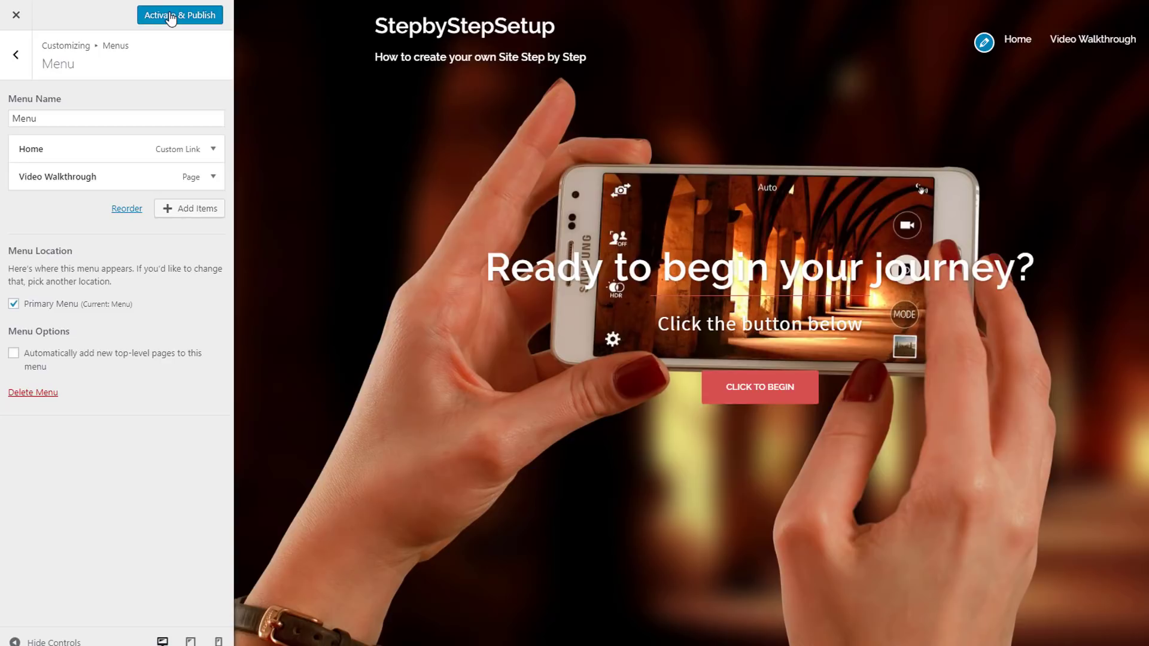
Step: Activate and publish the updated menu, then scroll the Bluehost home dashboard to the WordPress Themes card
click(178, 14)
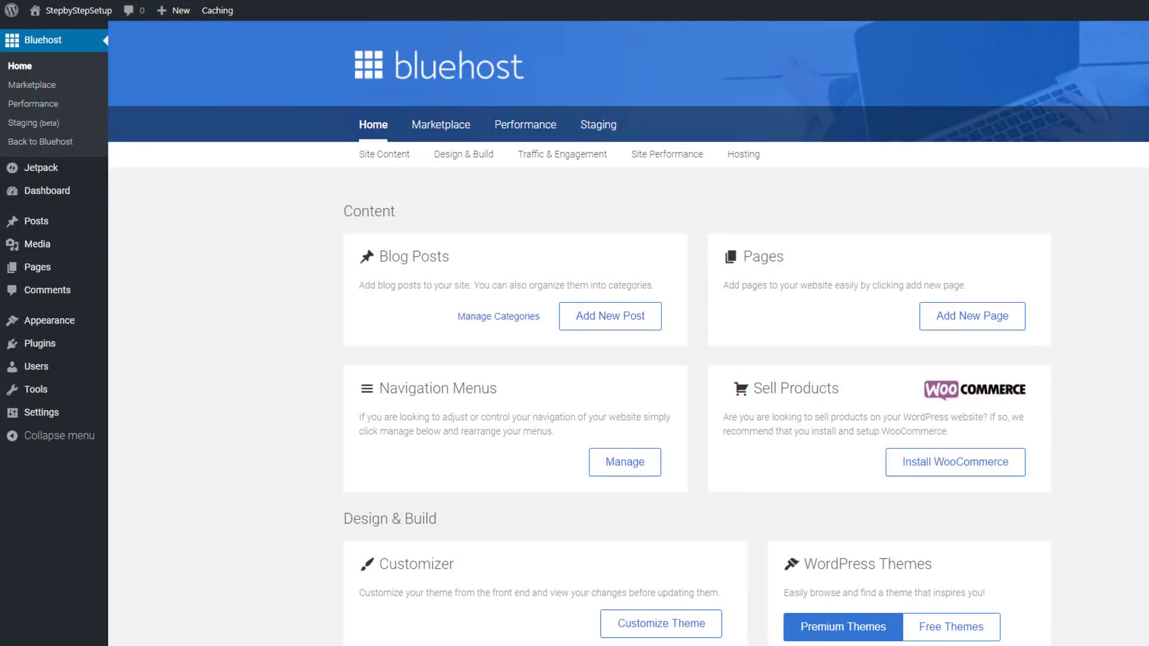
scroll(down, 3)
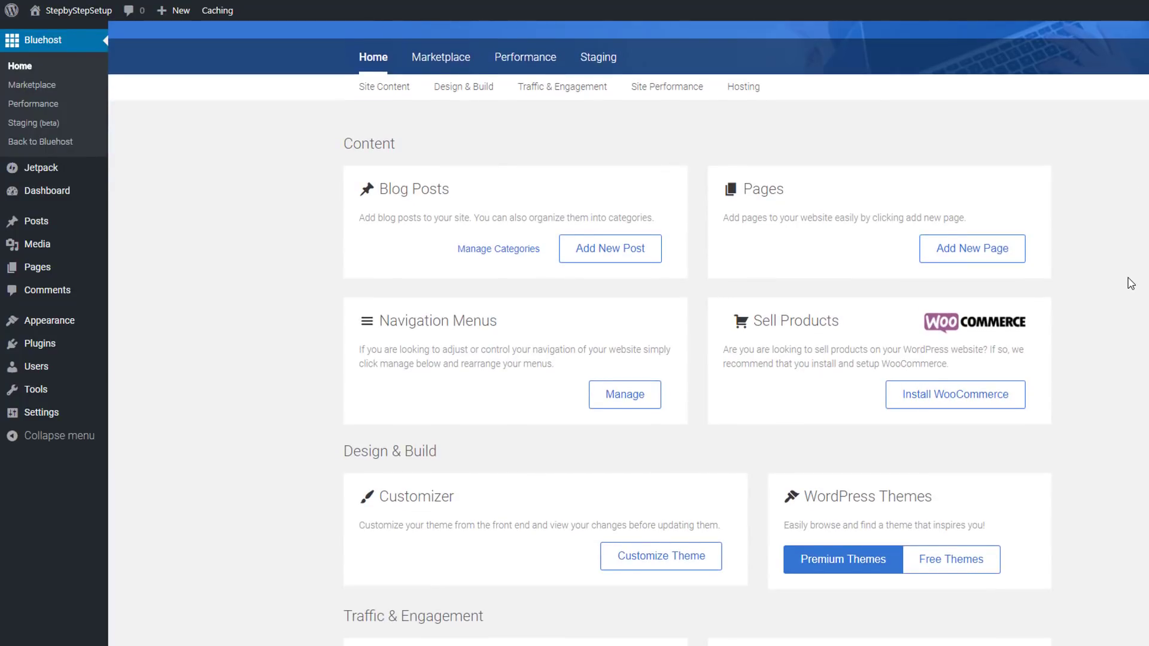
scroll(down, 3)
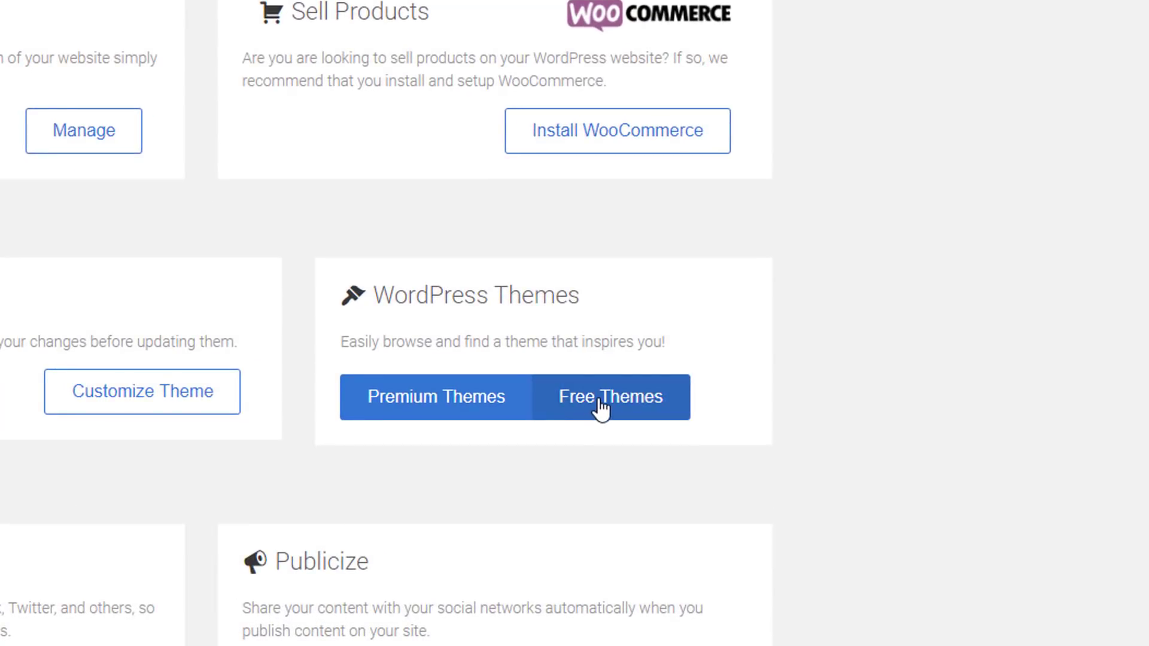
Step: Browse the Free Themes gallery (Sela, Toujours, Shoreditch), then show All marketplace themes including paid ones
click(610, 397)
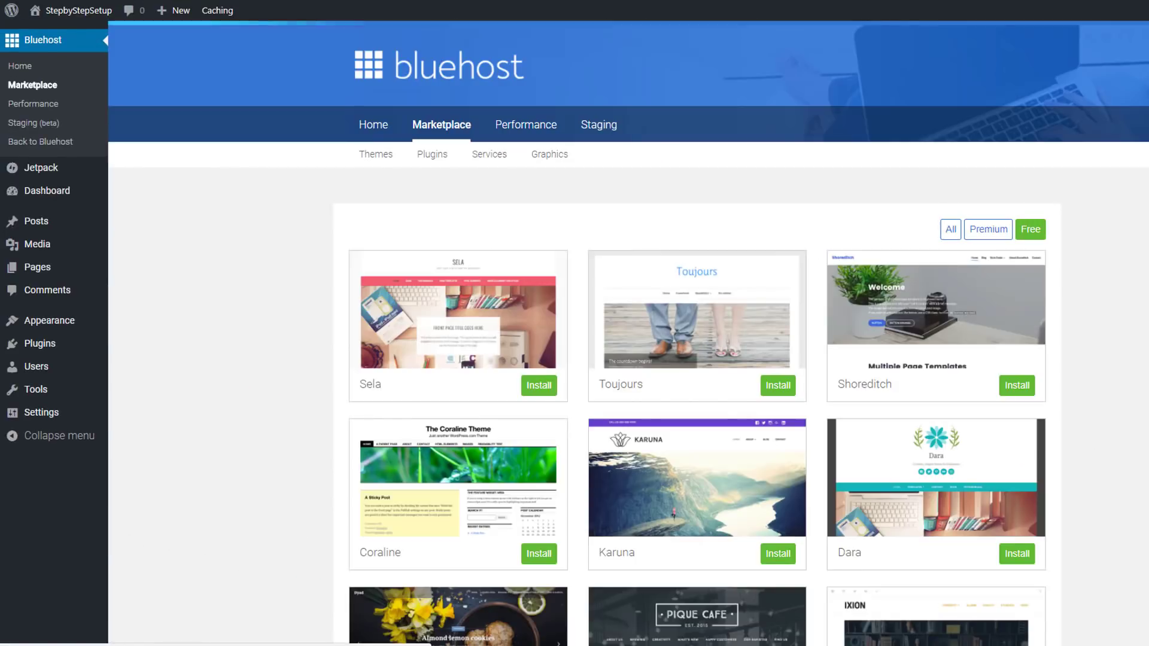
scroll(down, 3)
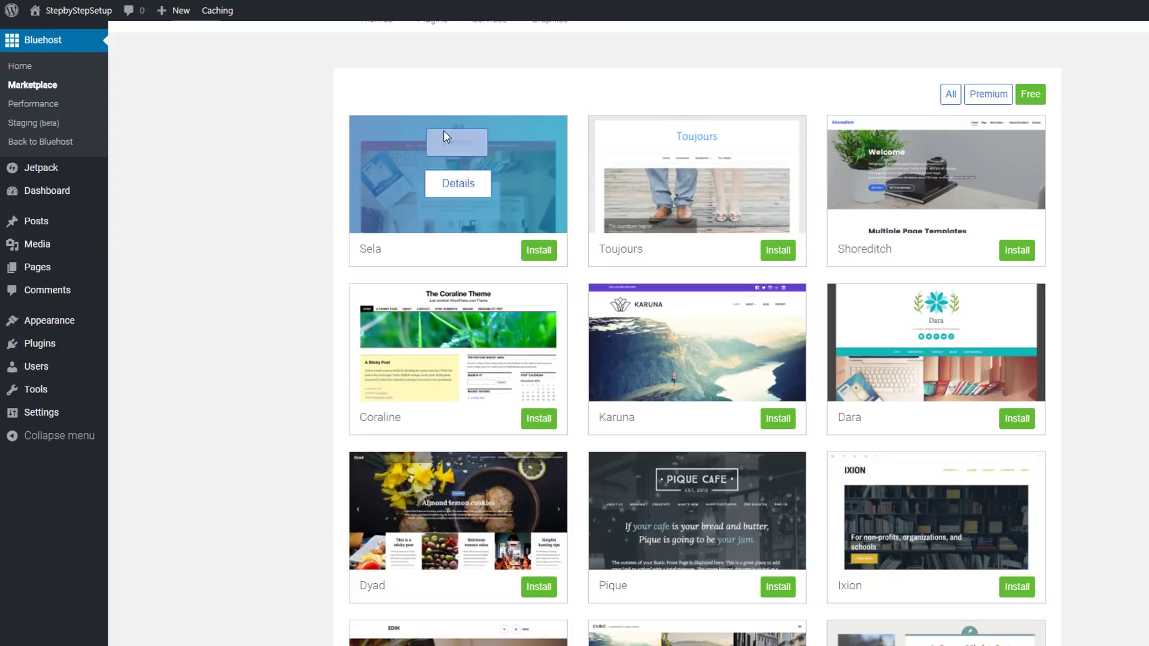
scroll(down, 3)
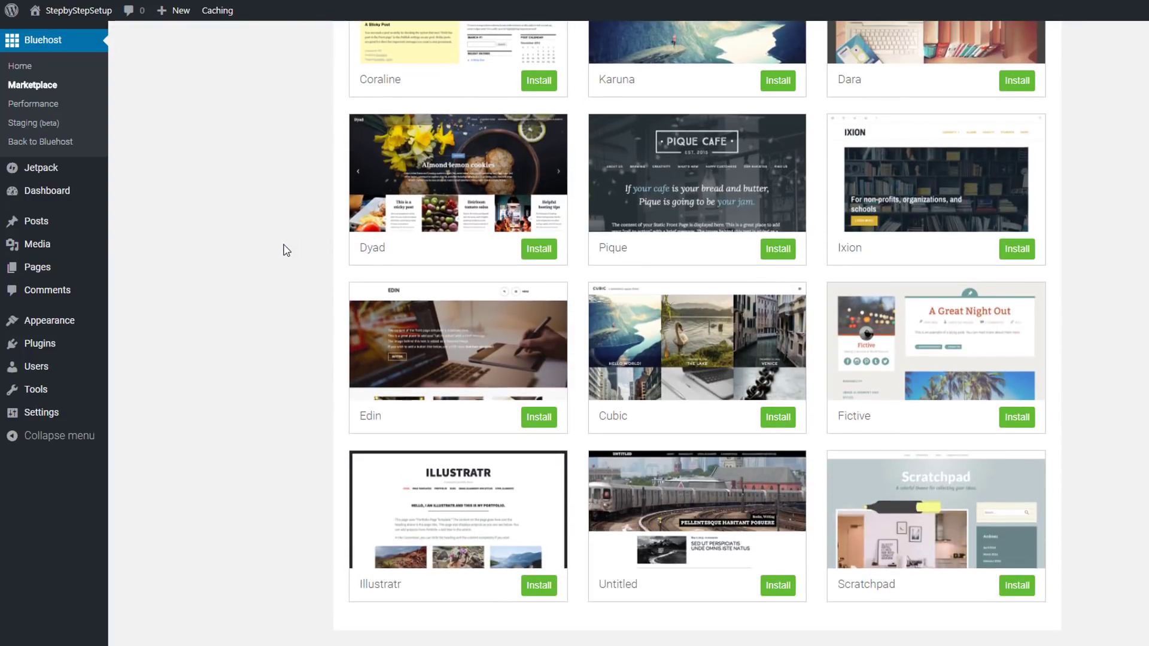
scroll(up, 3)
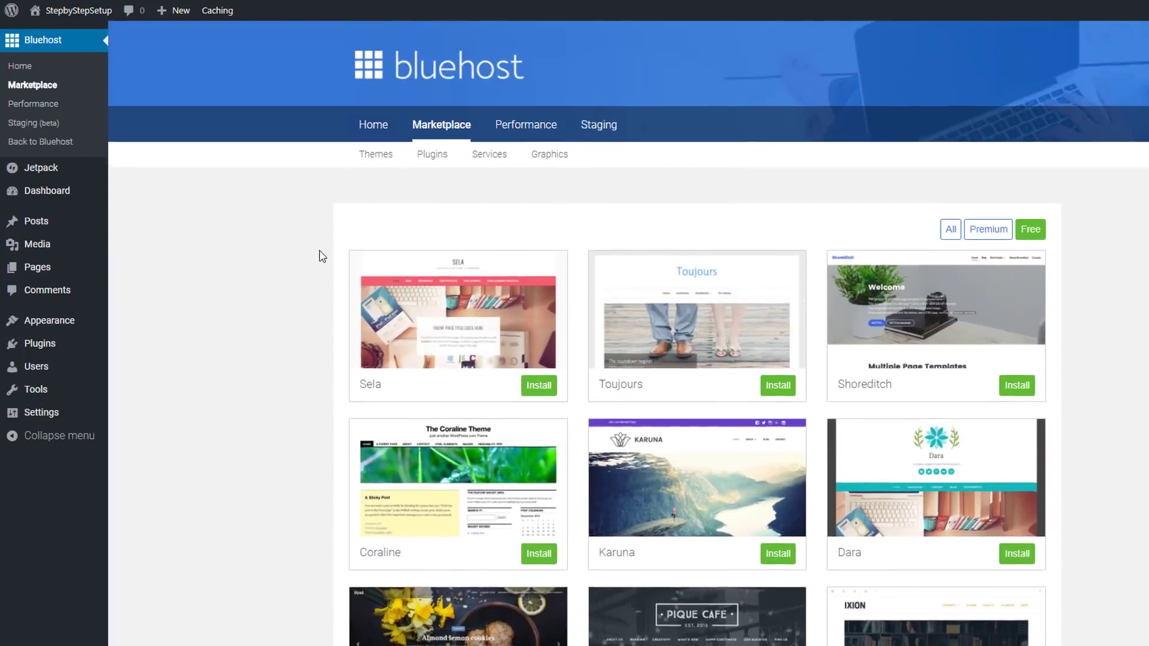
click(988, 230)
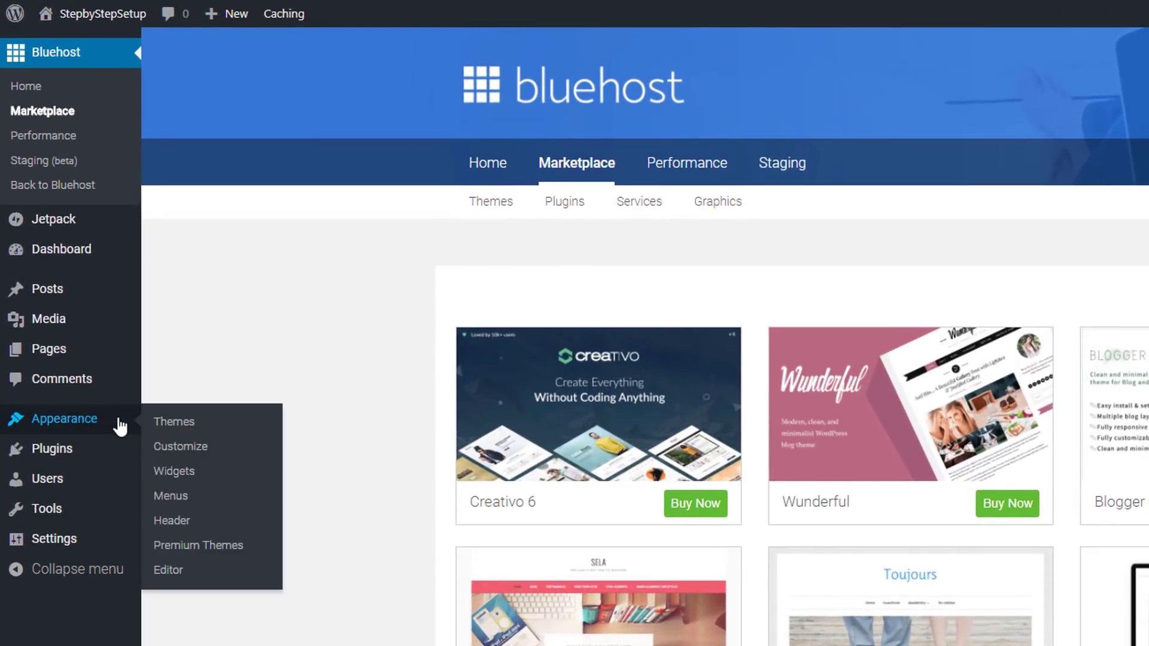
mouse_move(174, 422)
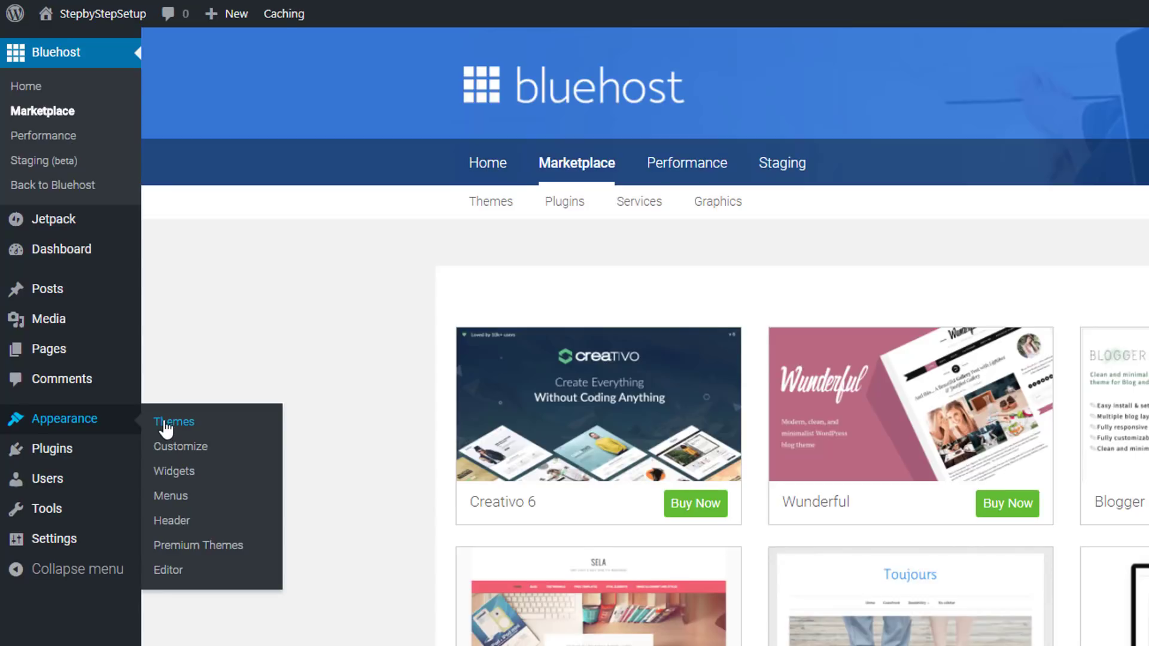
Step: From Appearance > Themes, add a new theme and browse the Featured and then Popular listings
click(172, 421)
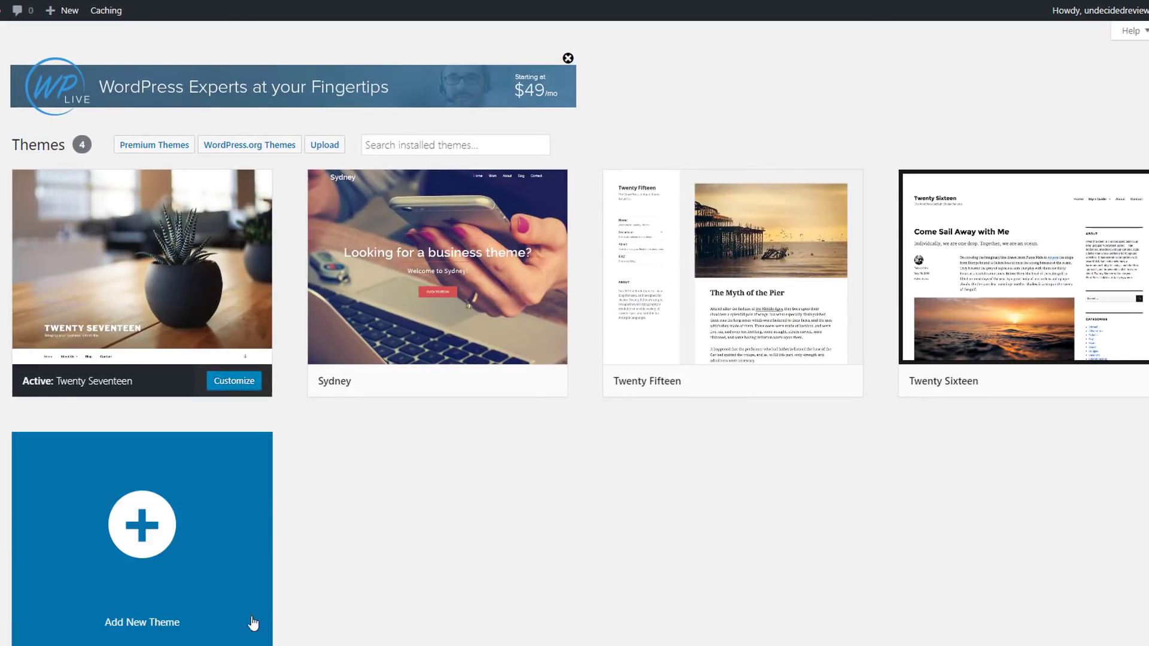
mouse_move(141, 525)
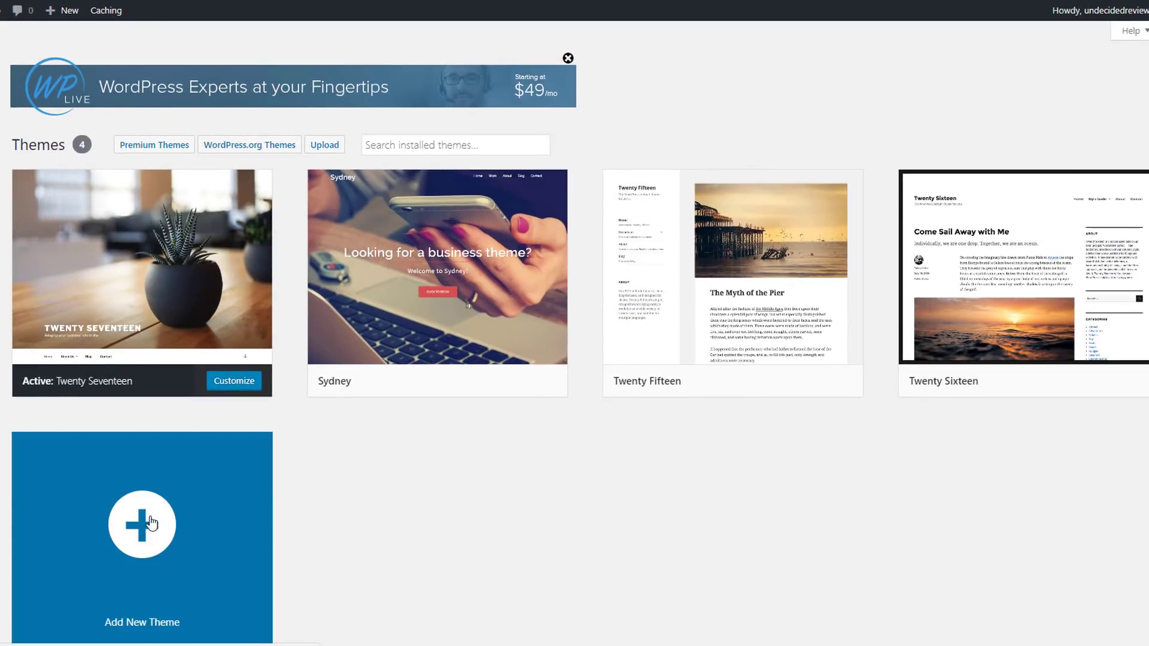
click(141, 525)
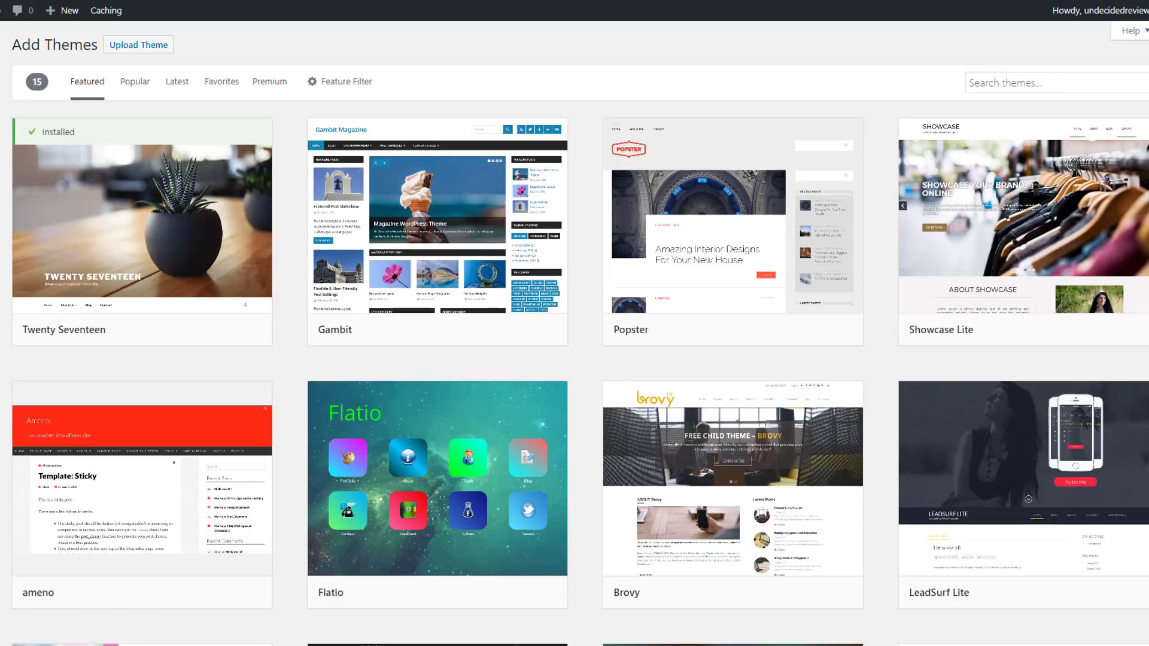
scroll(down, 3)
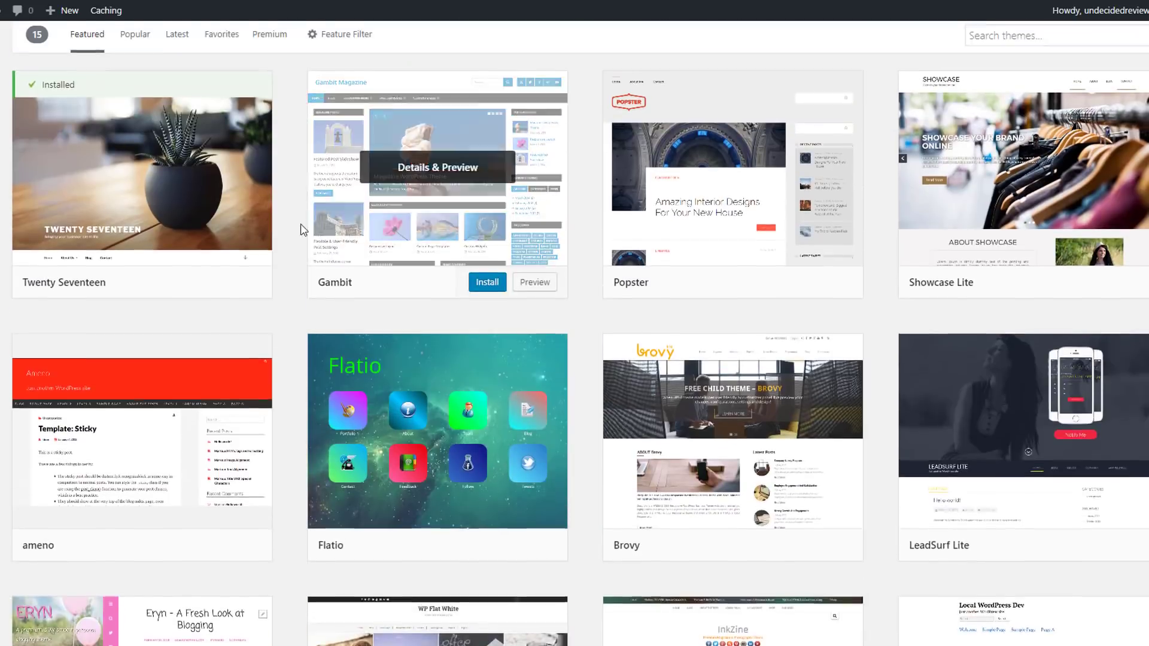
click(135, 81)
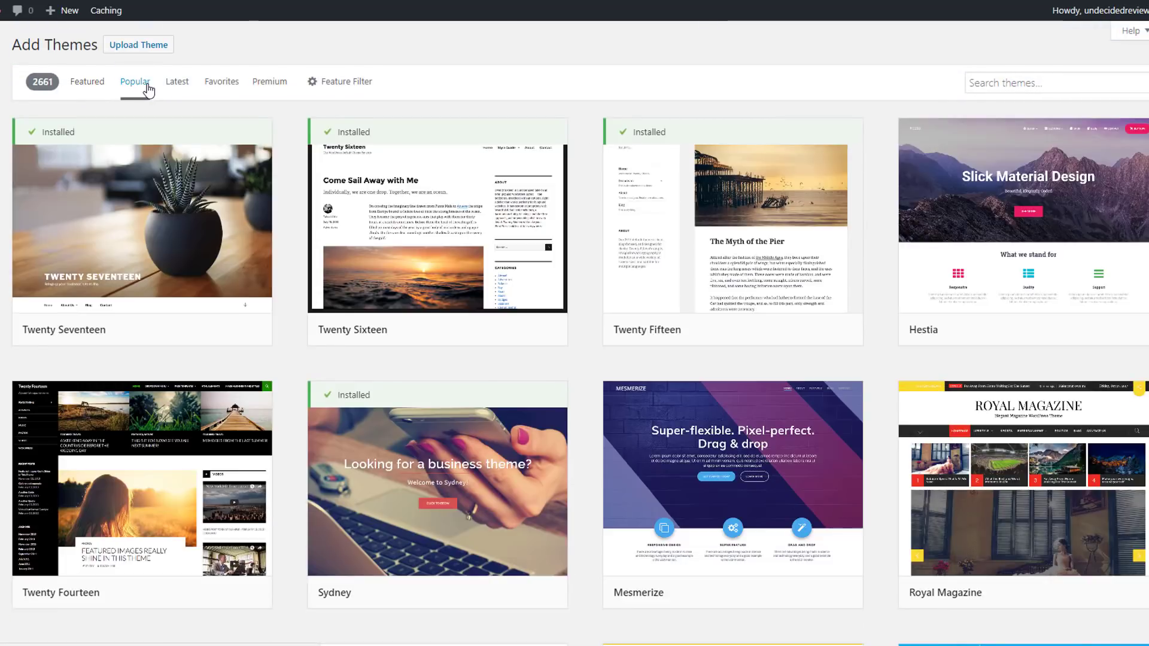
click(176, 81)
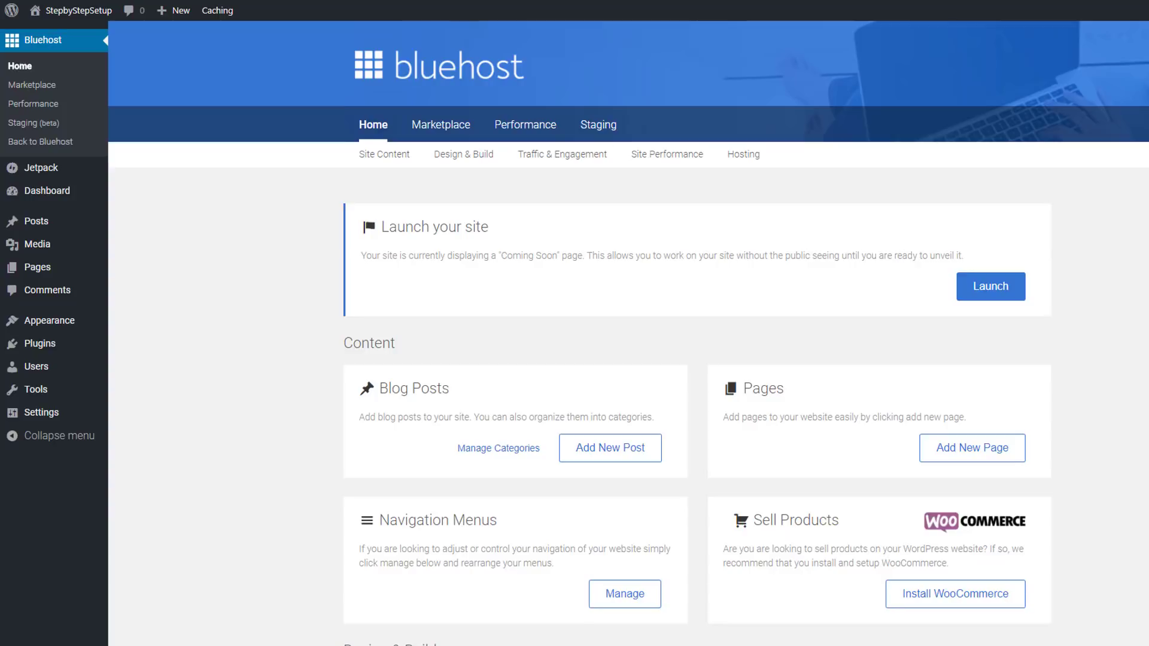
mouse_move(1072, 211)
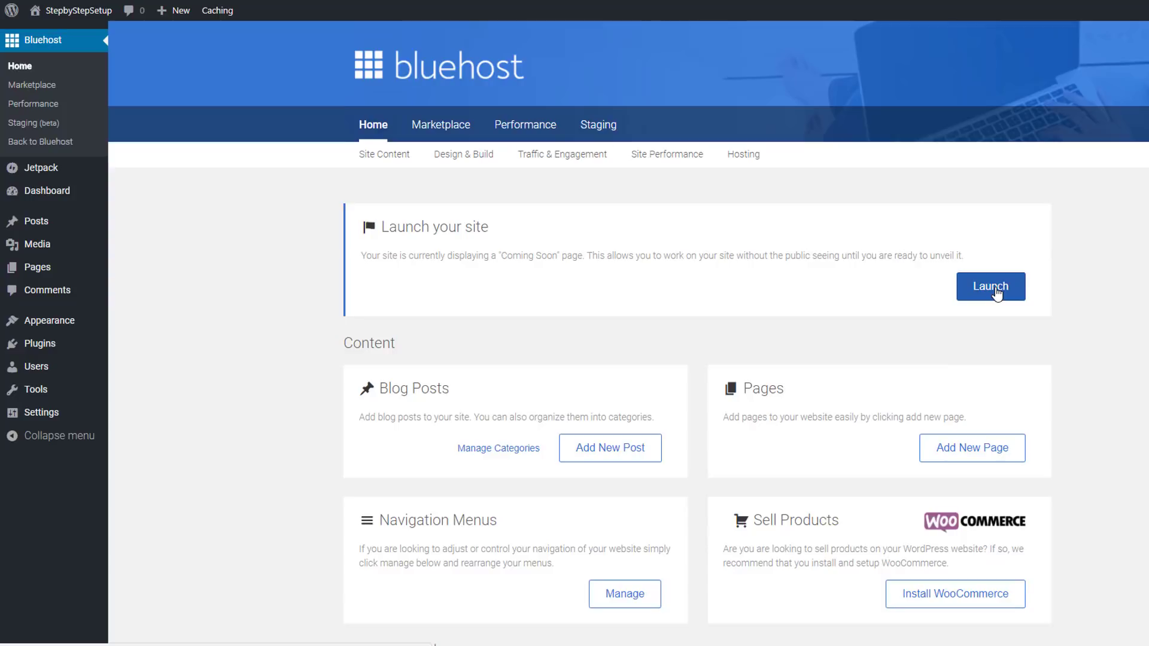
Step: Launch the site live to the public and view its Sydney-themed StepbyStepSetup front page
click(990, 286)
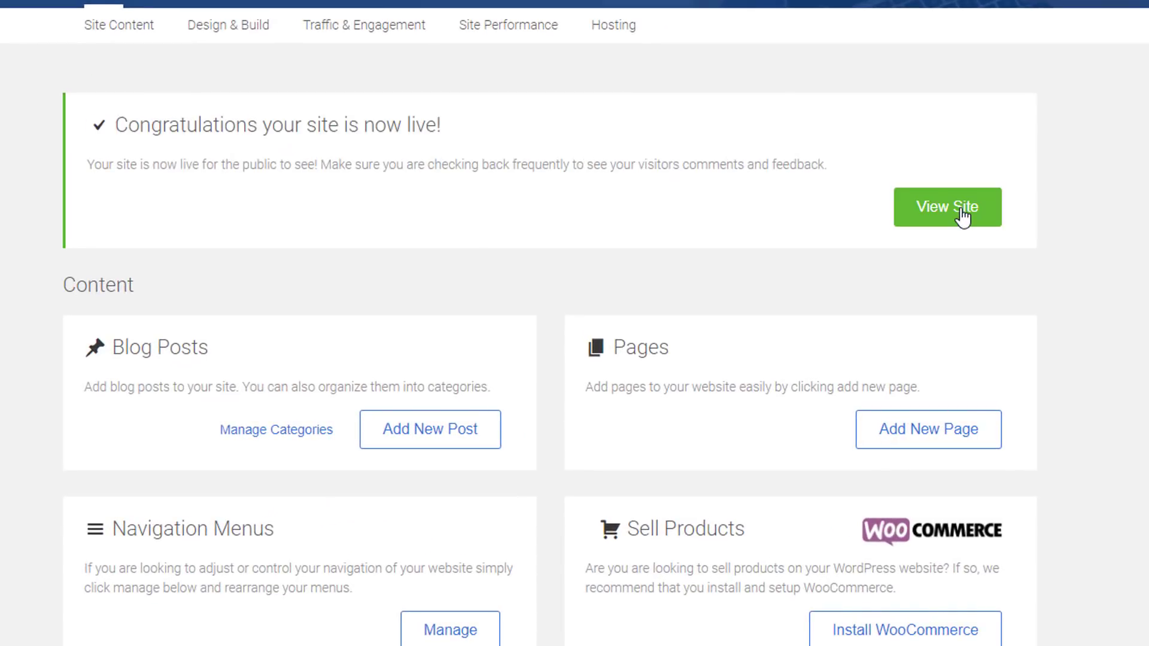
mouse_move(190, 124)
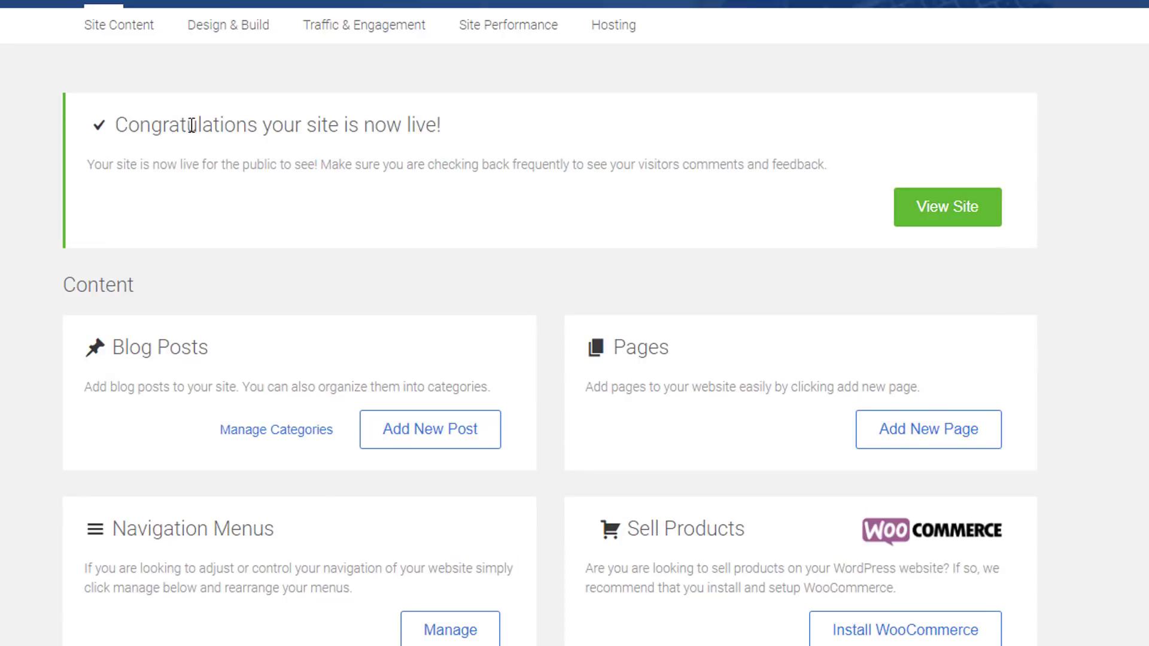
mouse_move(438, 303)
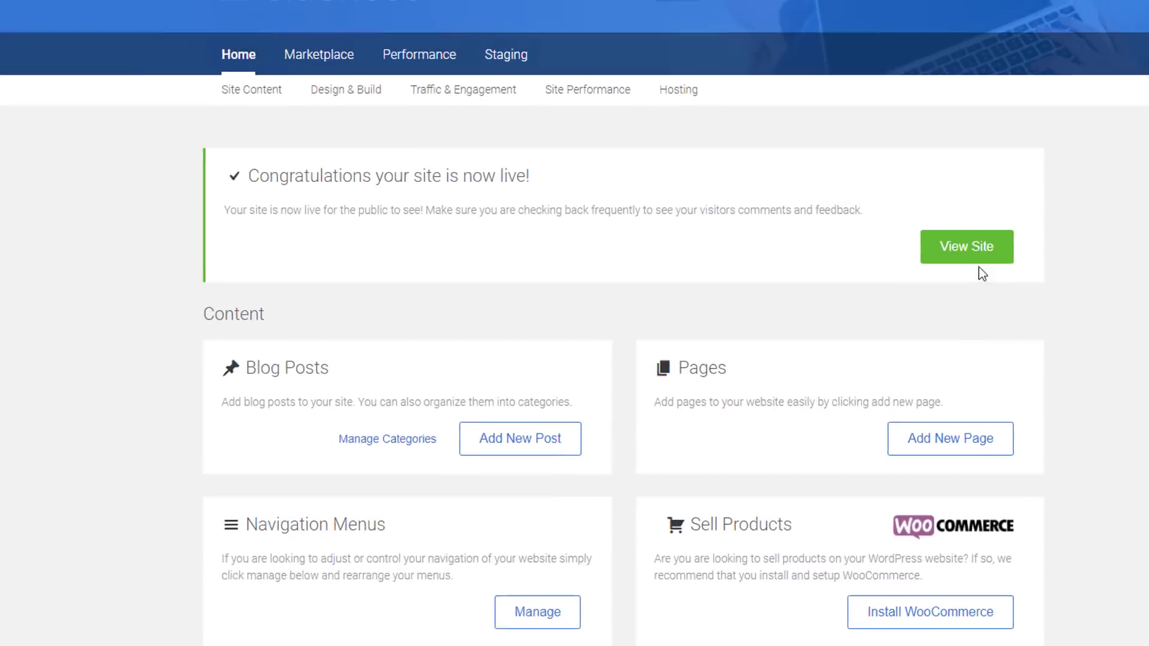
click(966, 246)
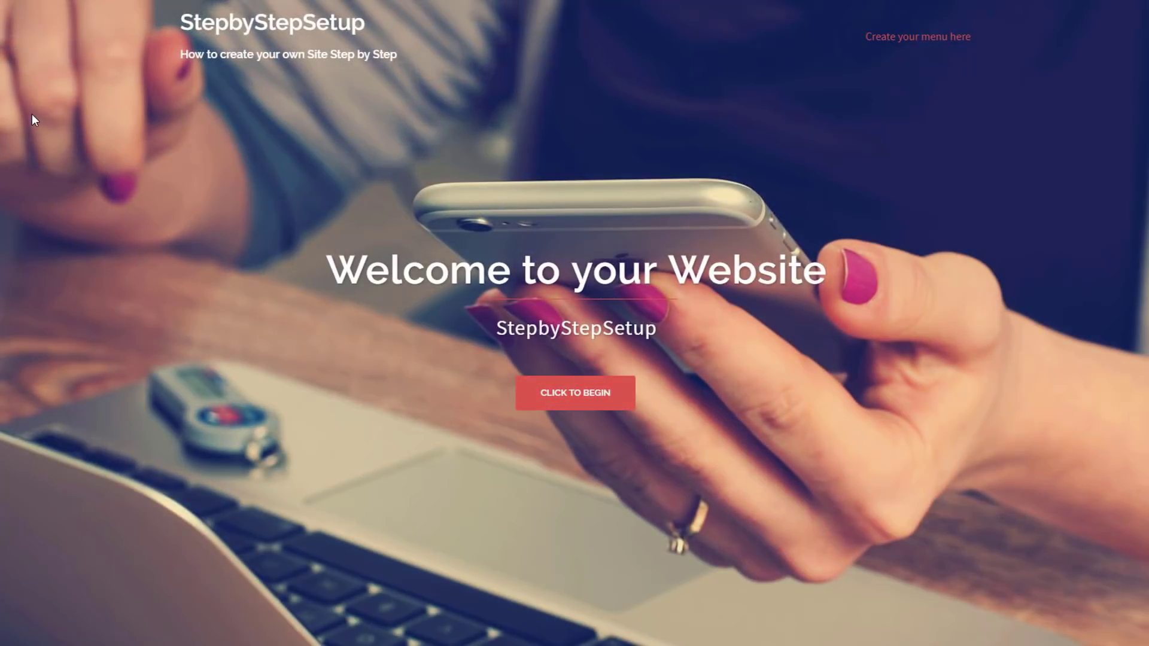